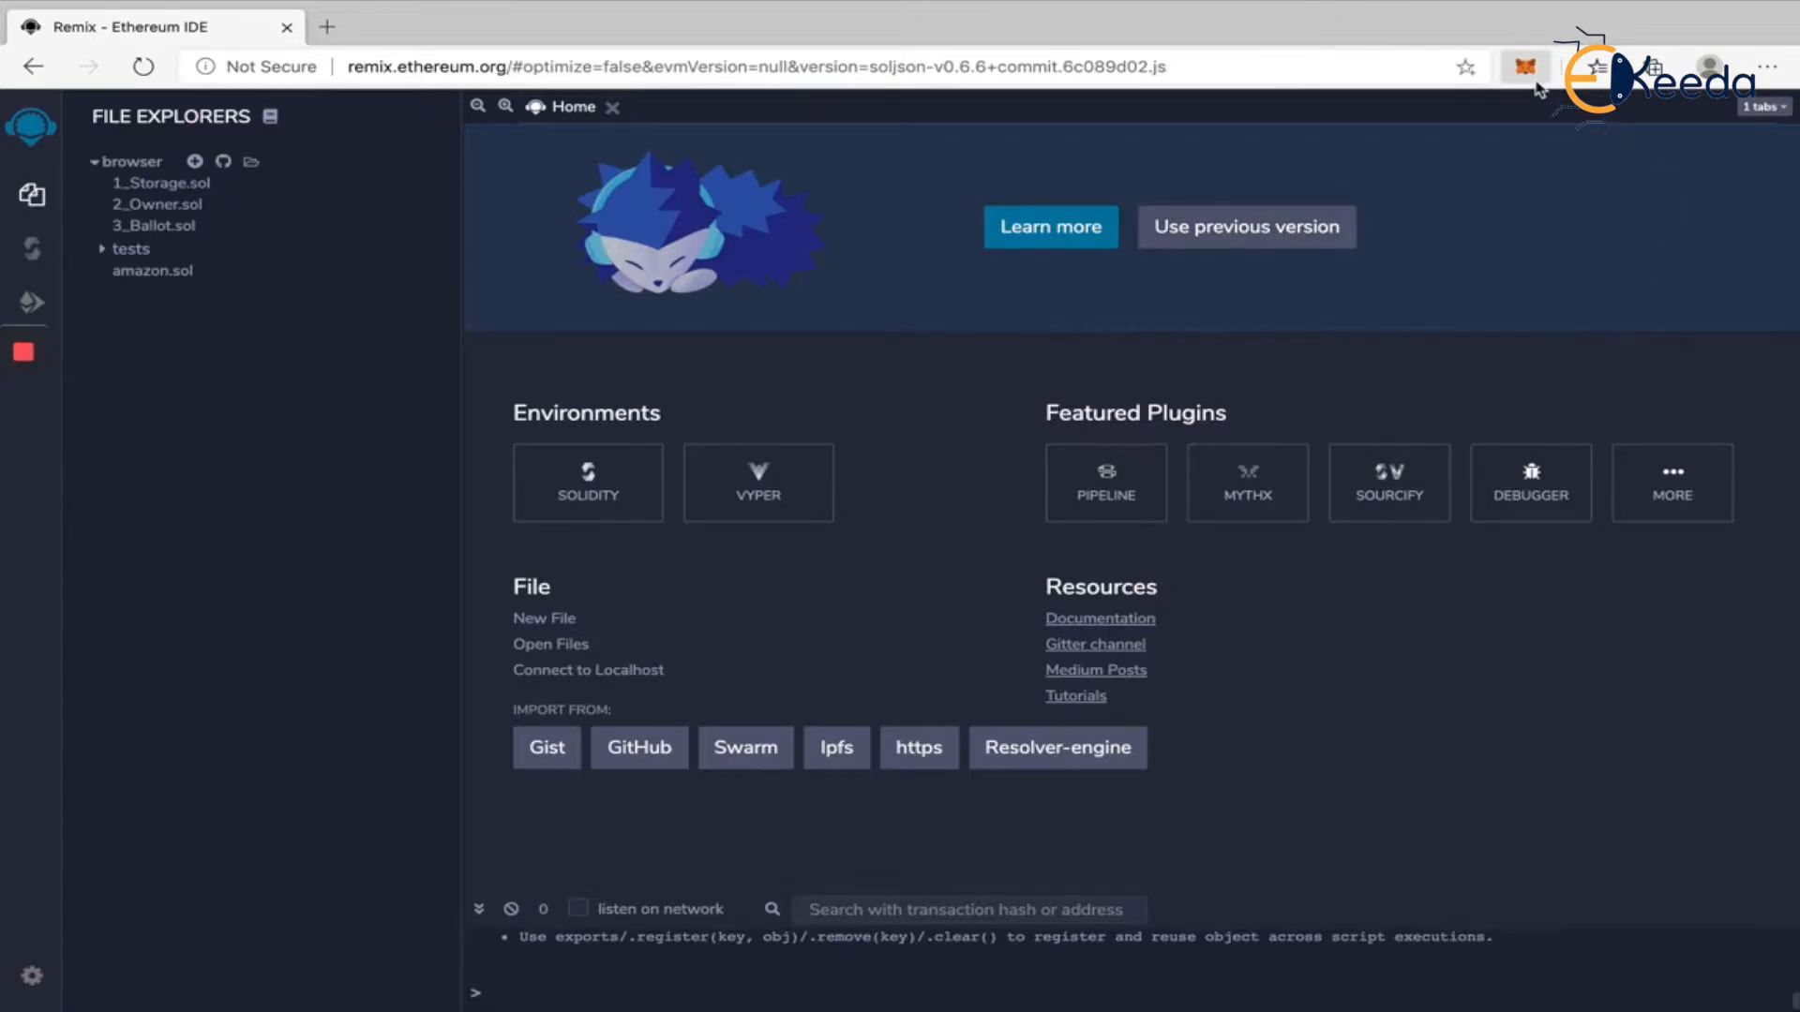
Step: Check the wallet, then reach infura.io via a Google search and accept the cookie notice
left_click(1523, 65)
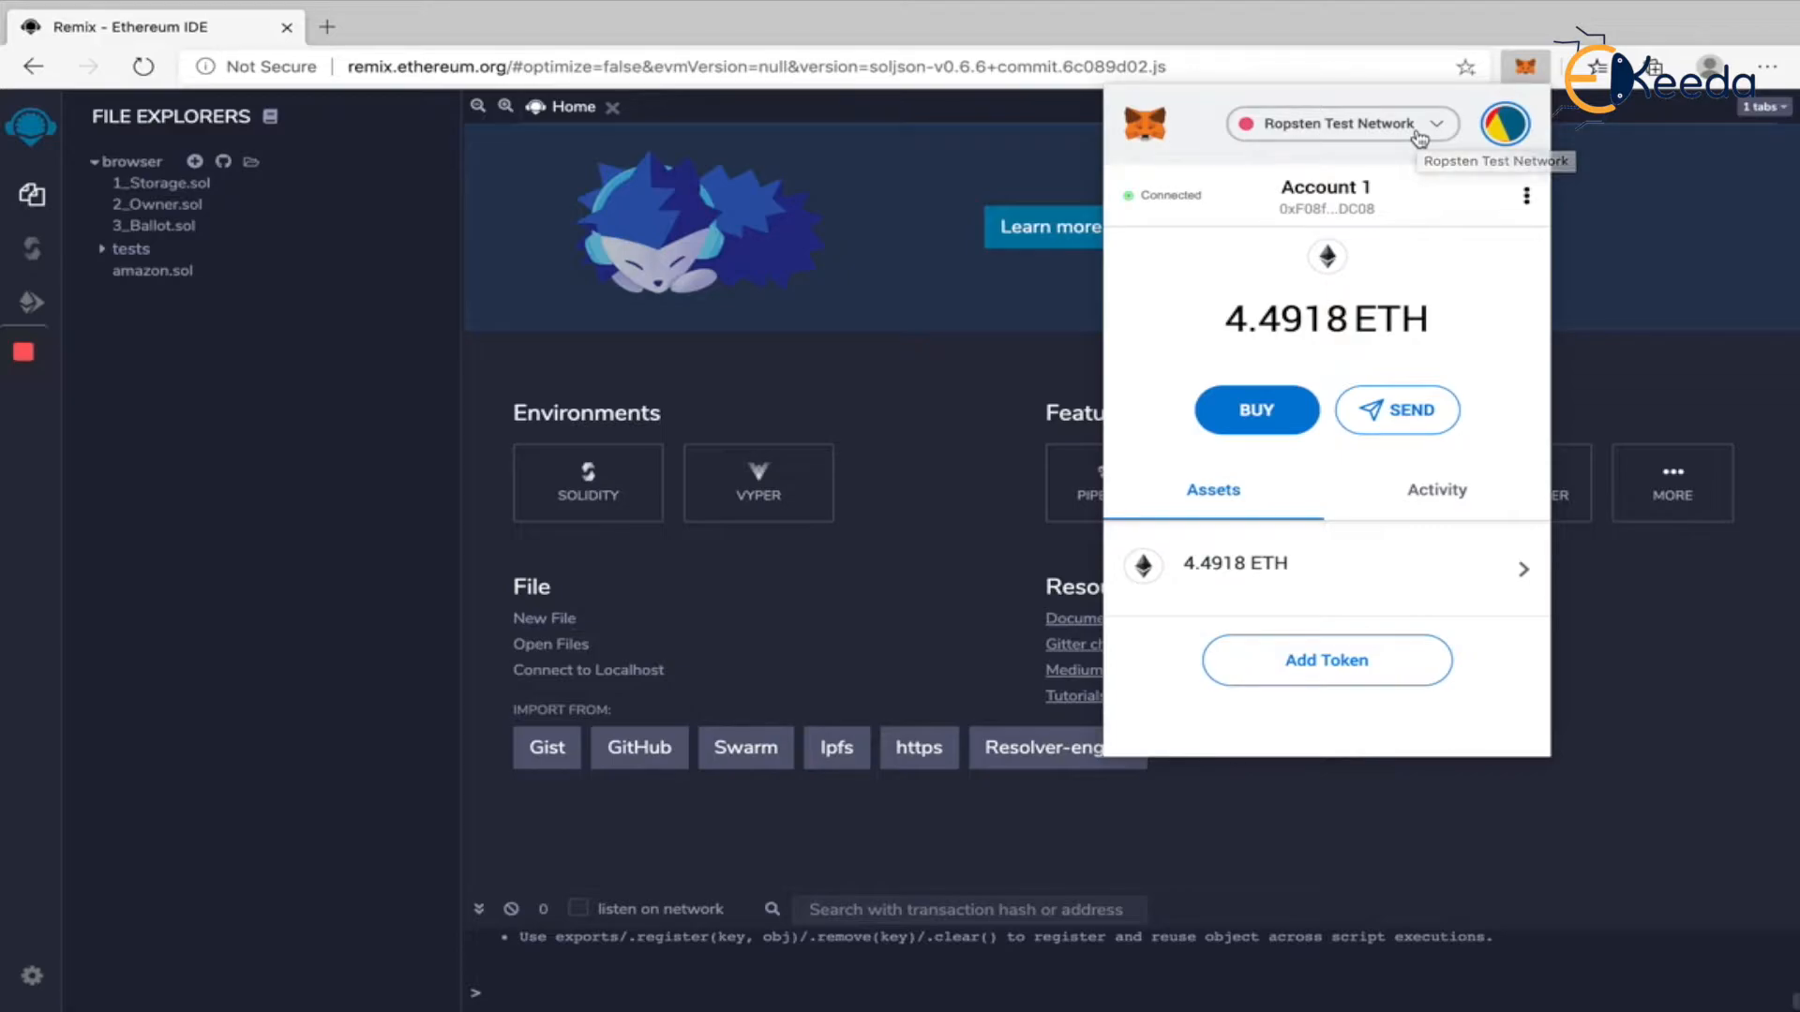
mouse_move(1389, 135)
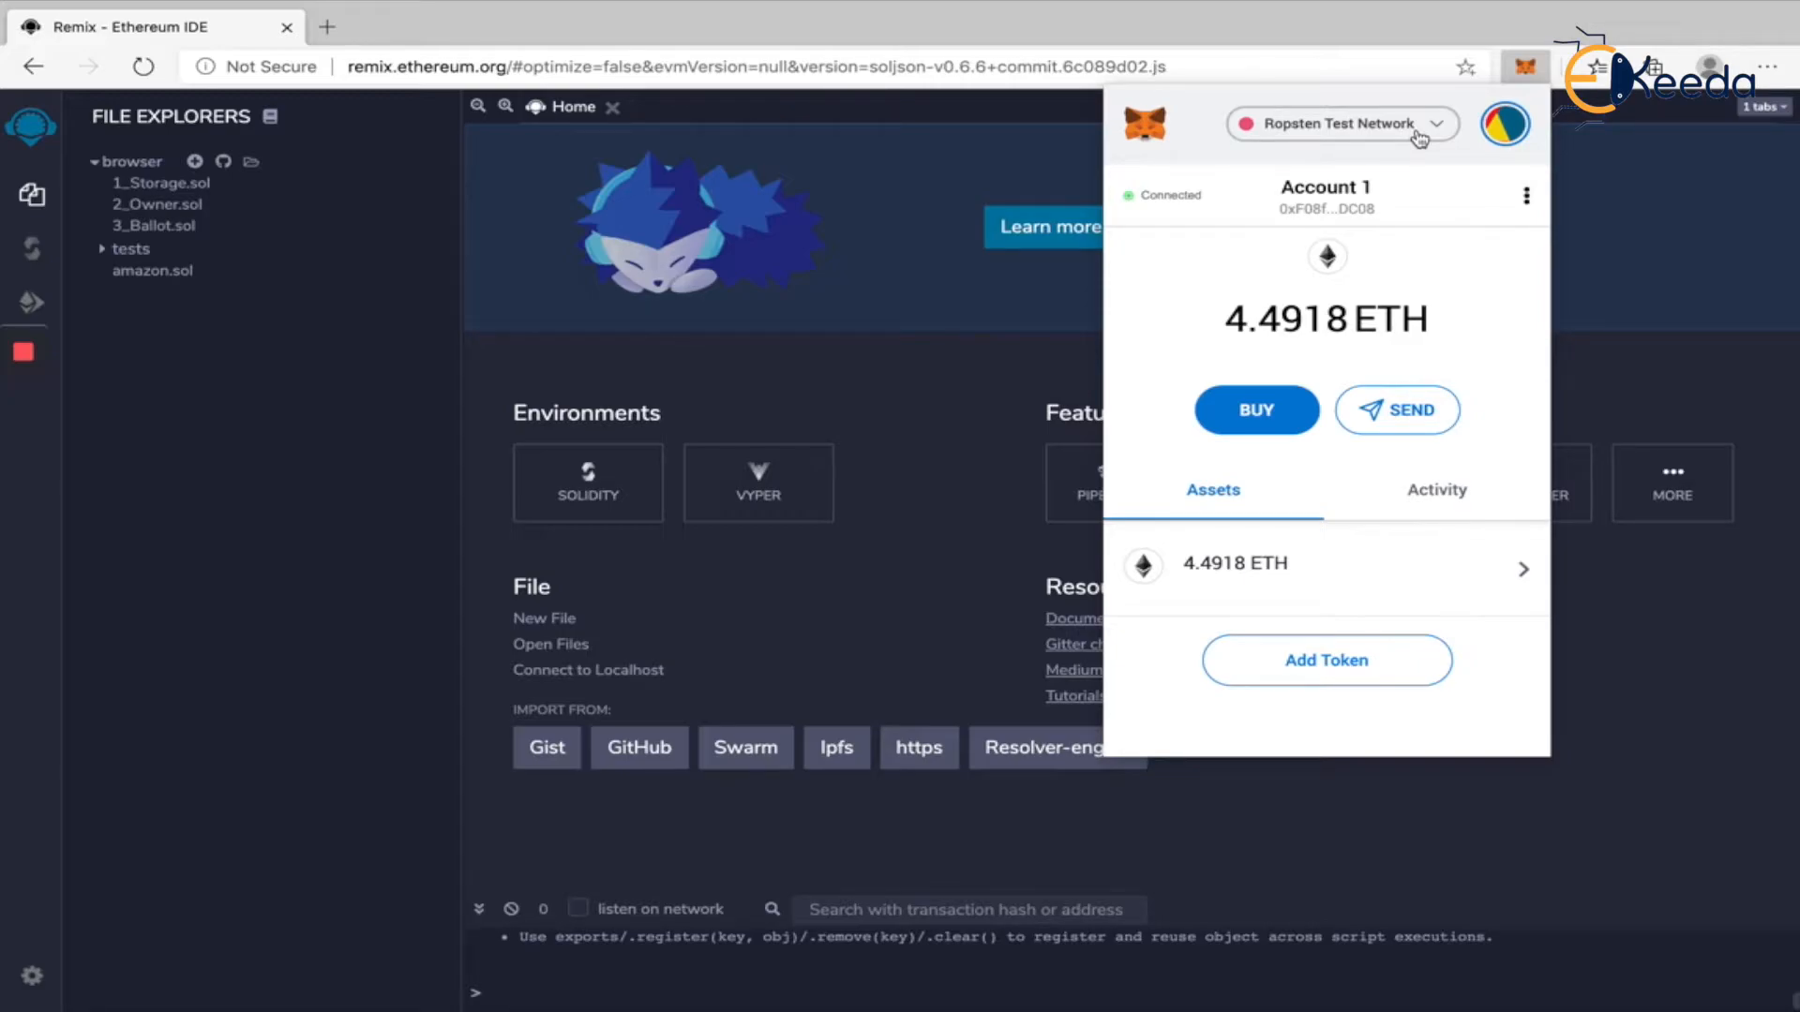
mouse_move(1536, 62)
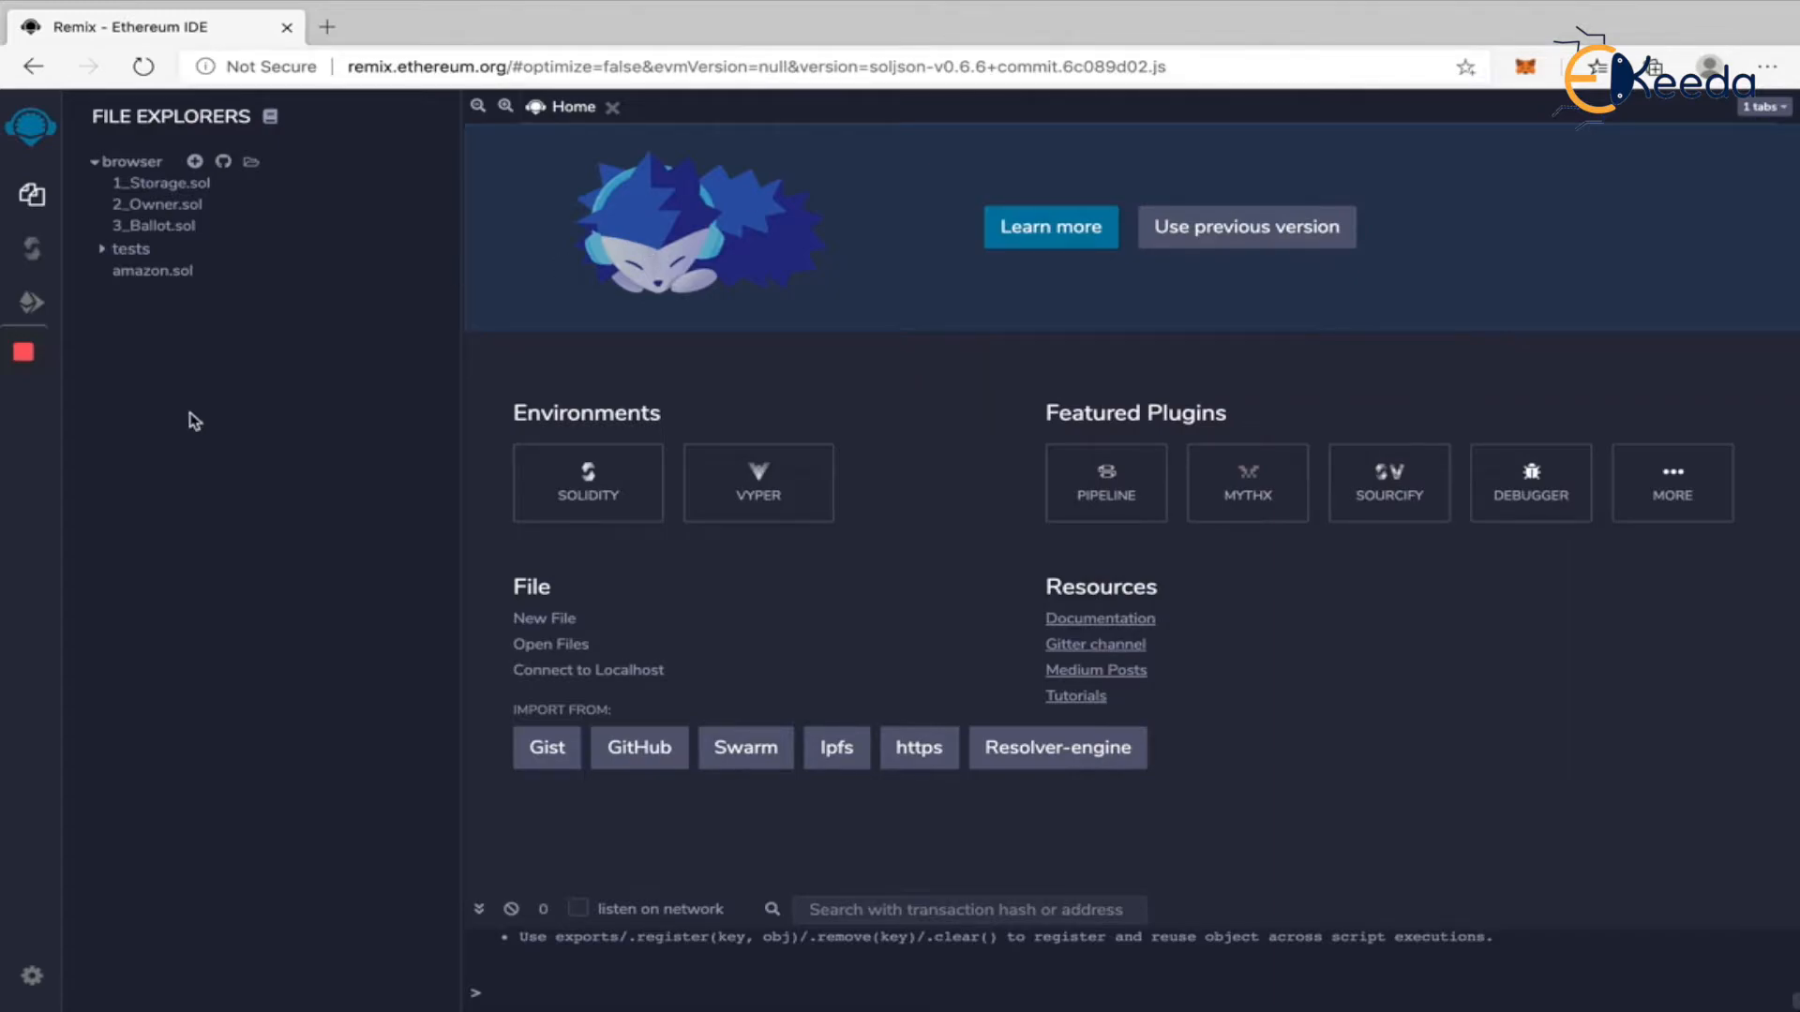
left_click(326, 26)
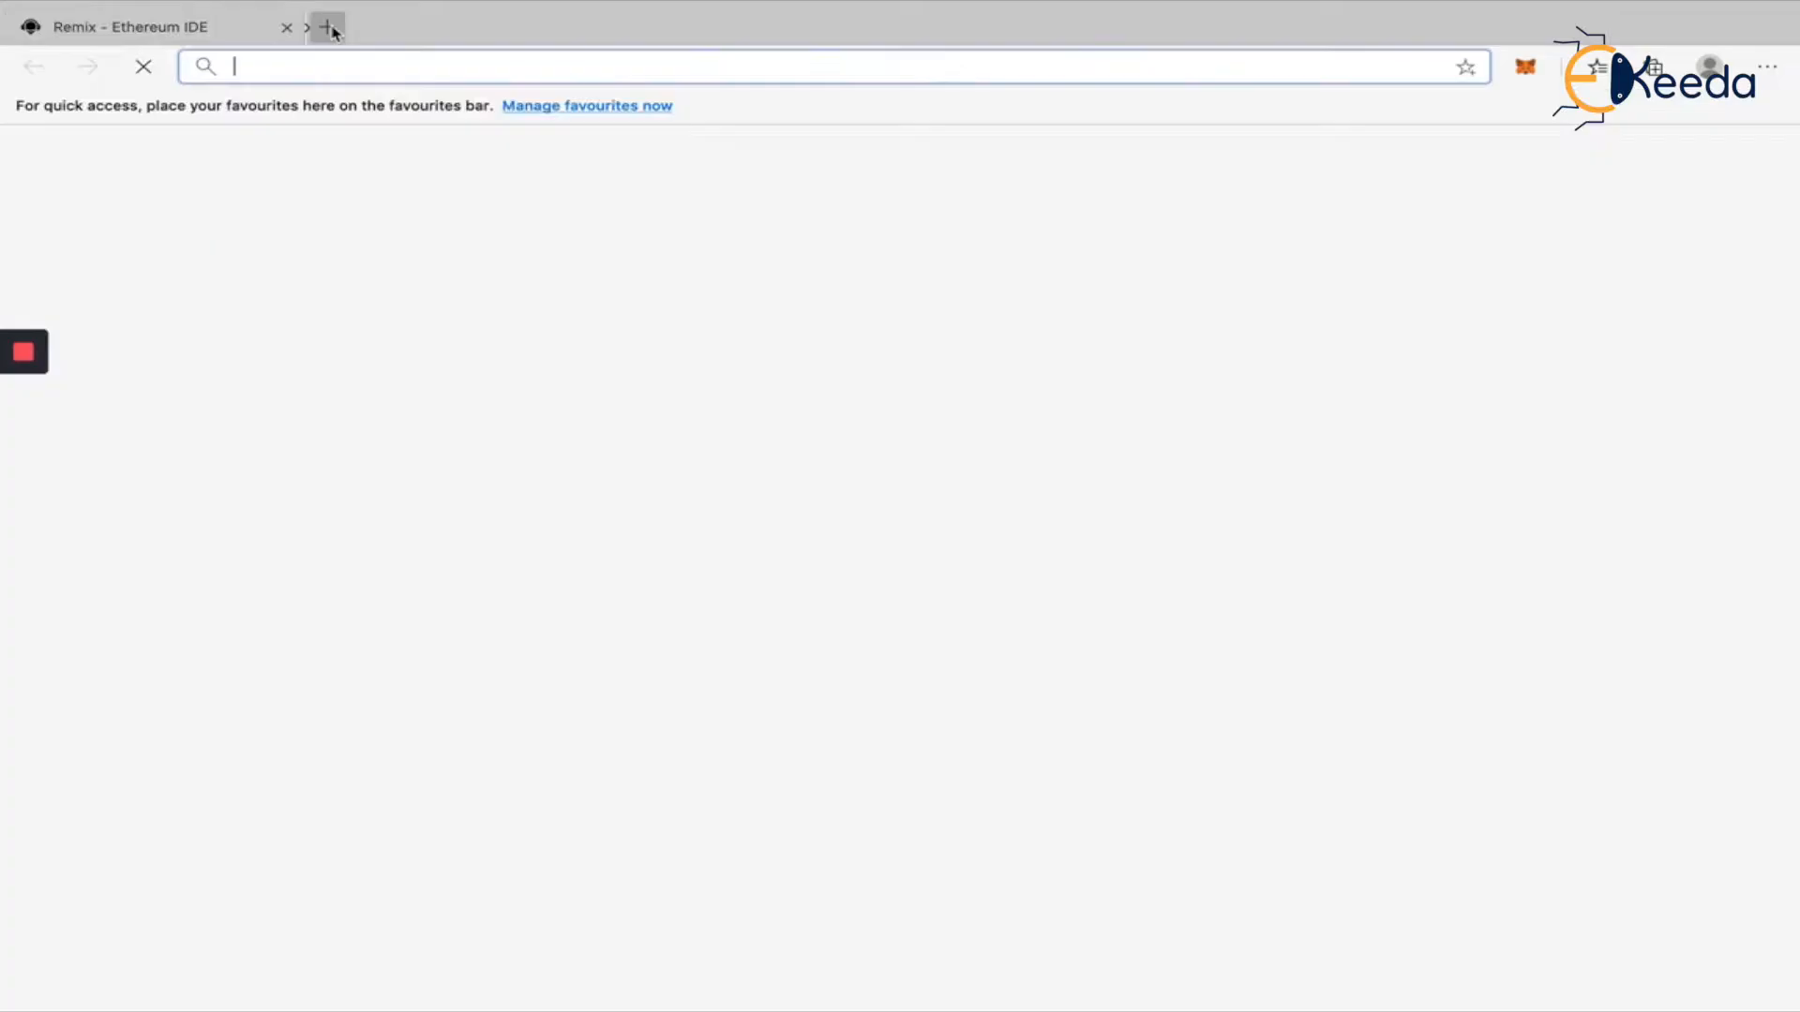
type("in")
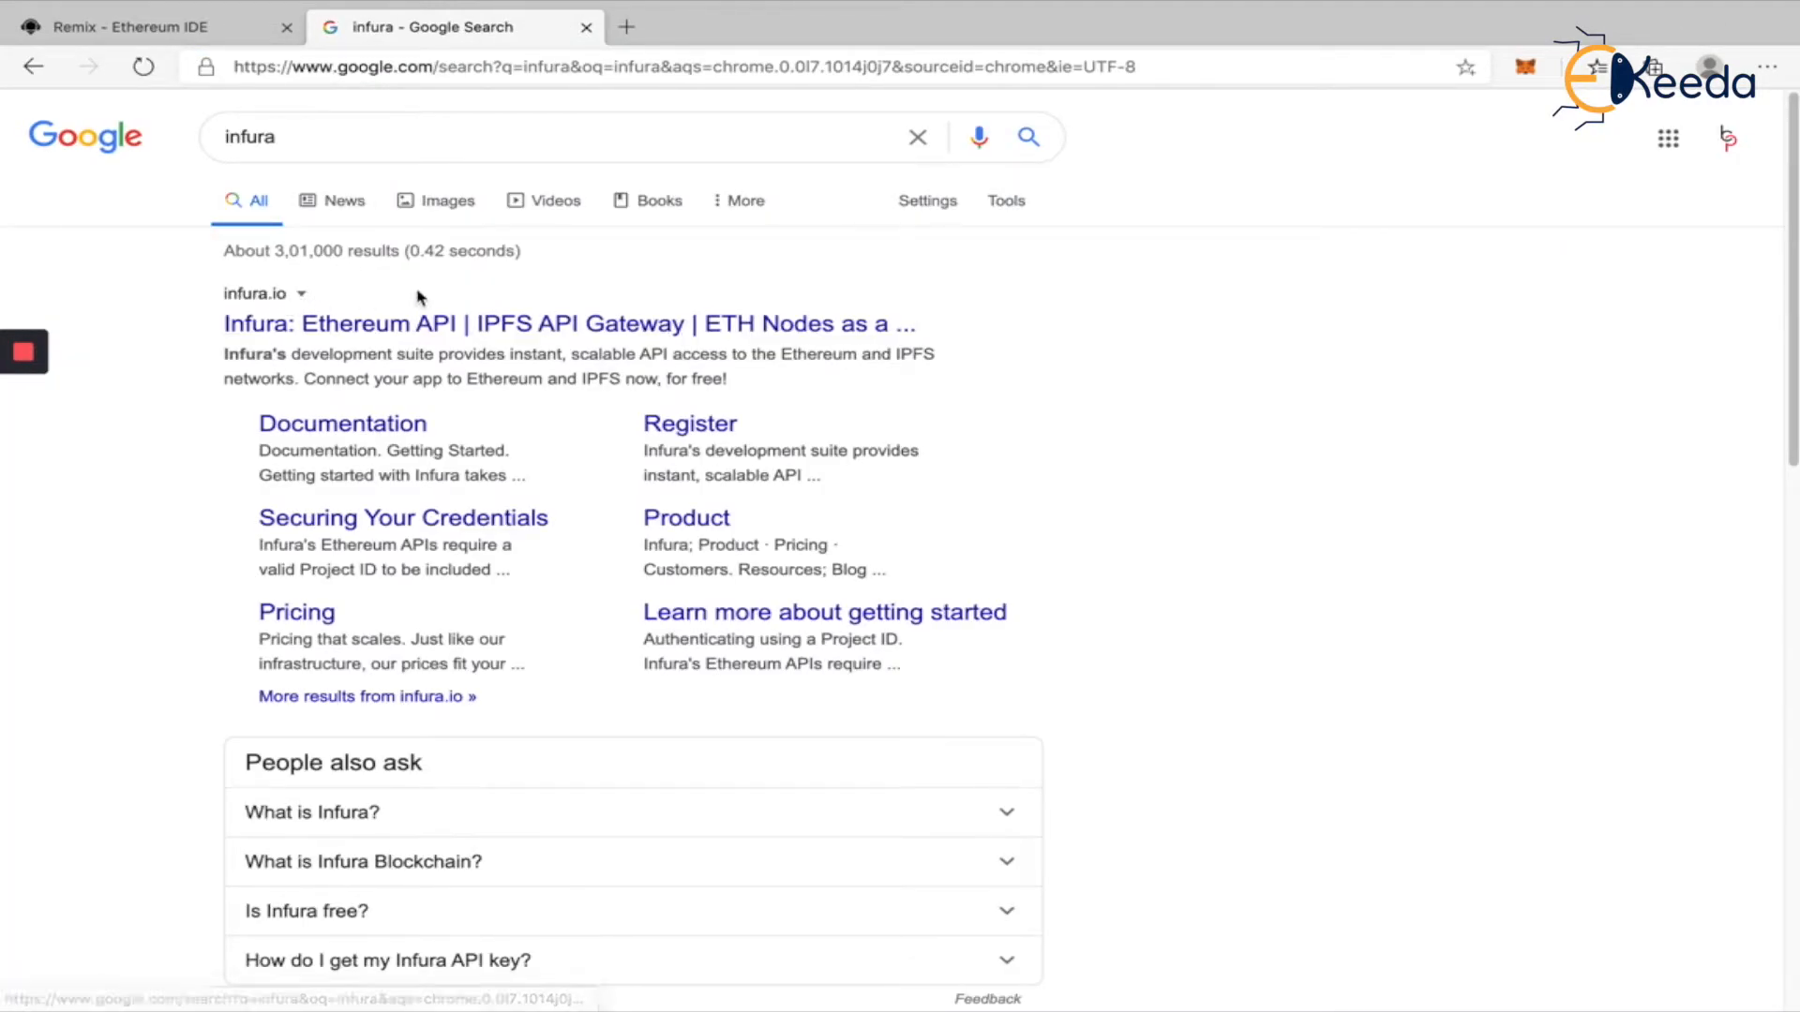
mouse_move(502, 333)
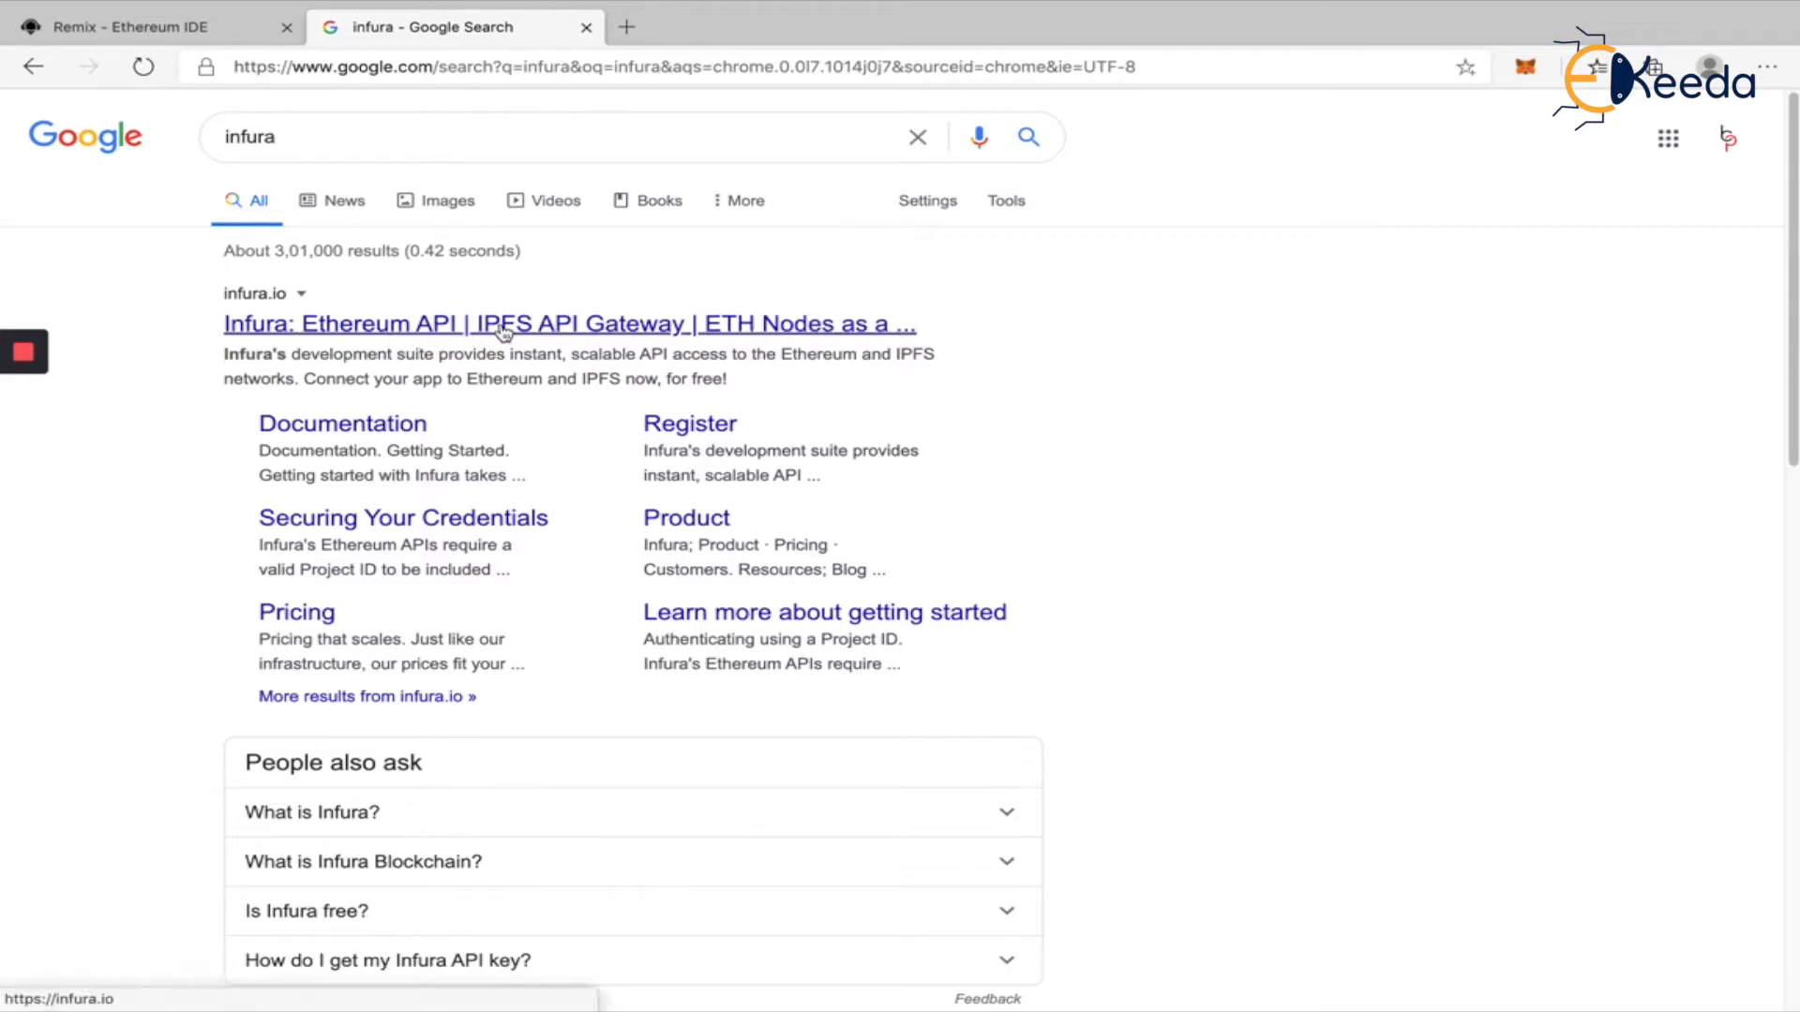
left_click(568, 325)
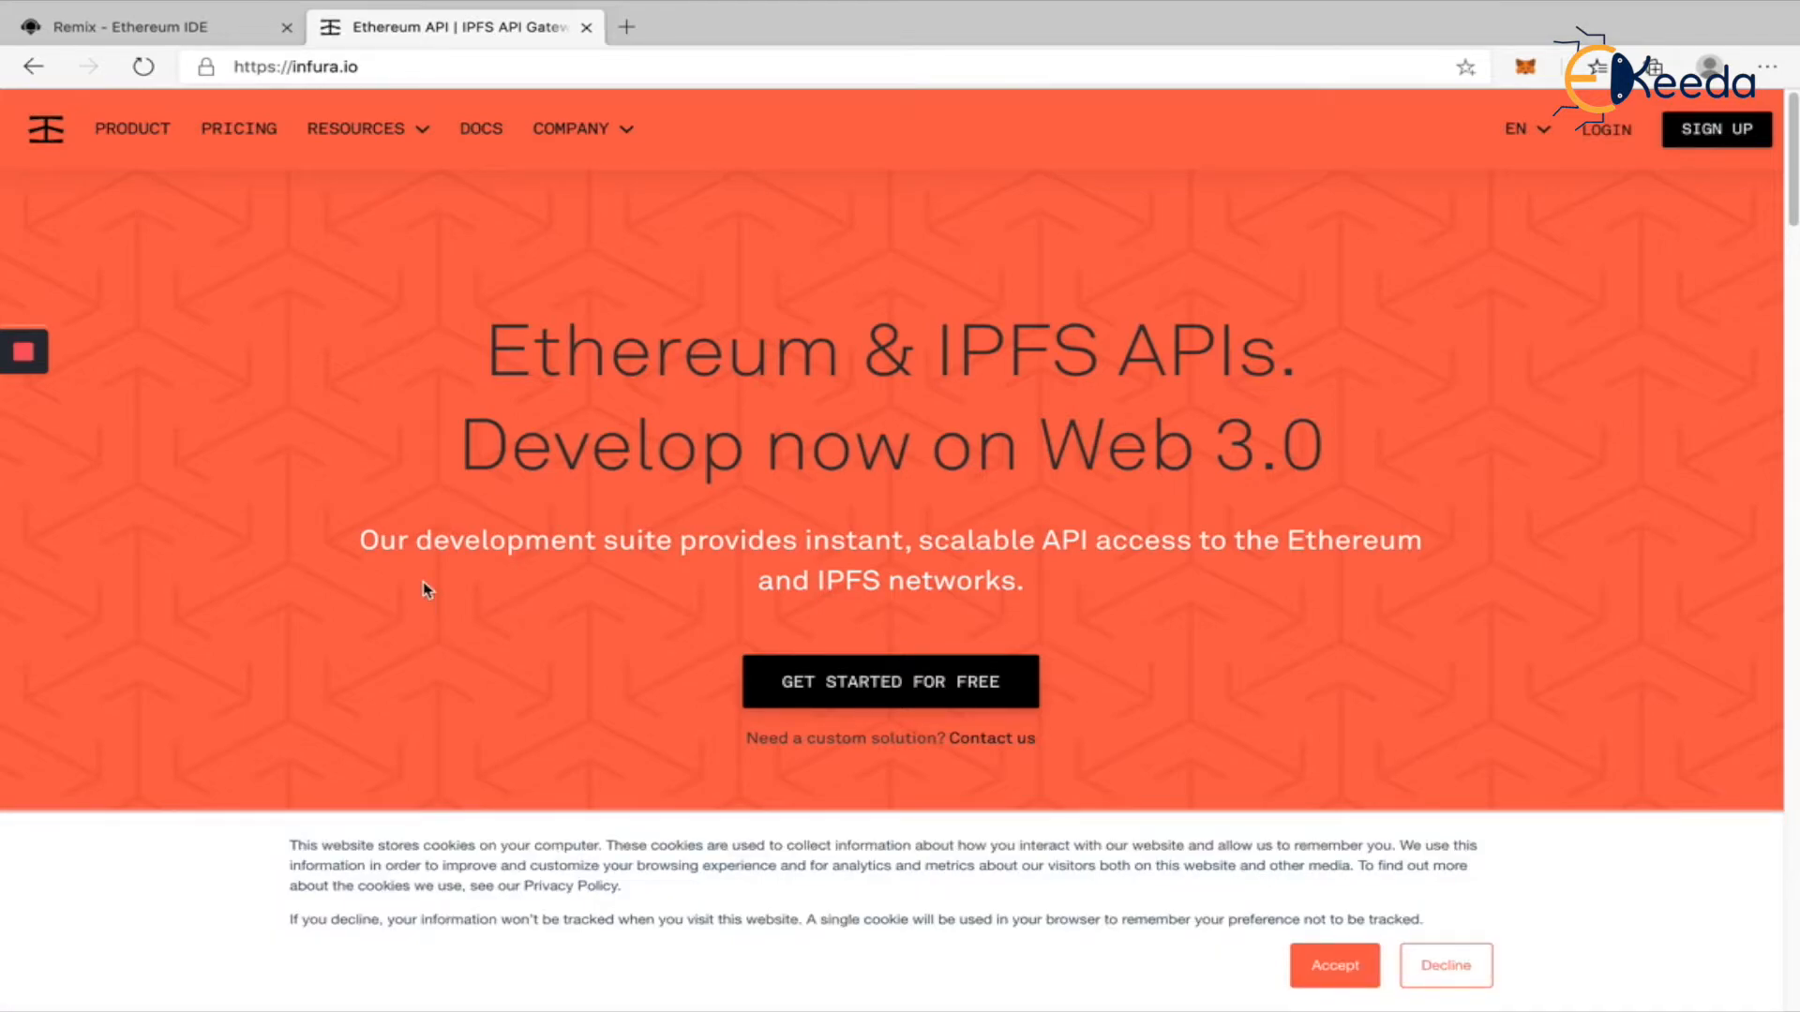
left_click(1333, 966)
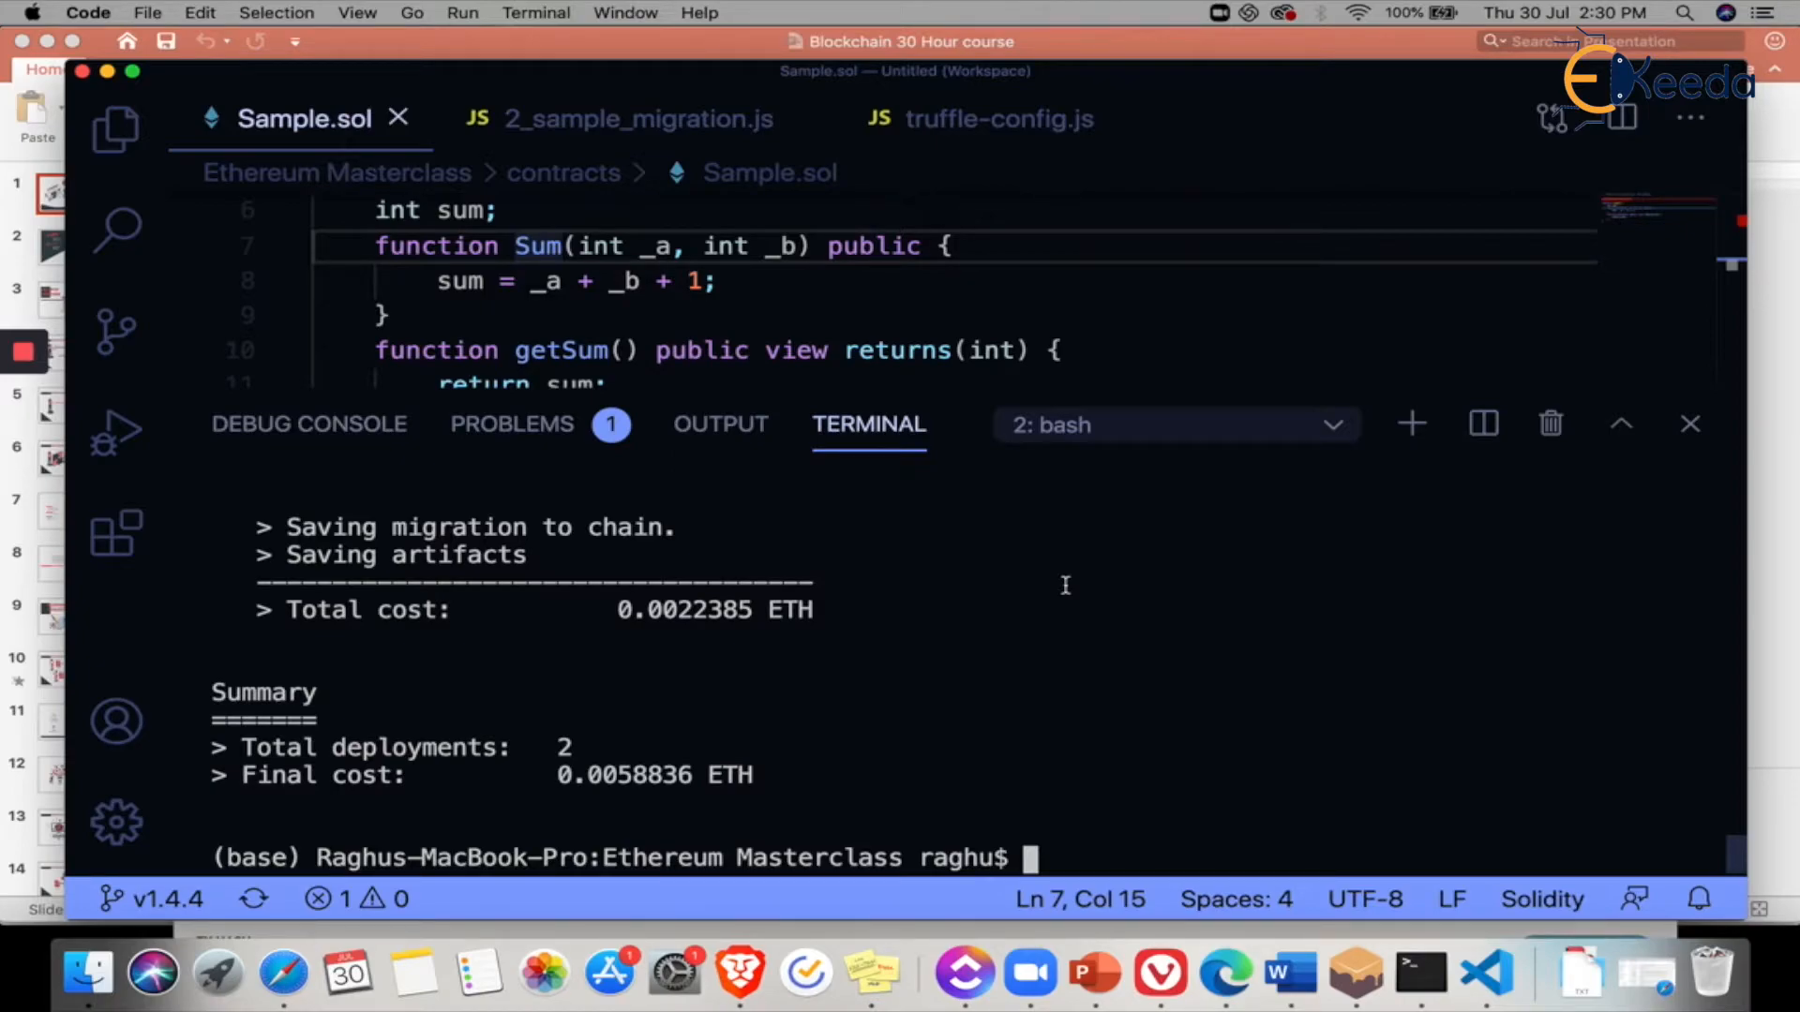
Step: View truffle-config.js showing the local development network on port 7545
left_click(997, 118)
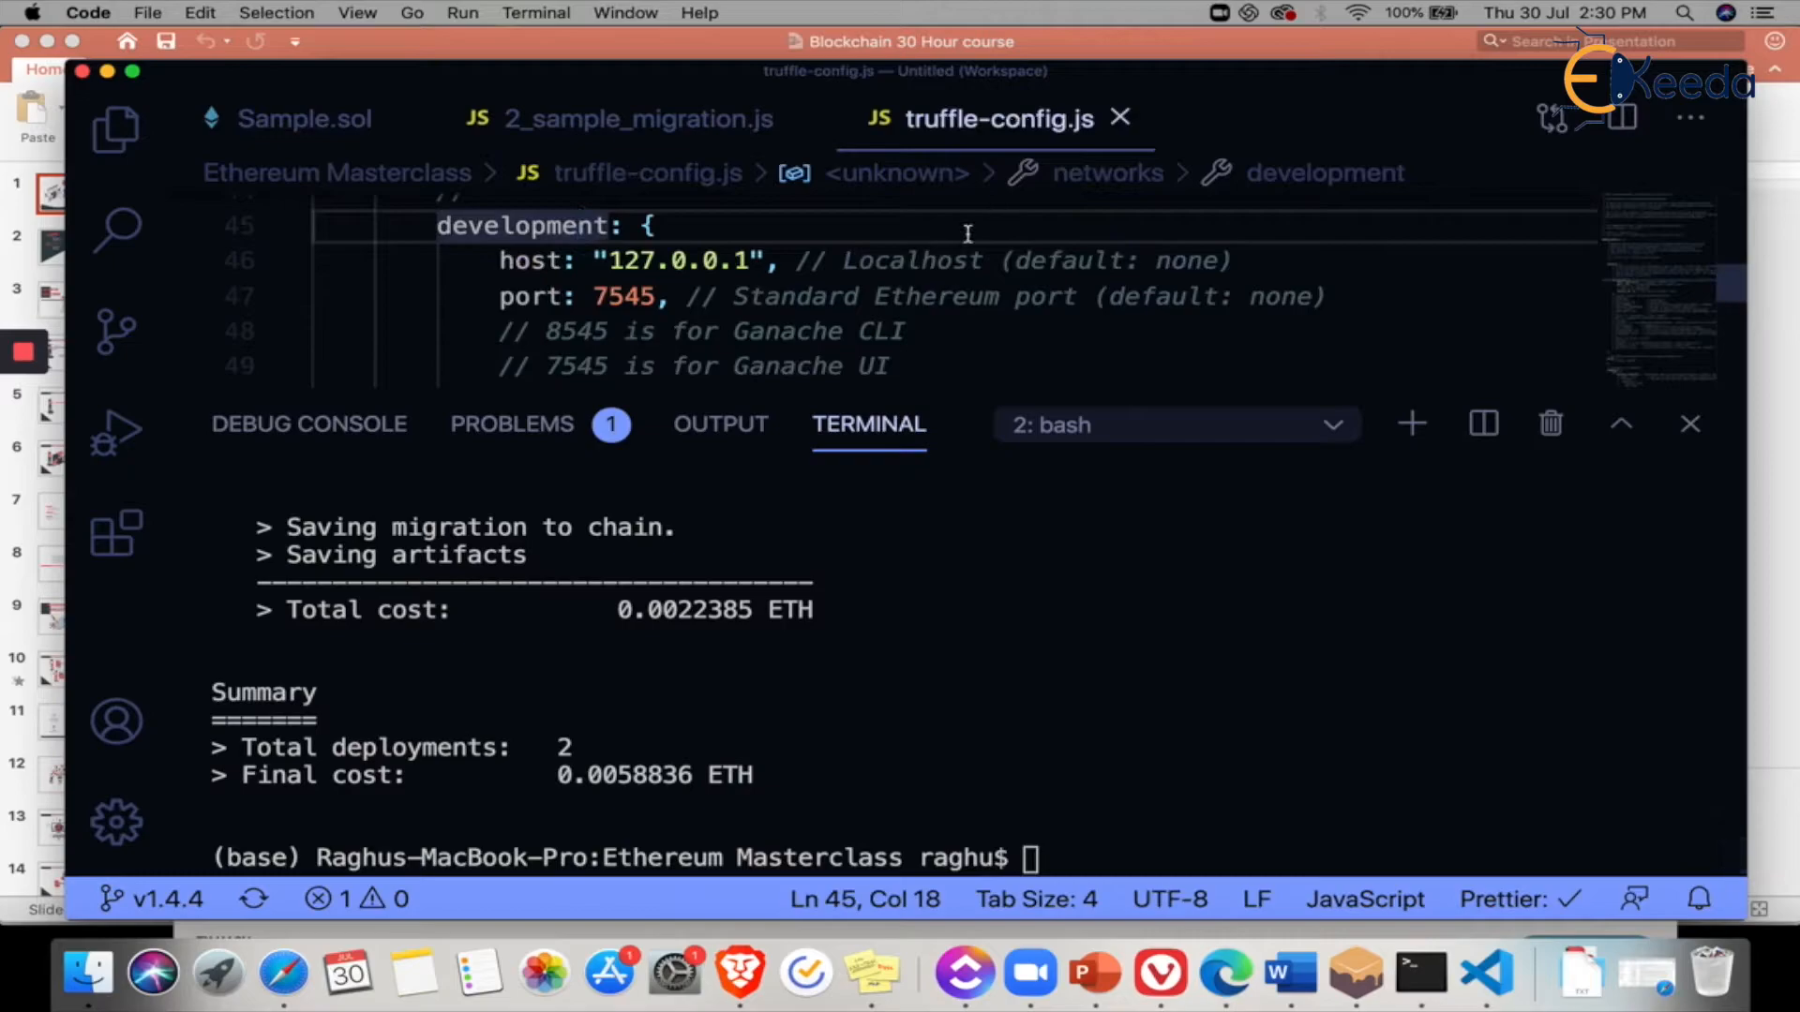
left_click(817, 296)
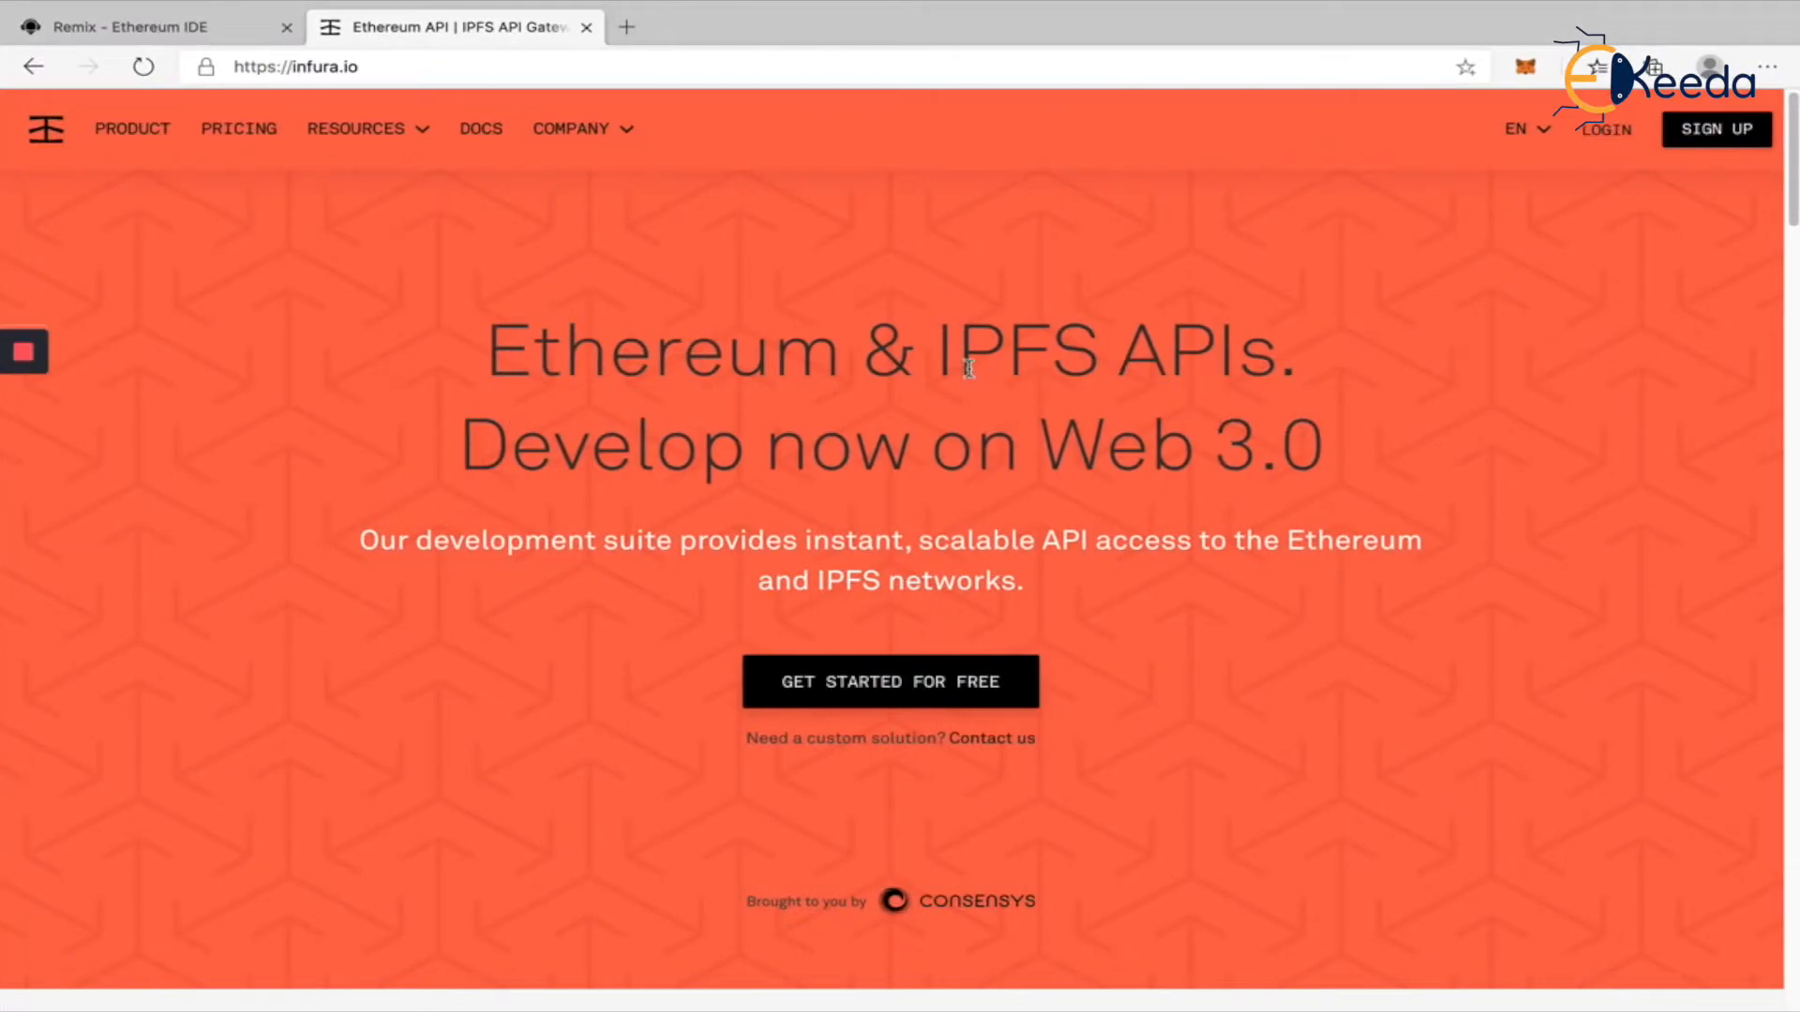
mouse_move(1240, 345)
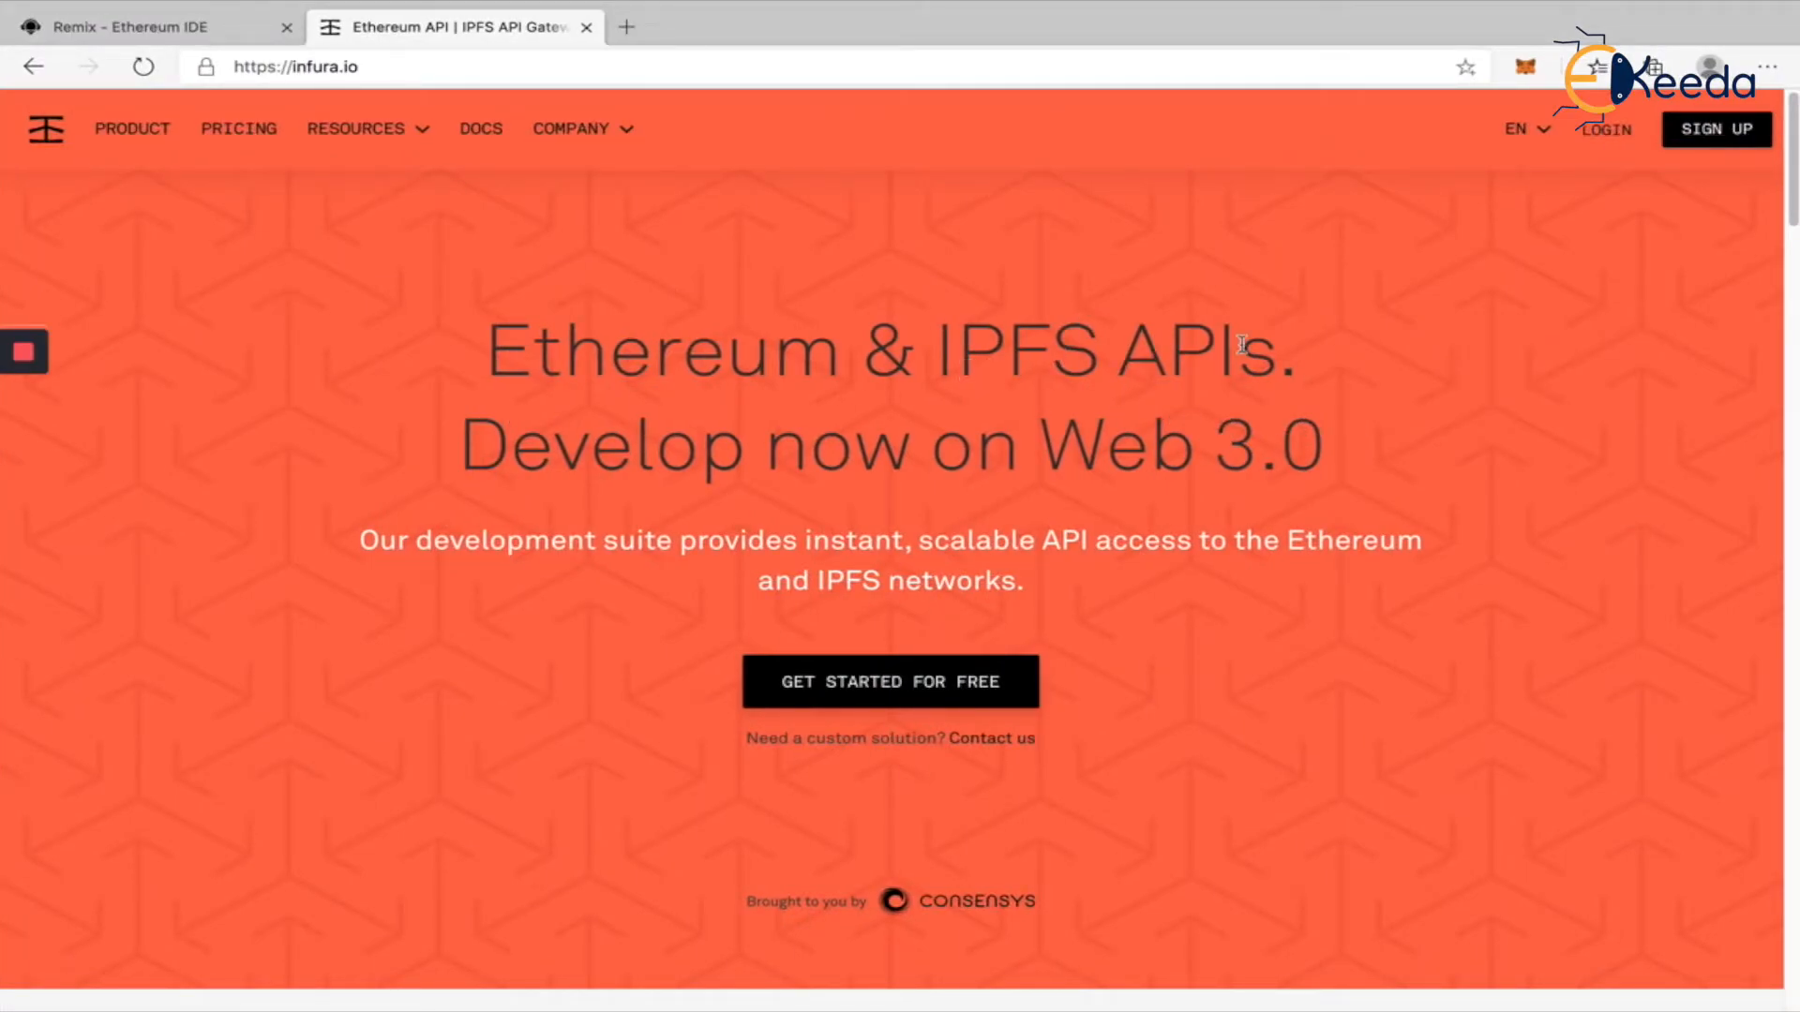
mouse_move(1445, 321)
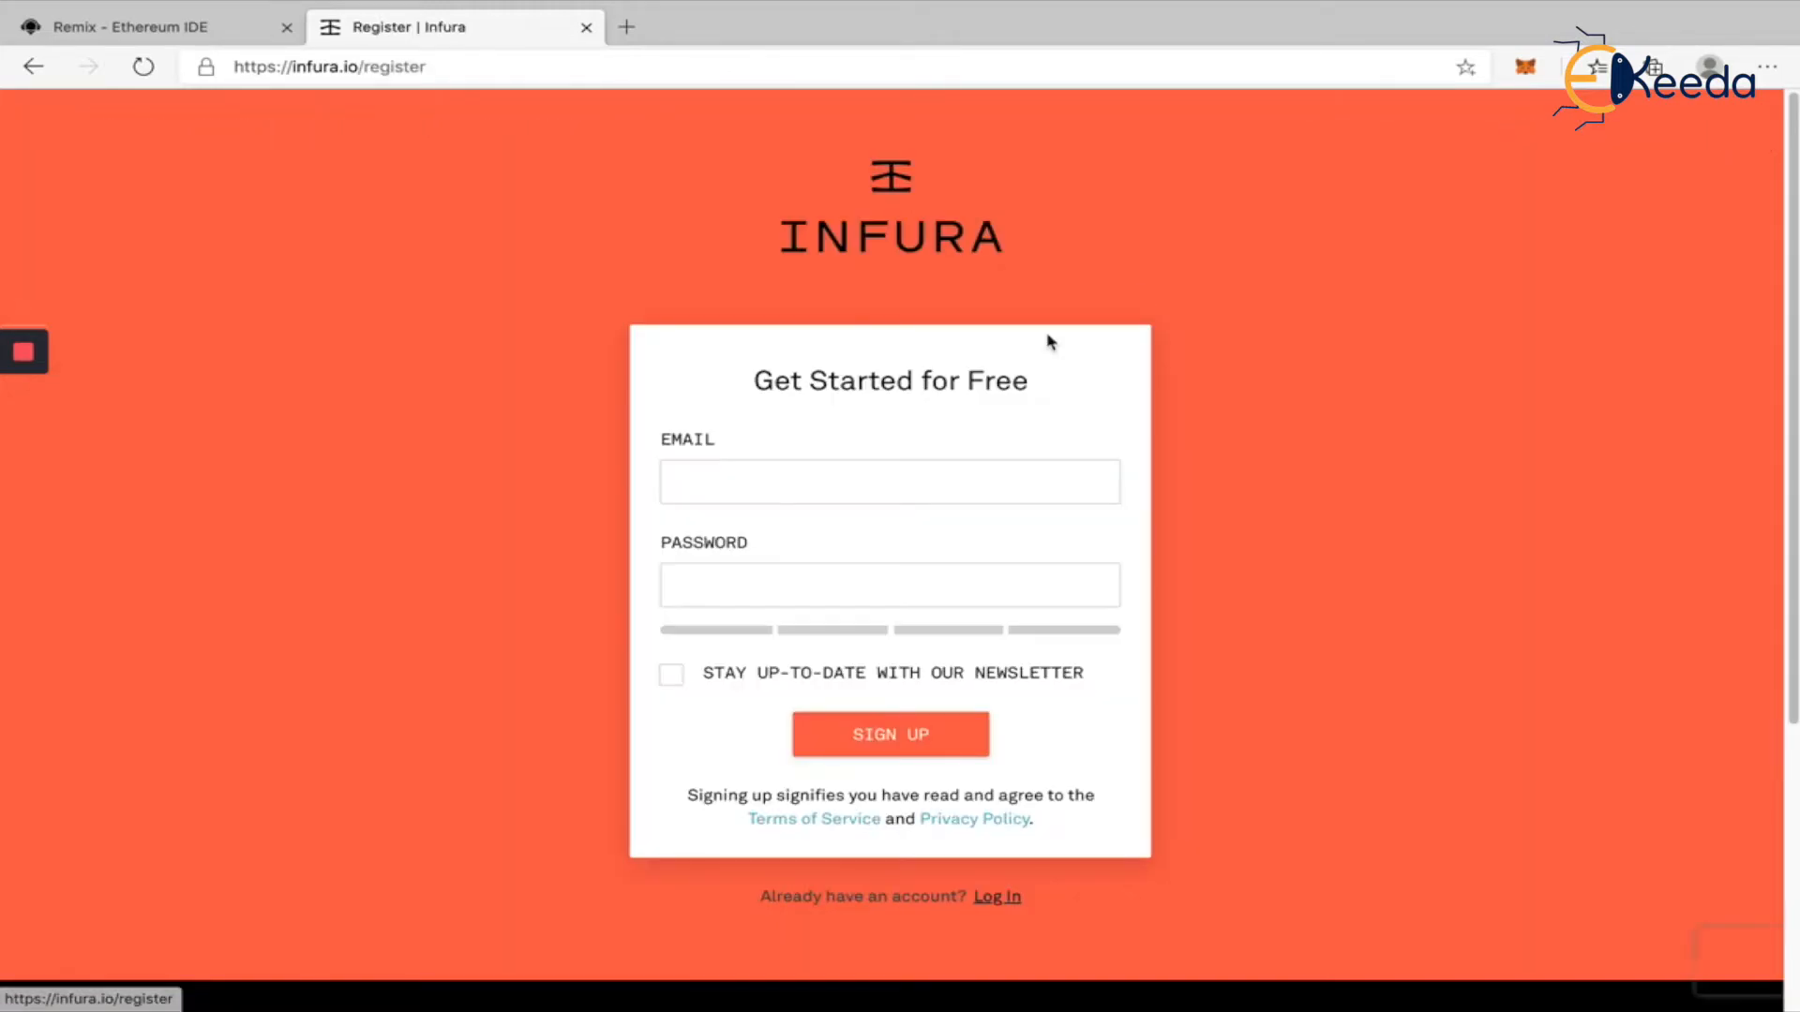
Step: Fill the sign-up form with an email and a password meeting all strength rules, then submit it
left_click(889, 482)
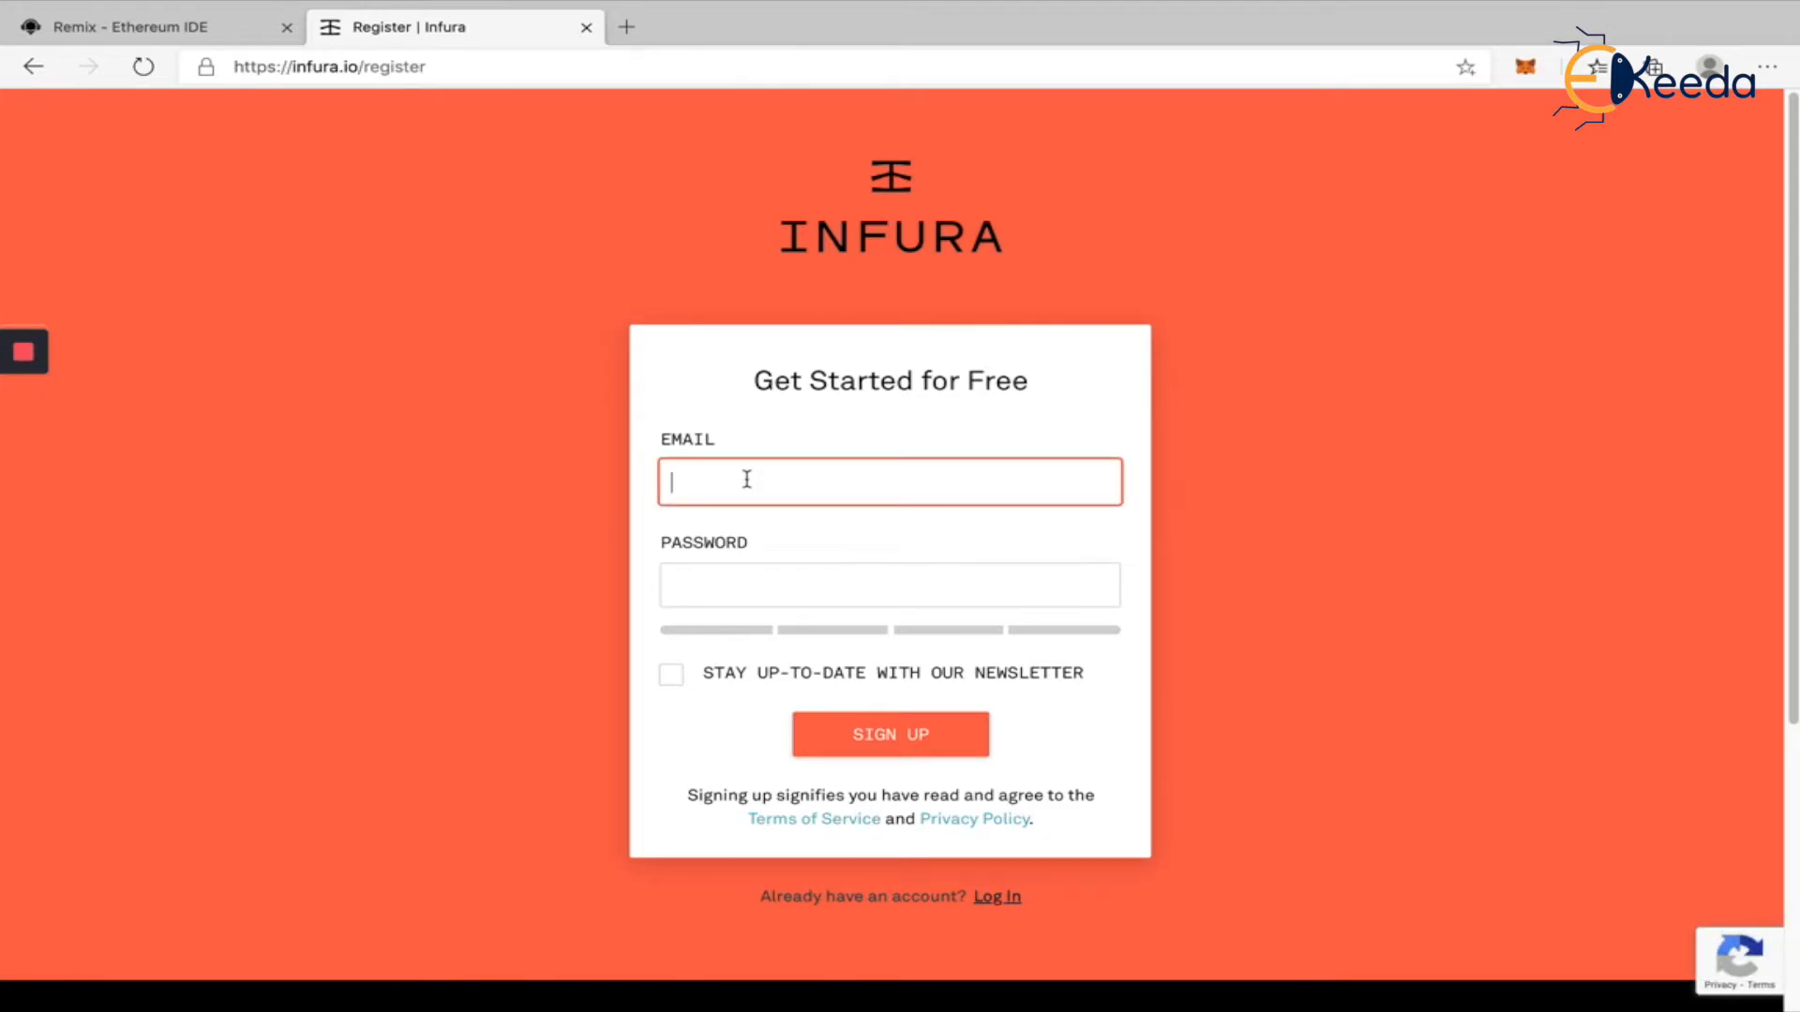
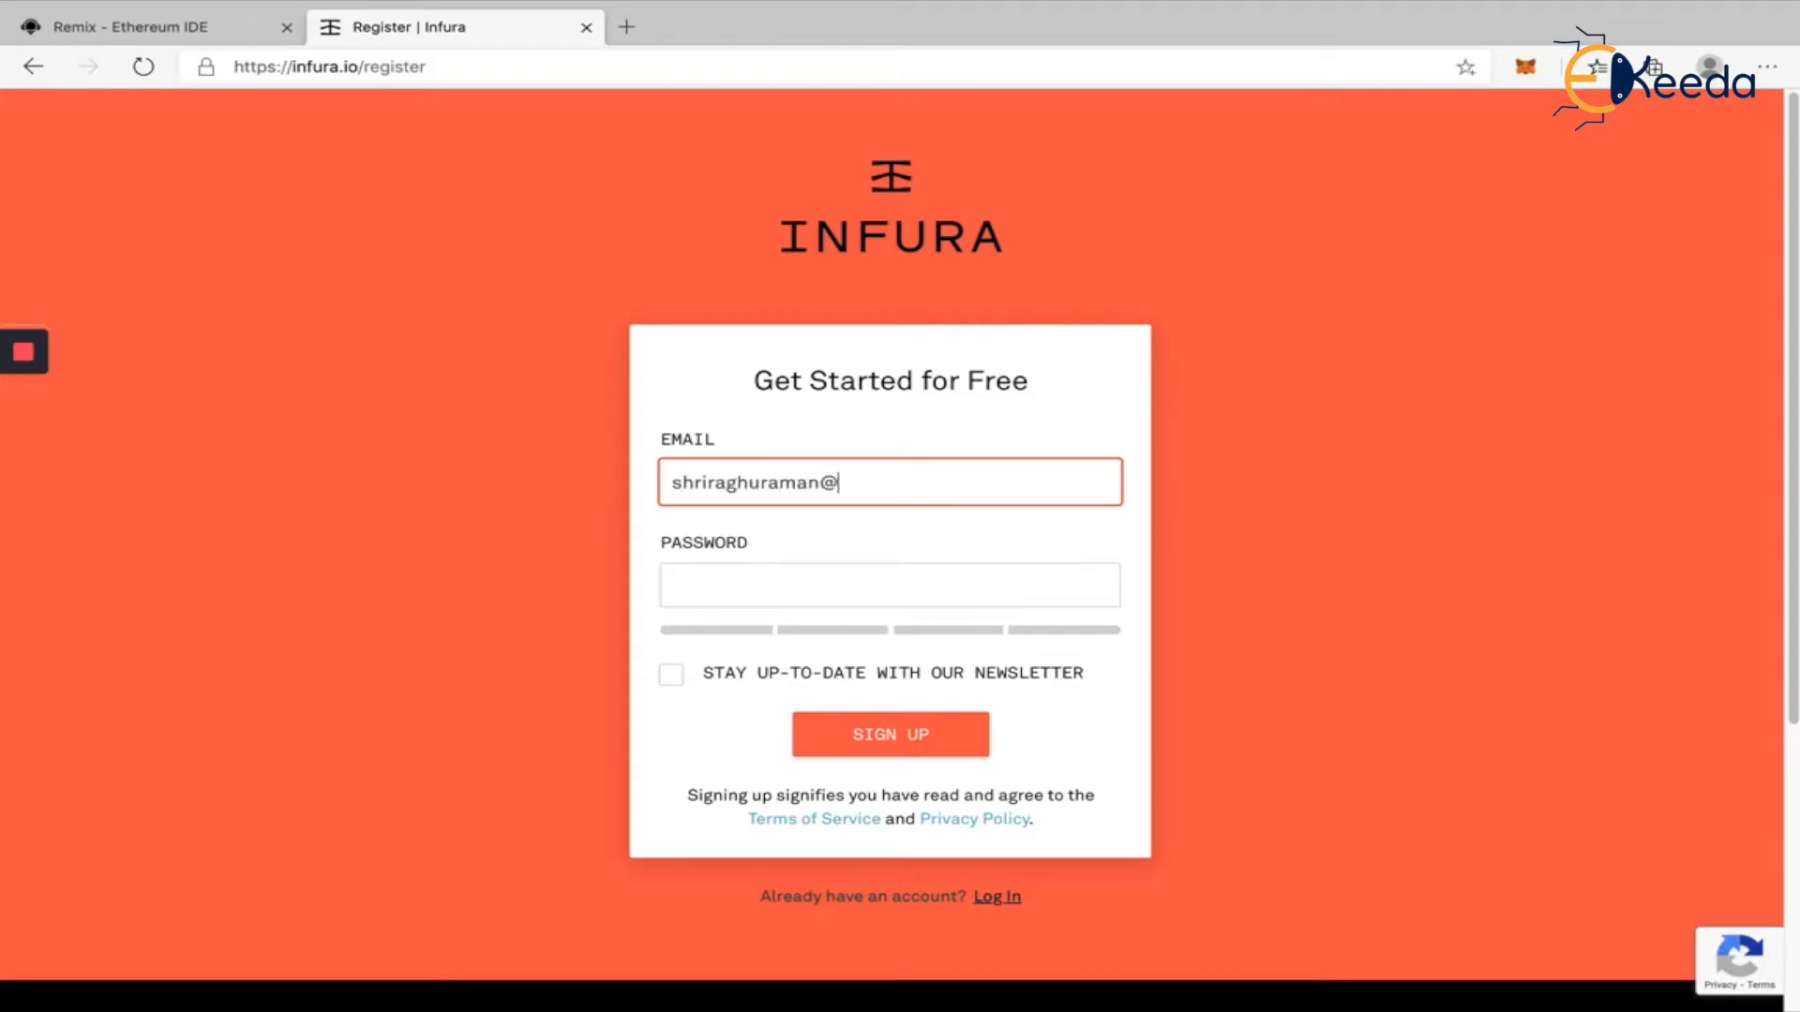
left_click(888, 585)
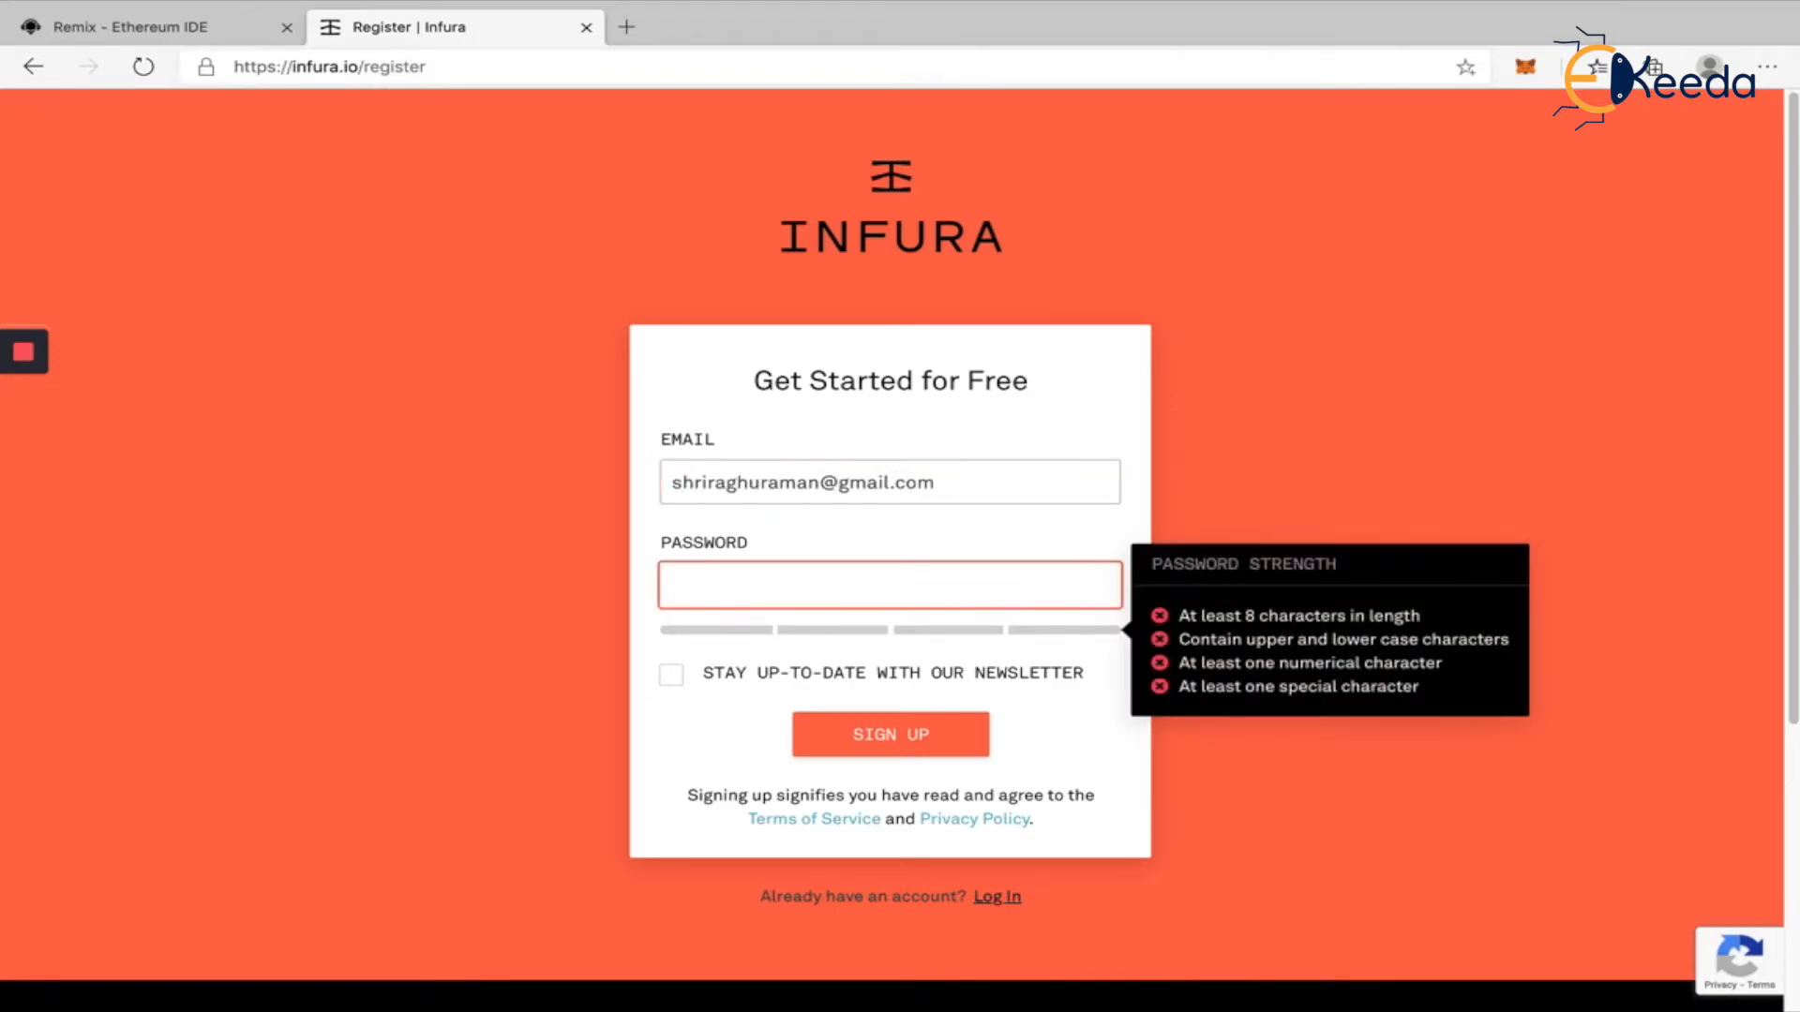
type("1")
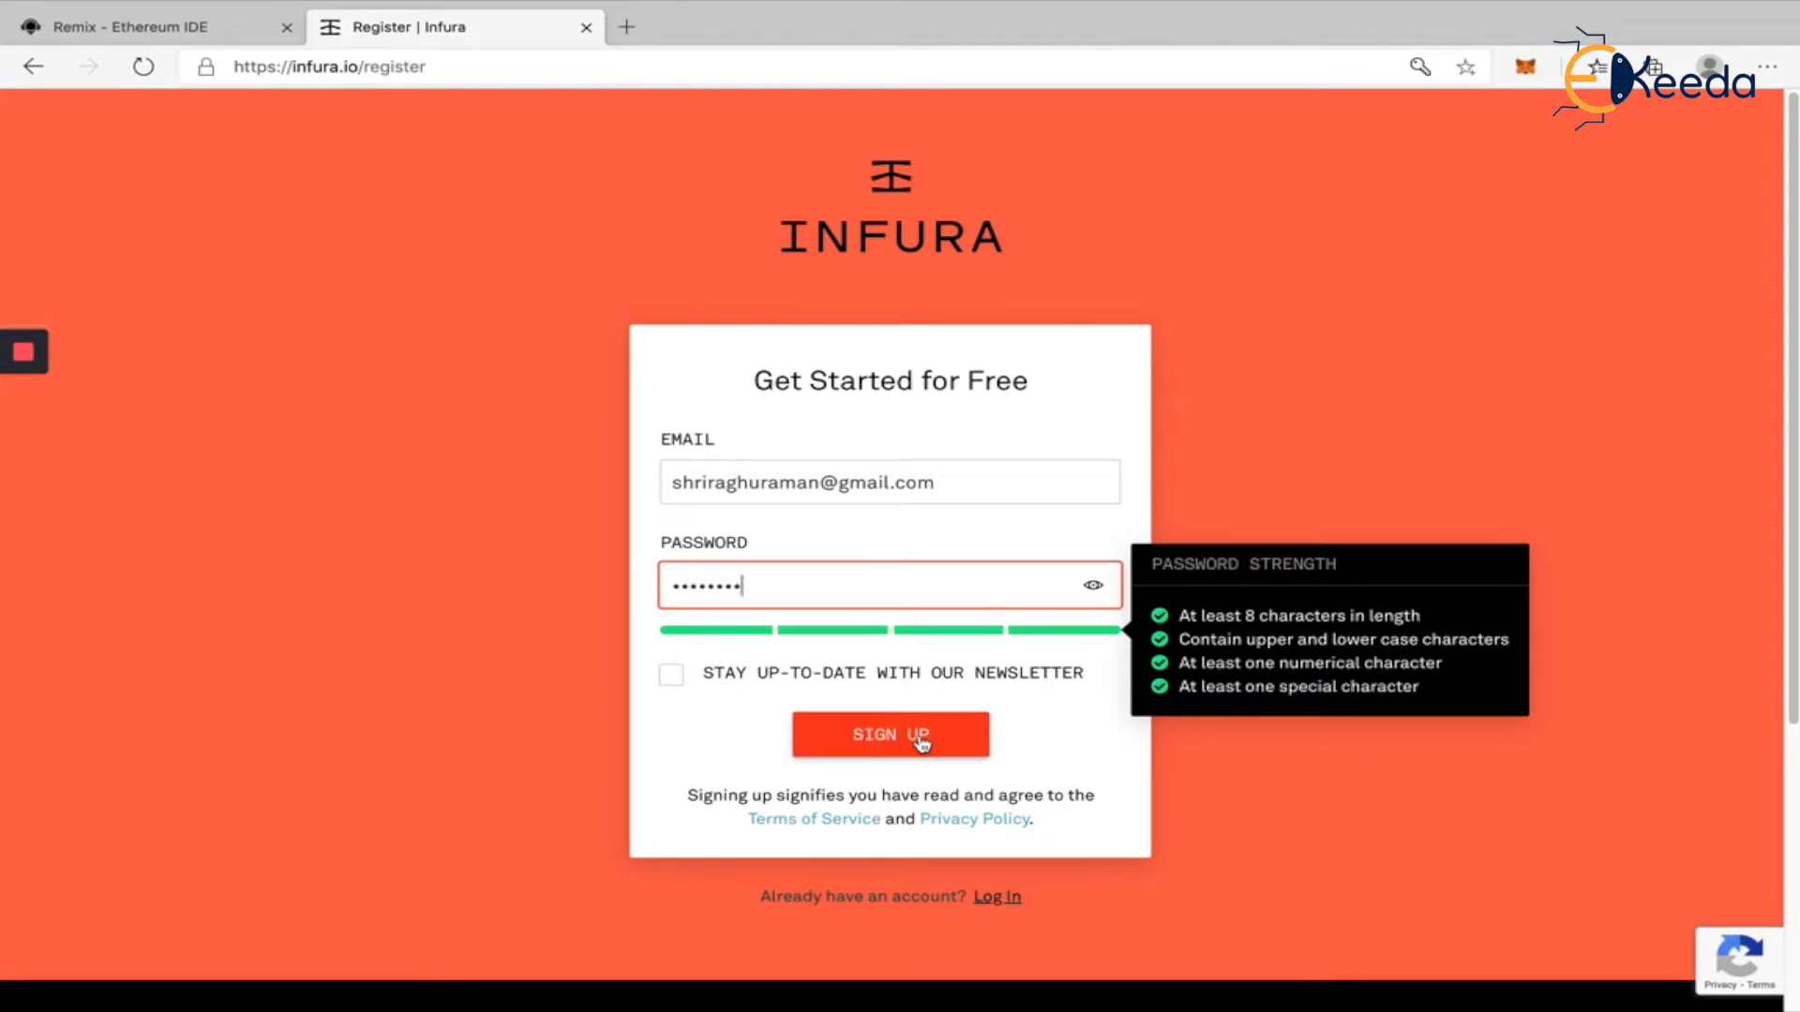
left_click(889, 735)
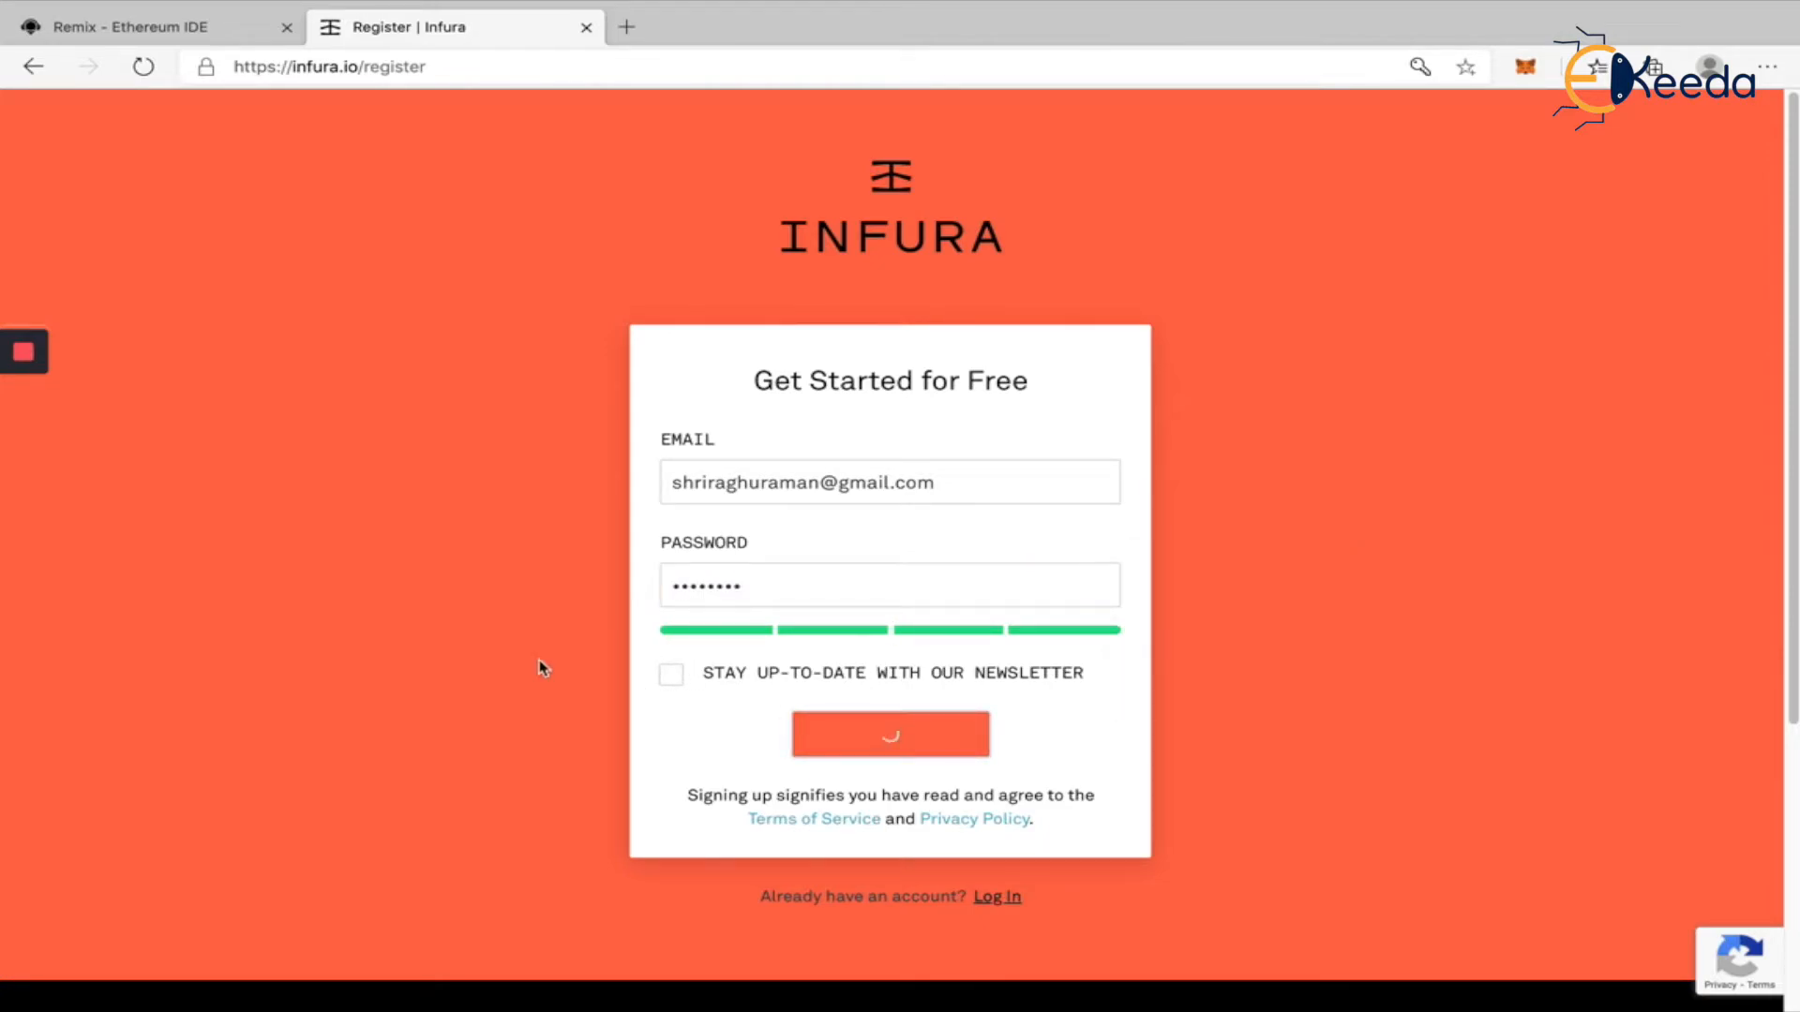
left_click(888, 735)
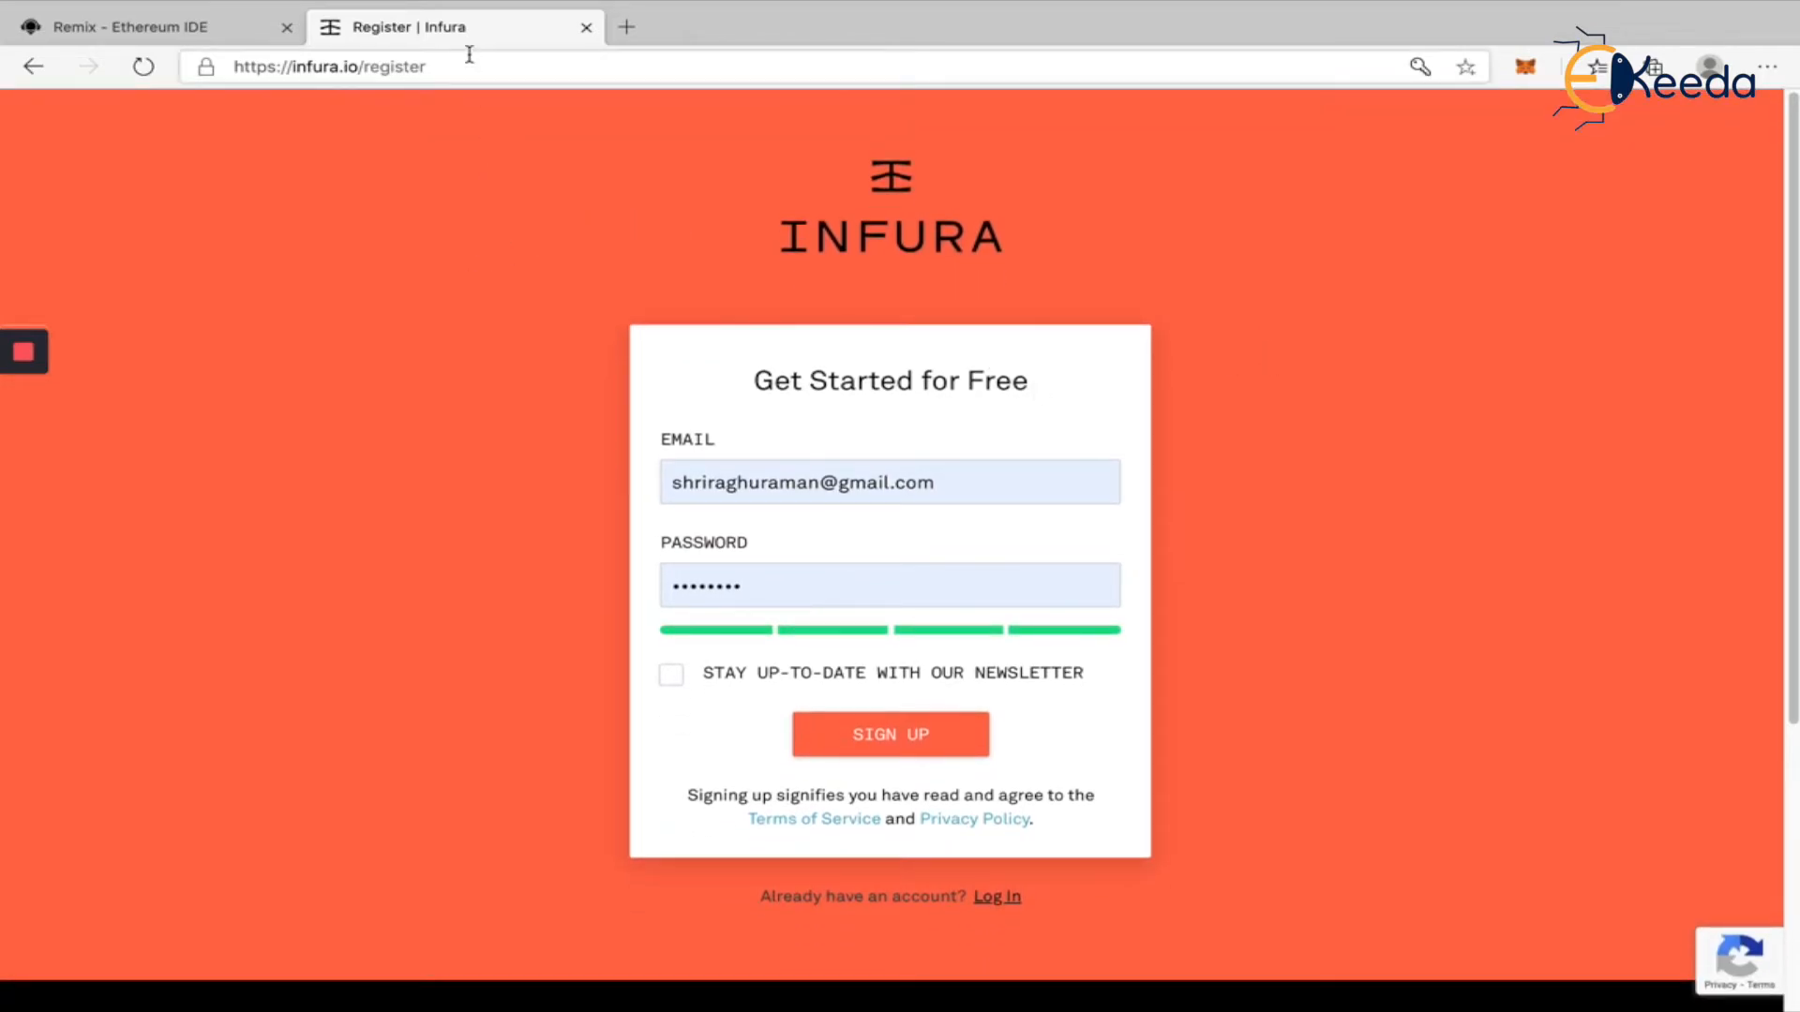
Step: Log in with the saved credentials and land on the dashboard's Let's Get Started page
left_click(330, 67)
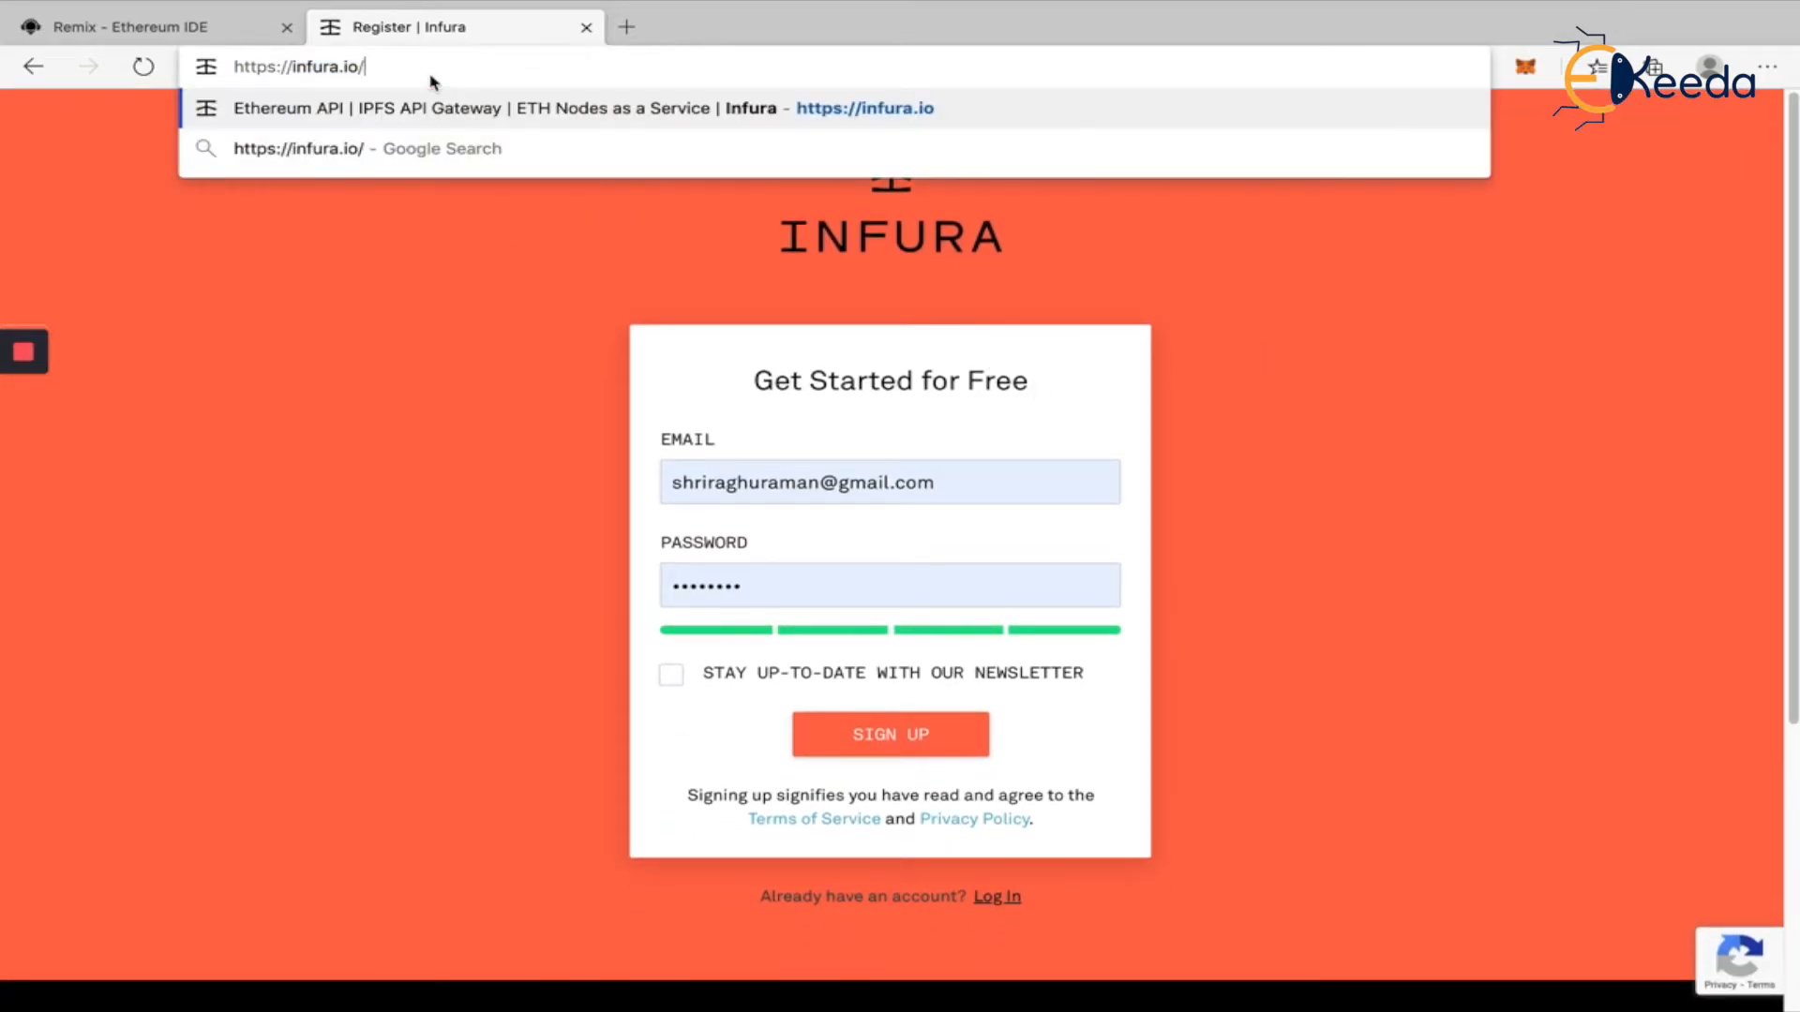
left_click(995, 896)
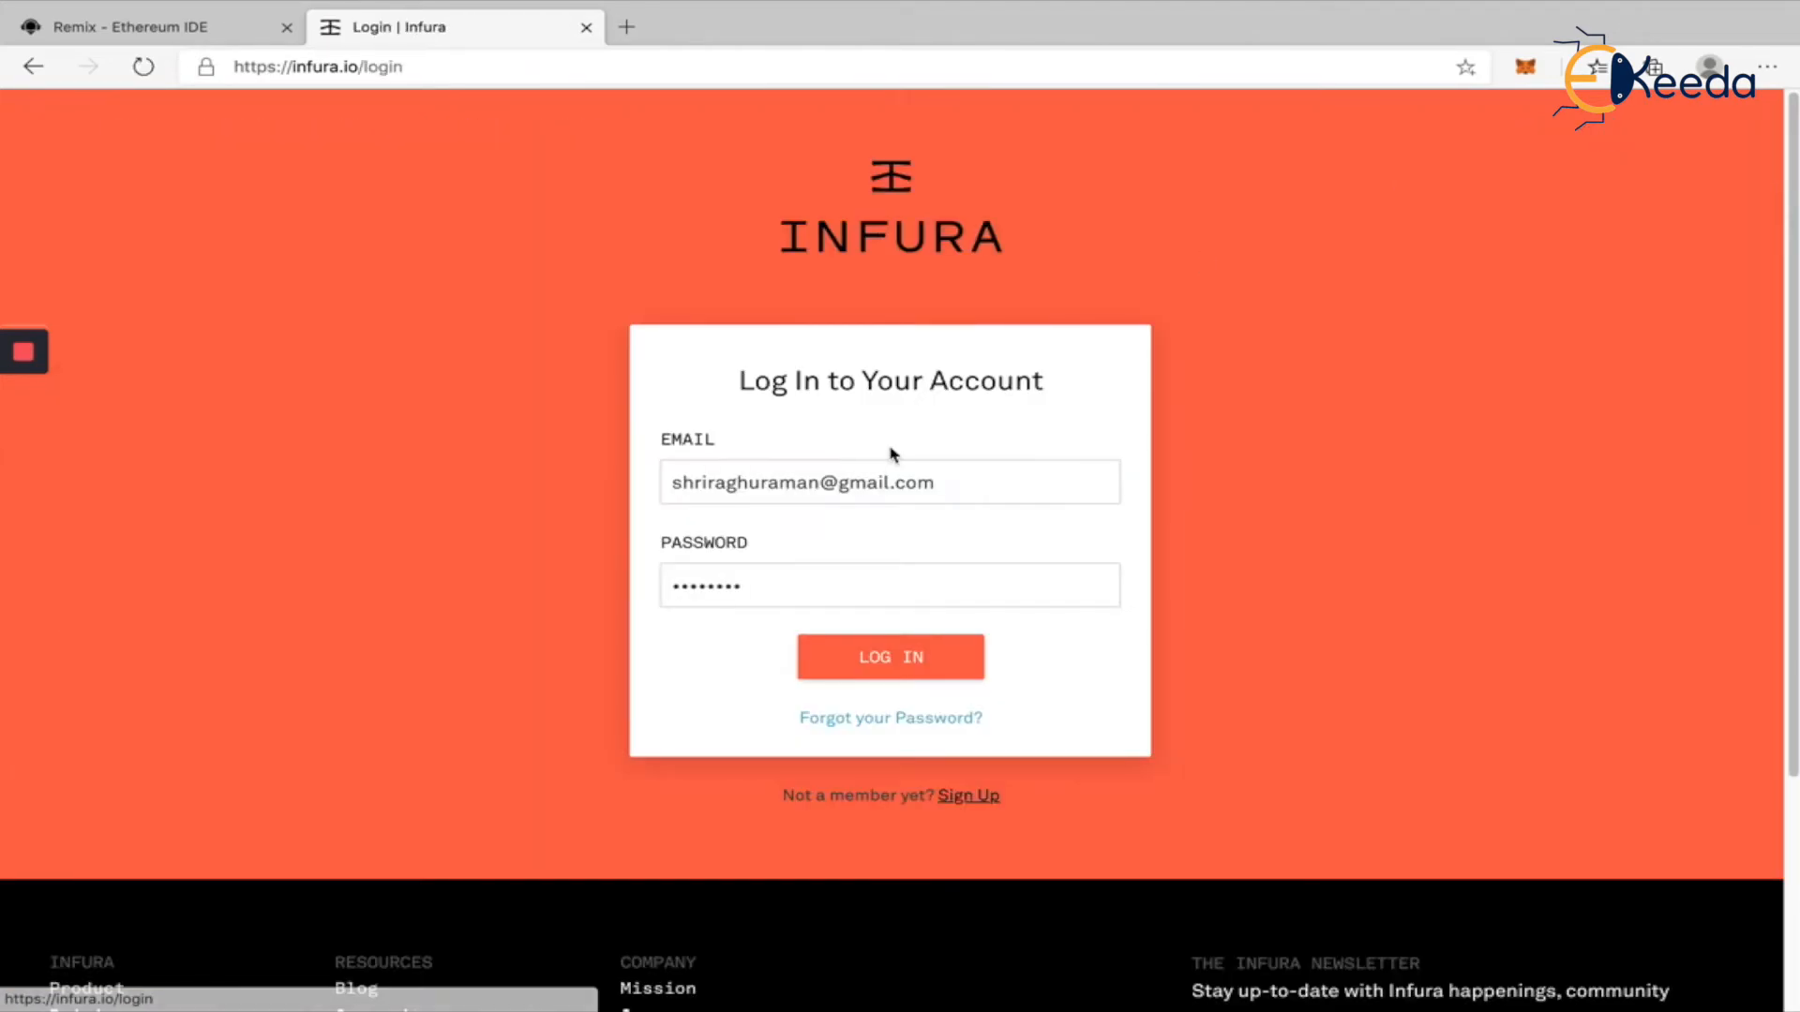
left_click(889, 656)
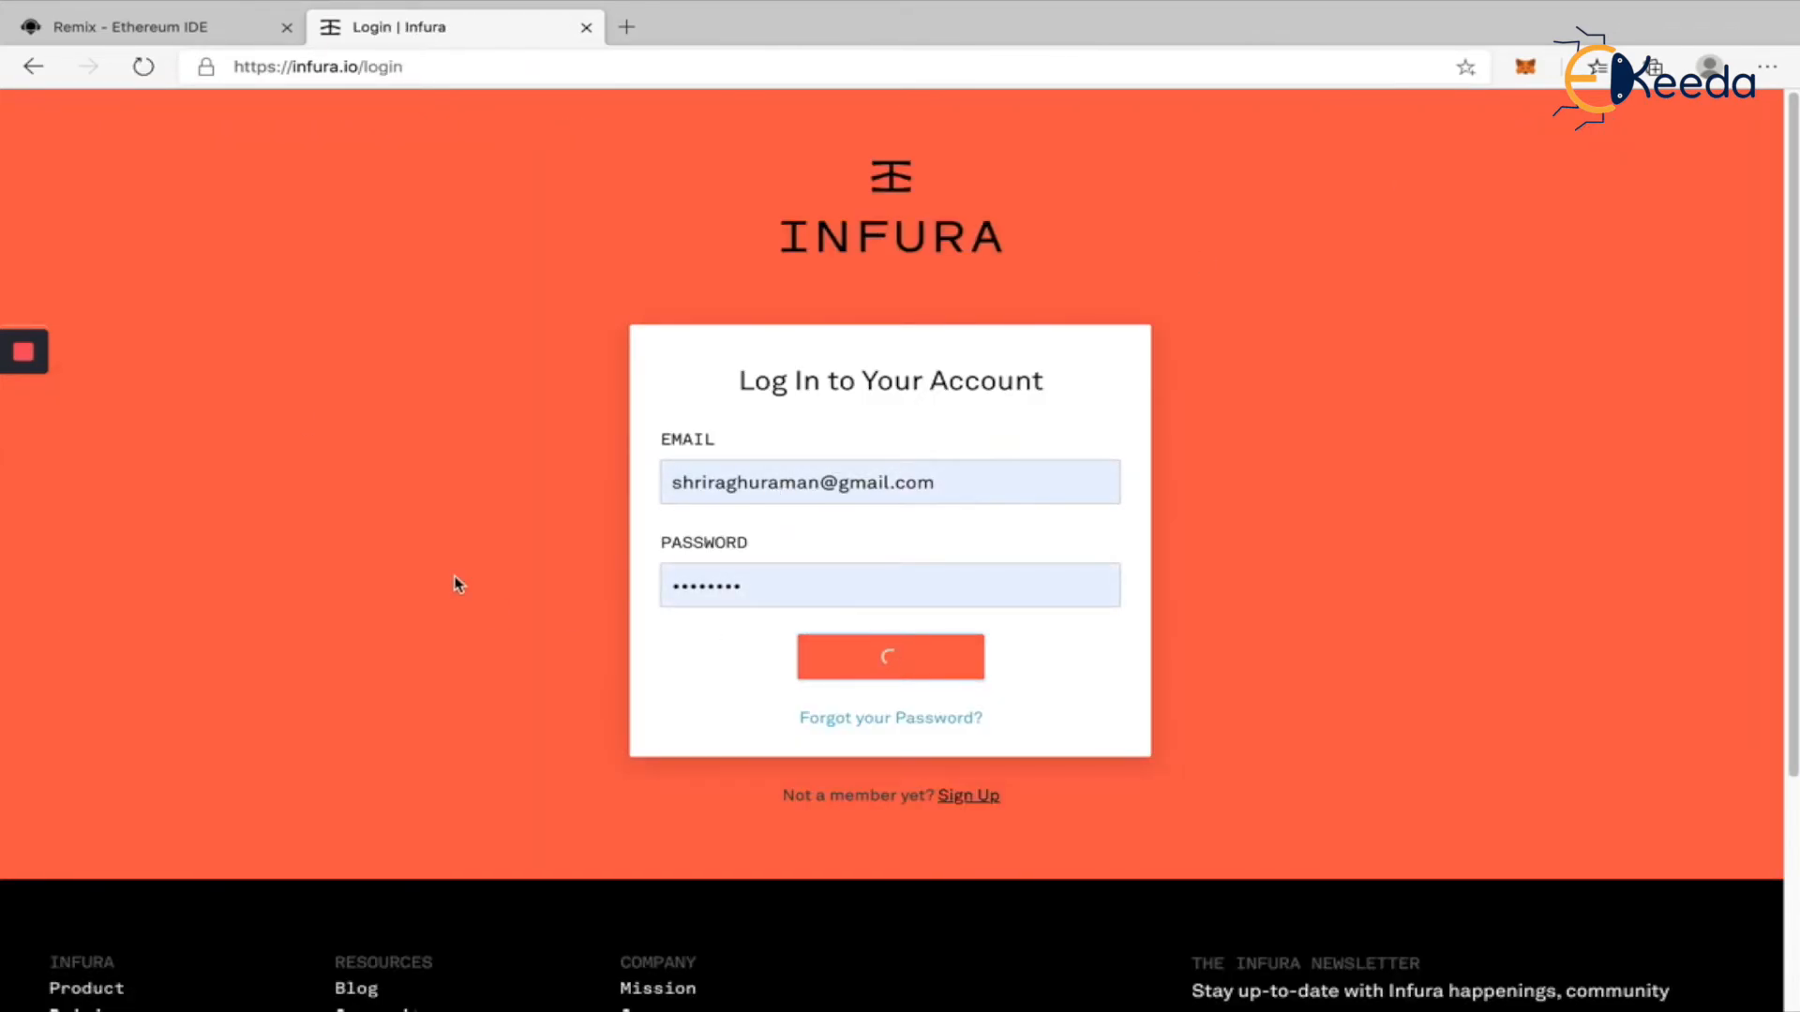
left_click(889, 656)
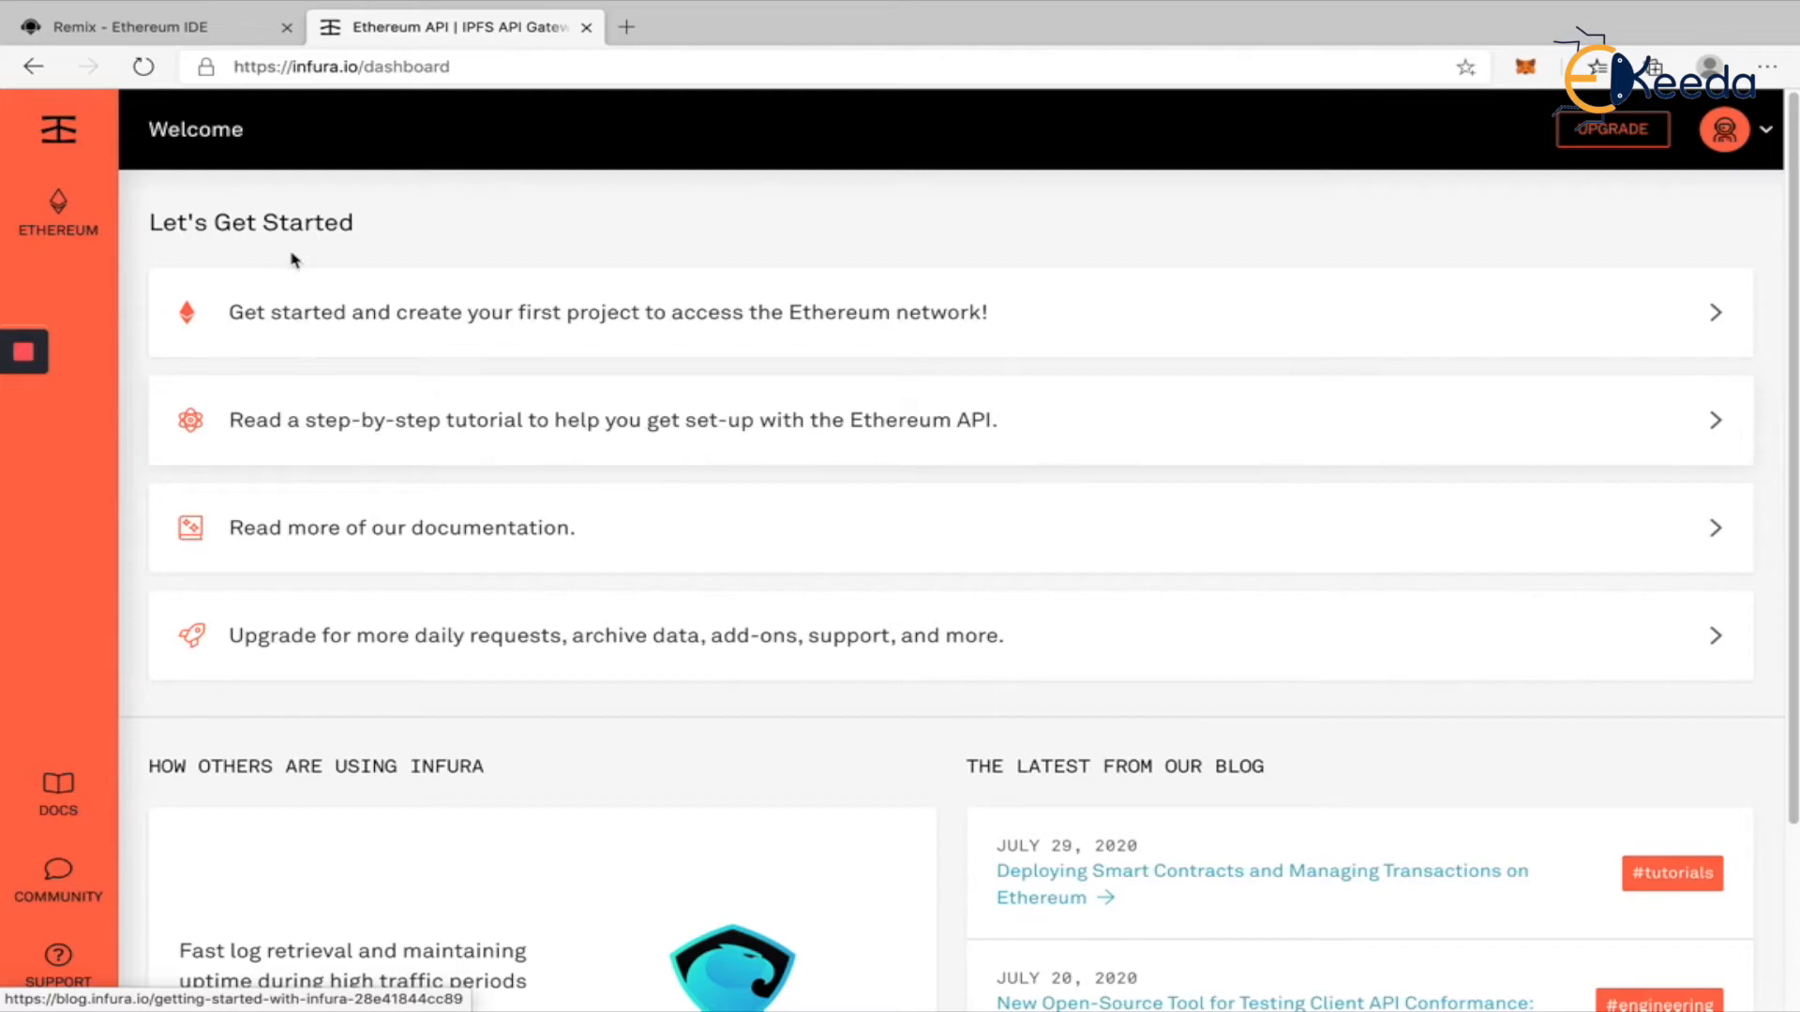
scroll("down", 3)
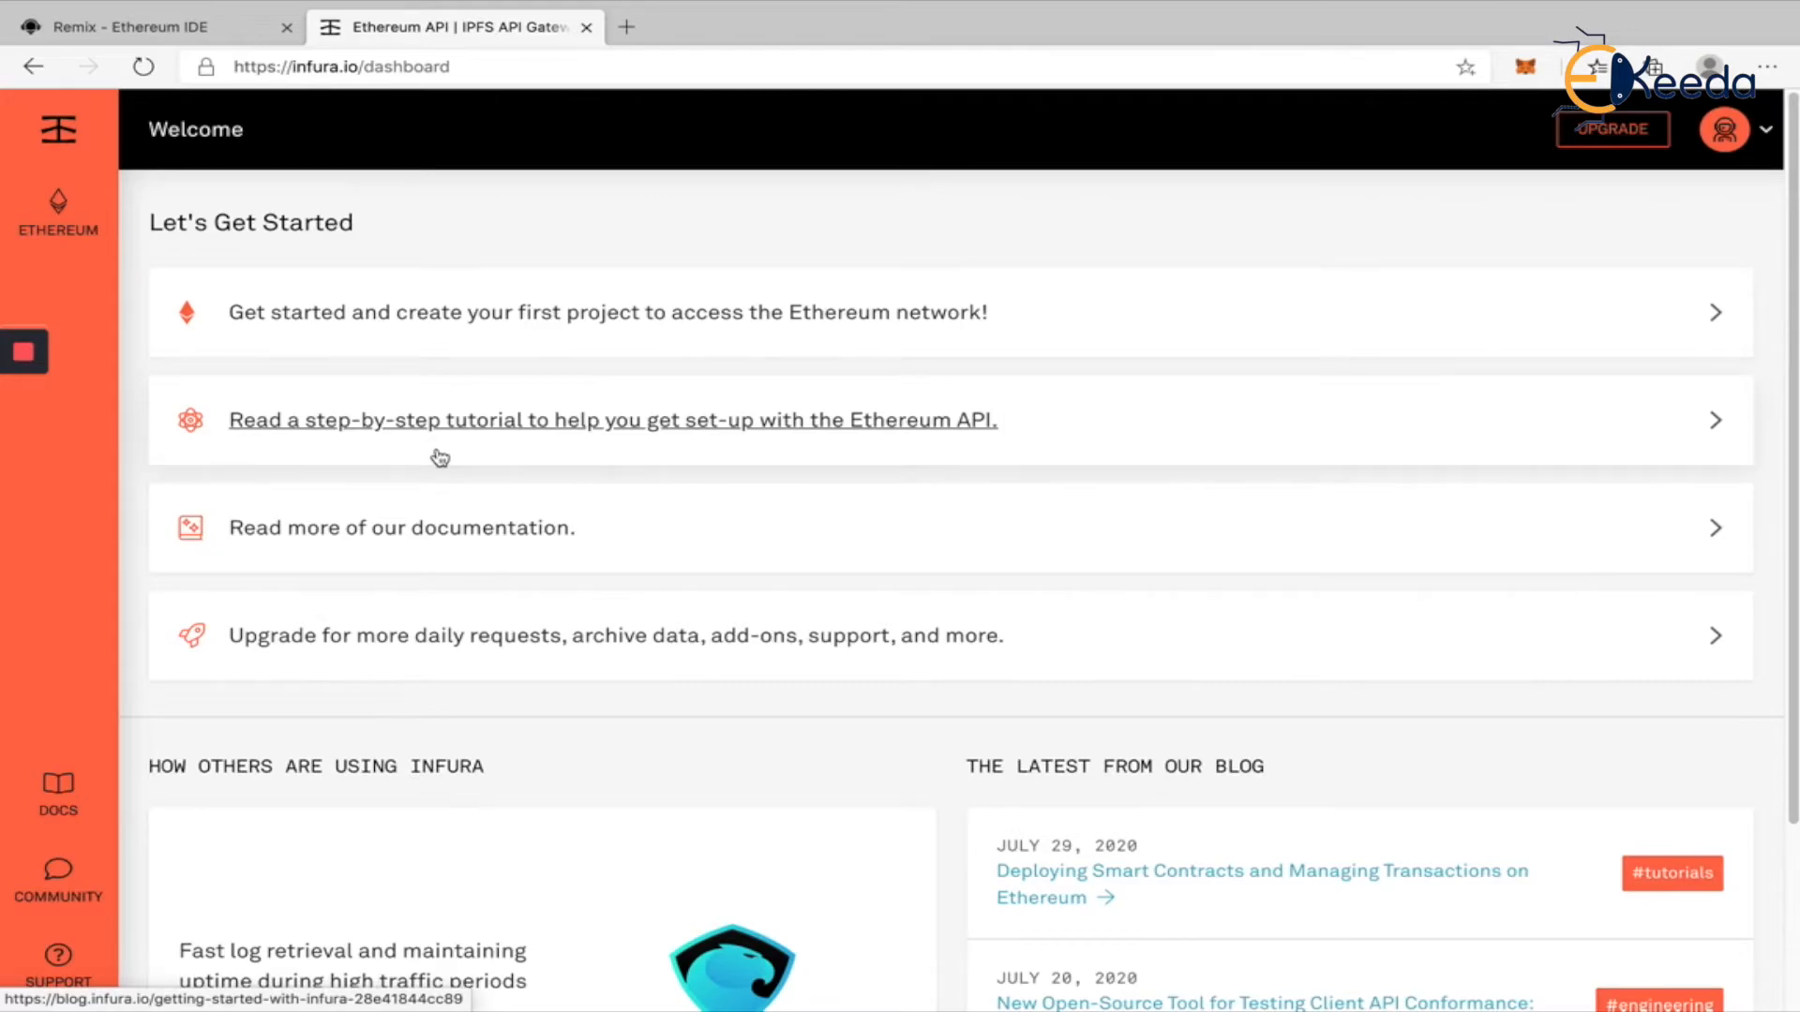
mouse_move(259, 293)
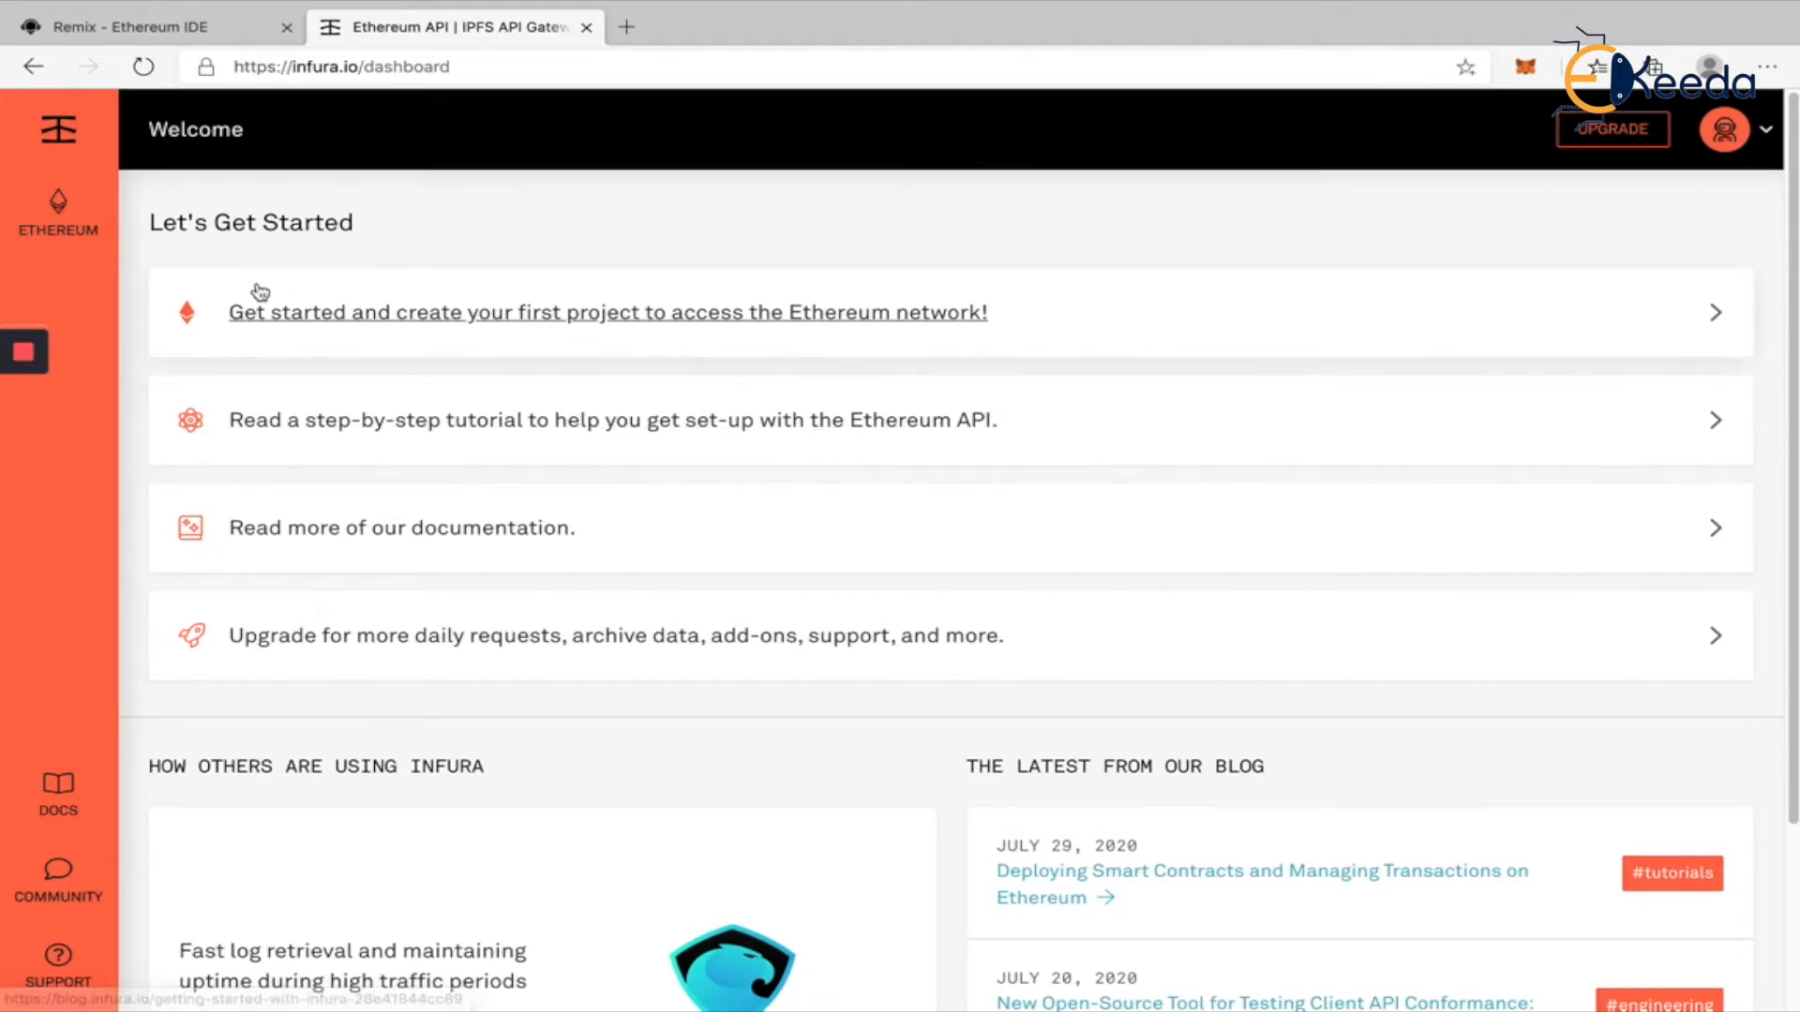
mouse_move(58, 215)
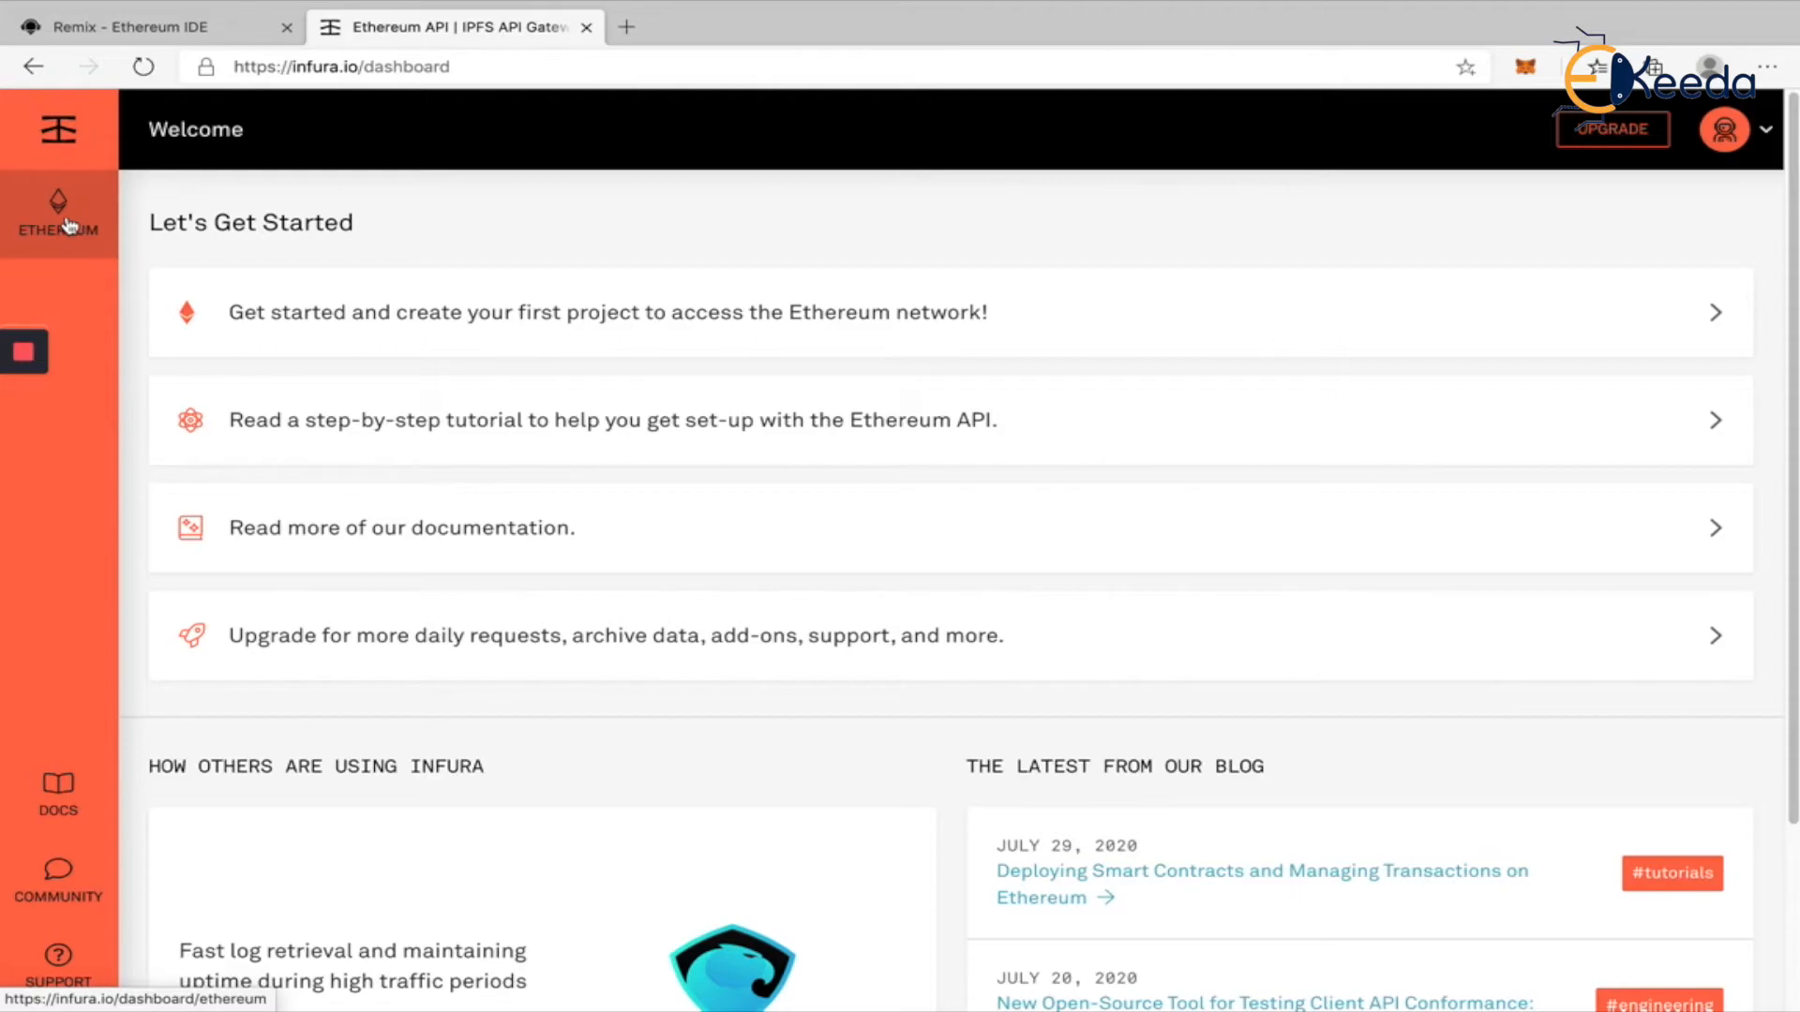
mouse_move(58, 236)
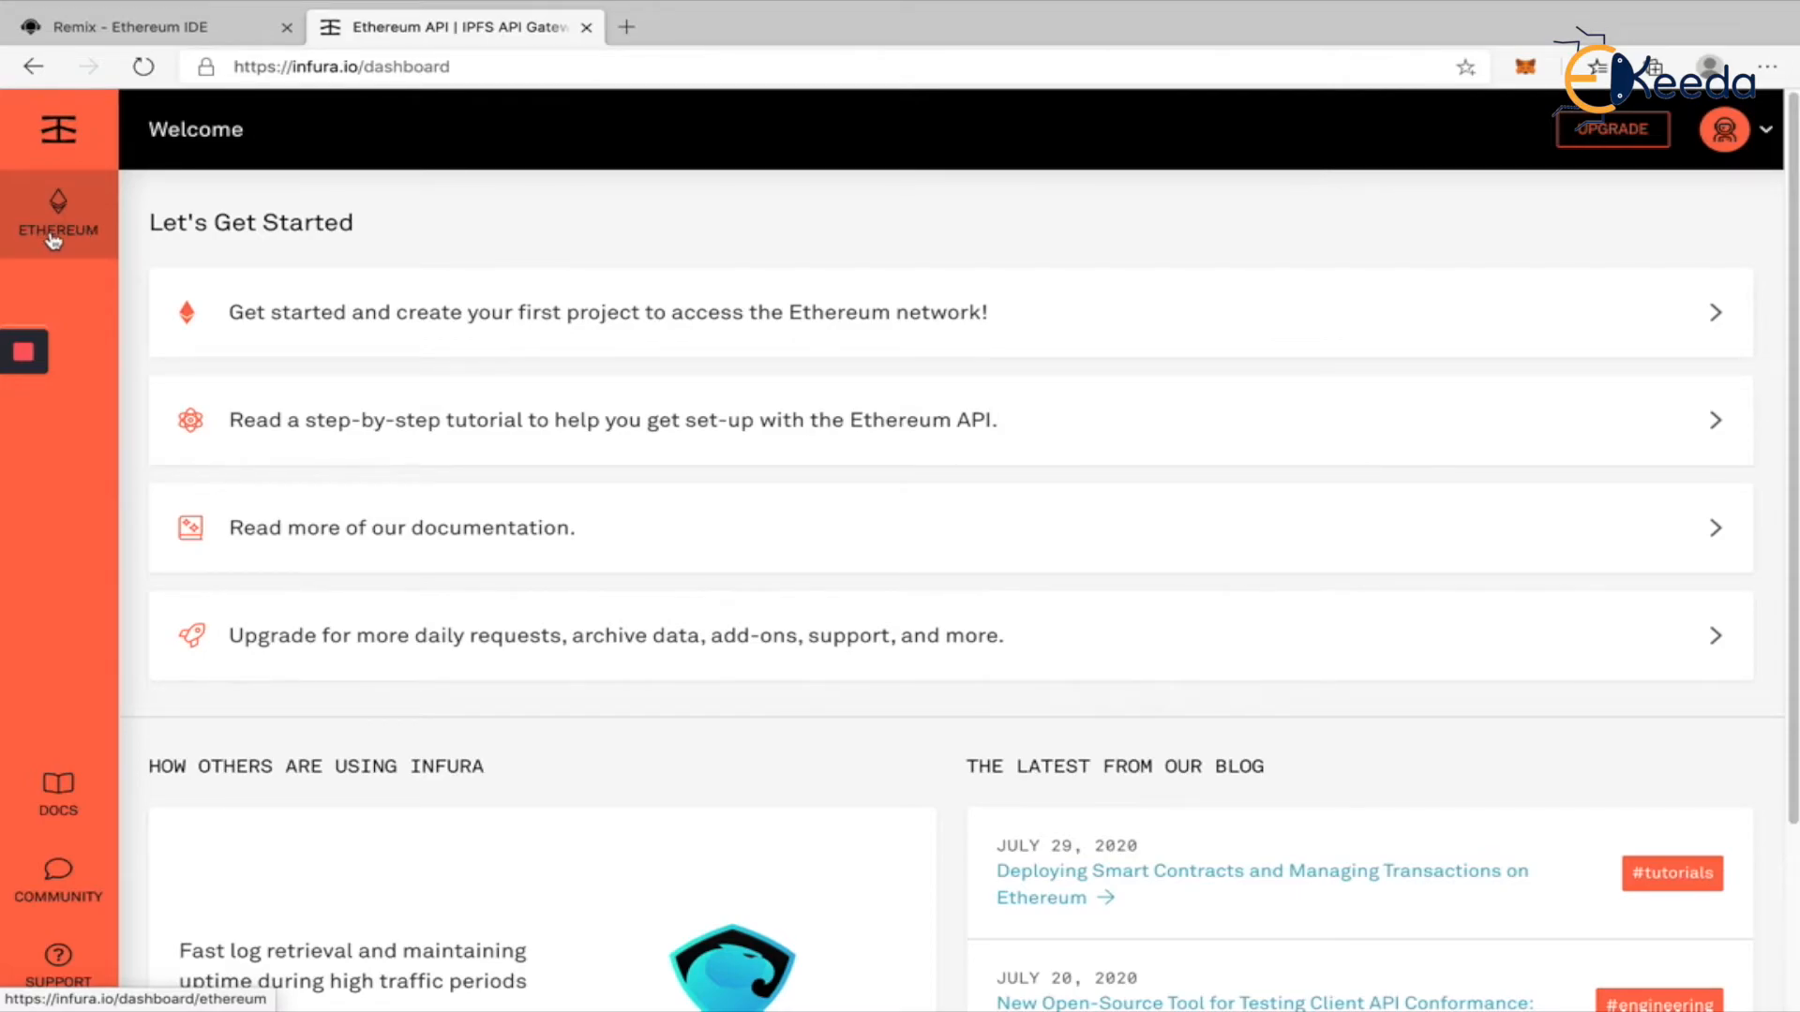
Step: Create a project named Ethereum in the Ethereum section and view its settings with ID, secret and endpoints
left_click(58, 216)
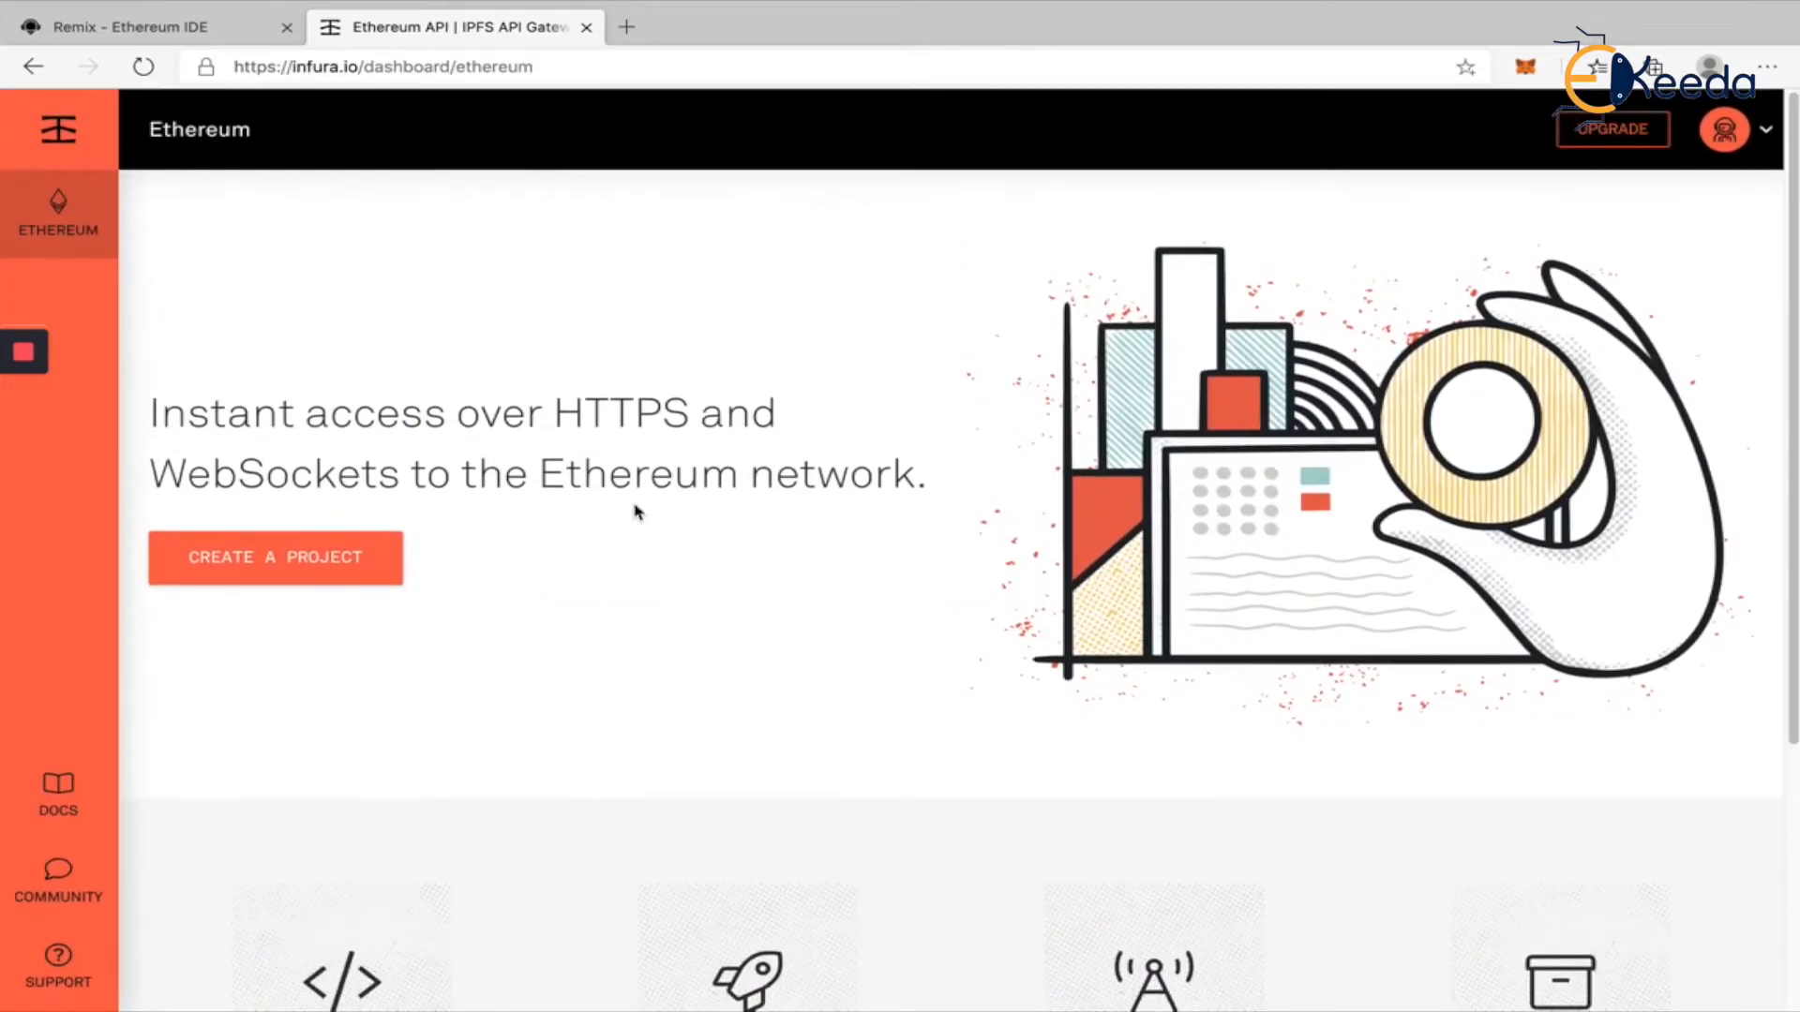
left_click(276, 559)
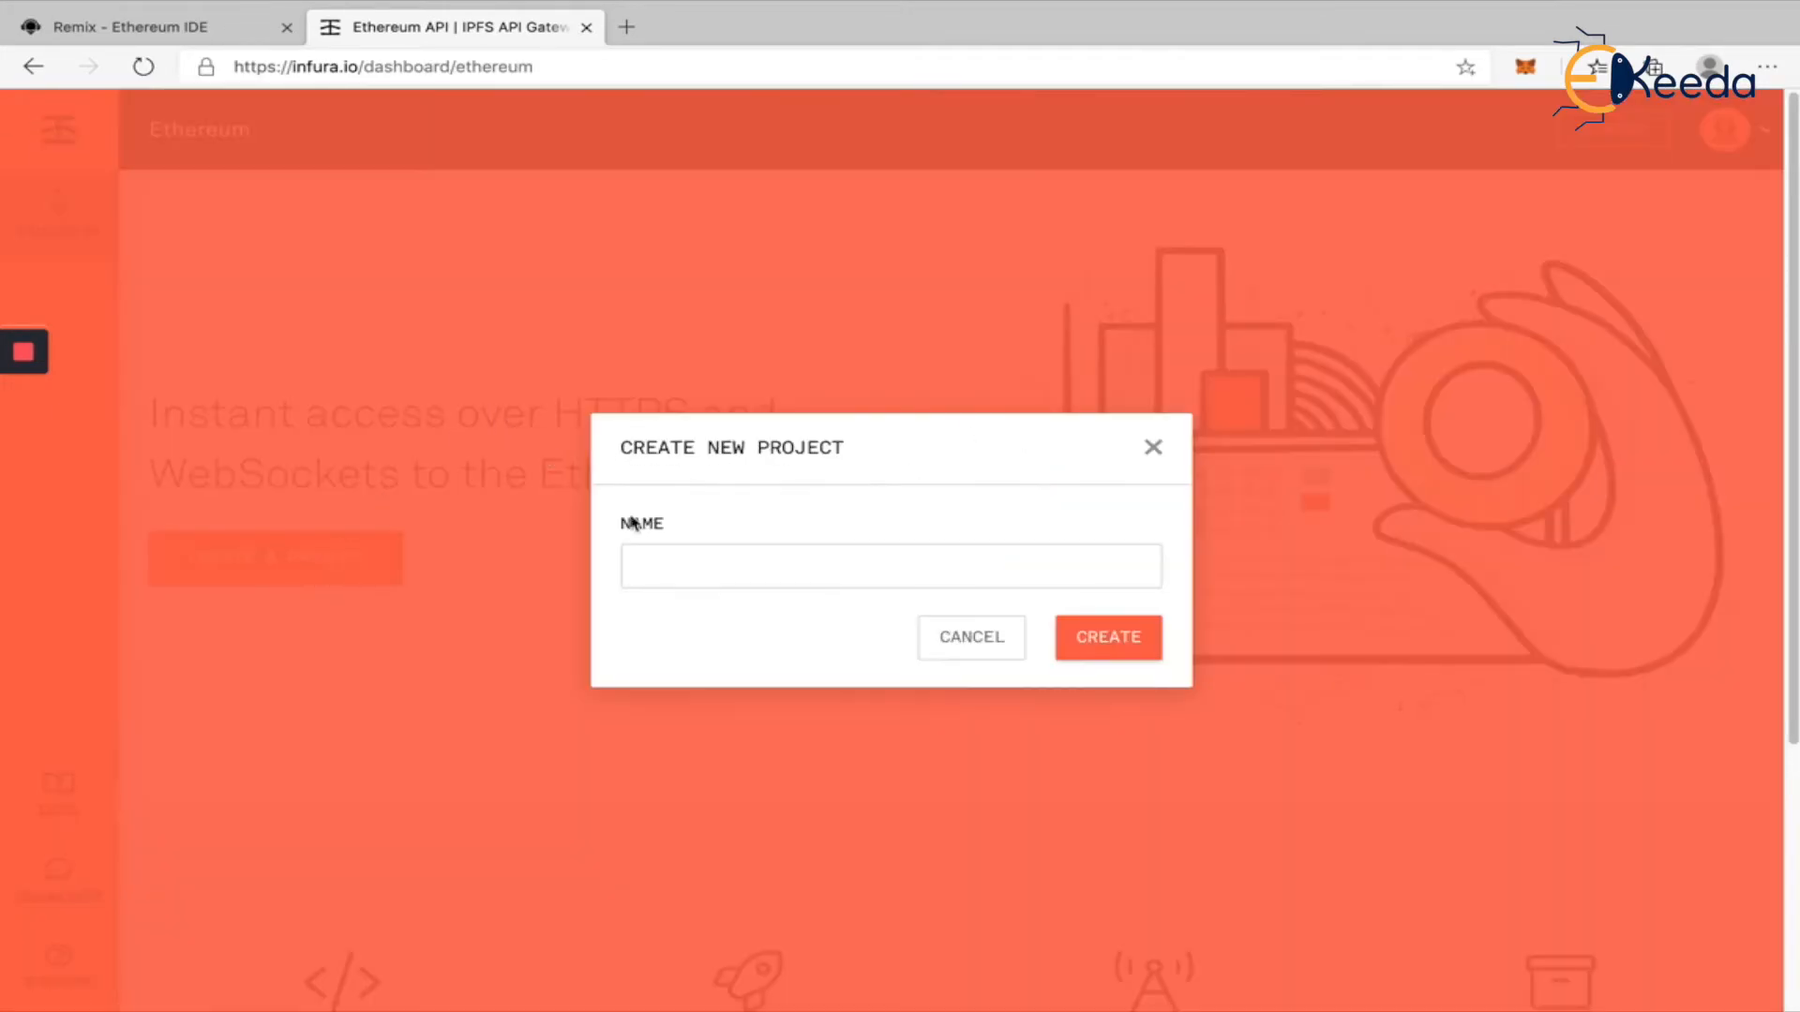
type("Ethereu")
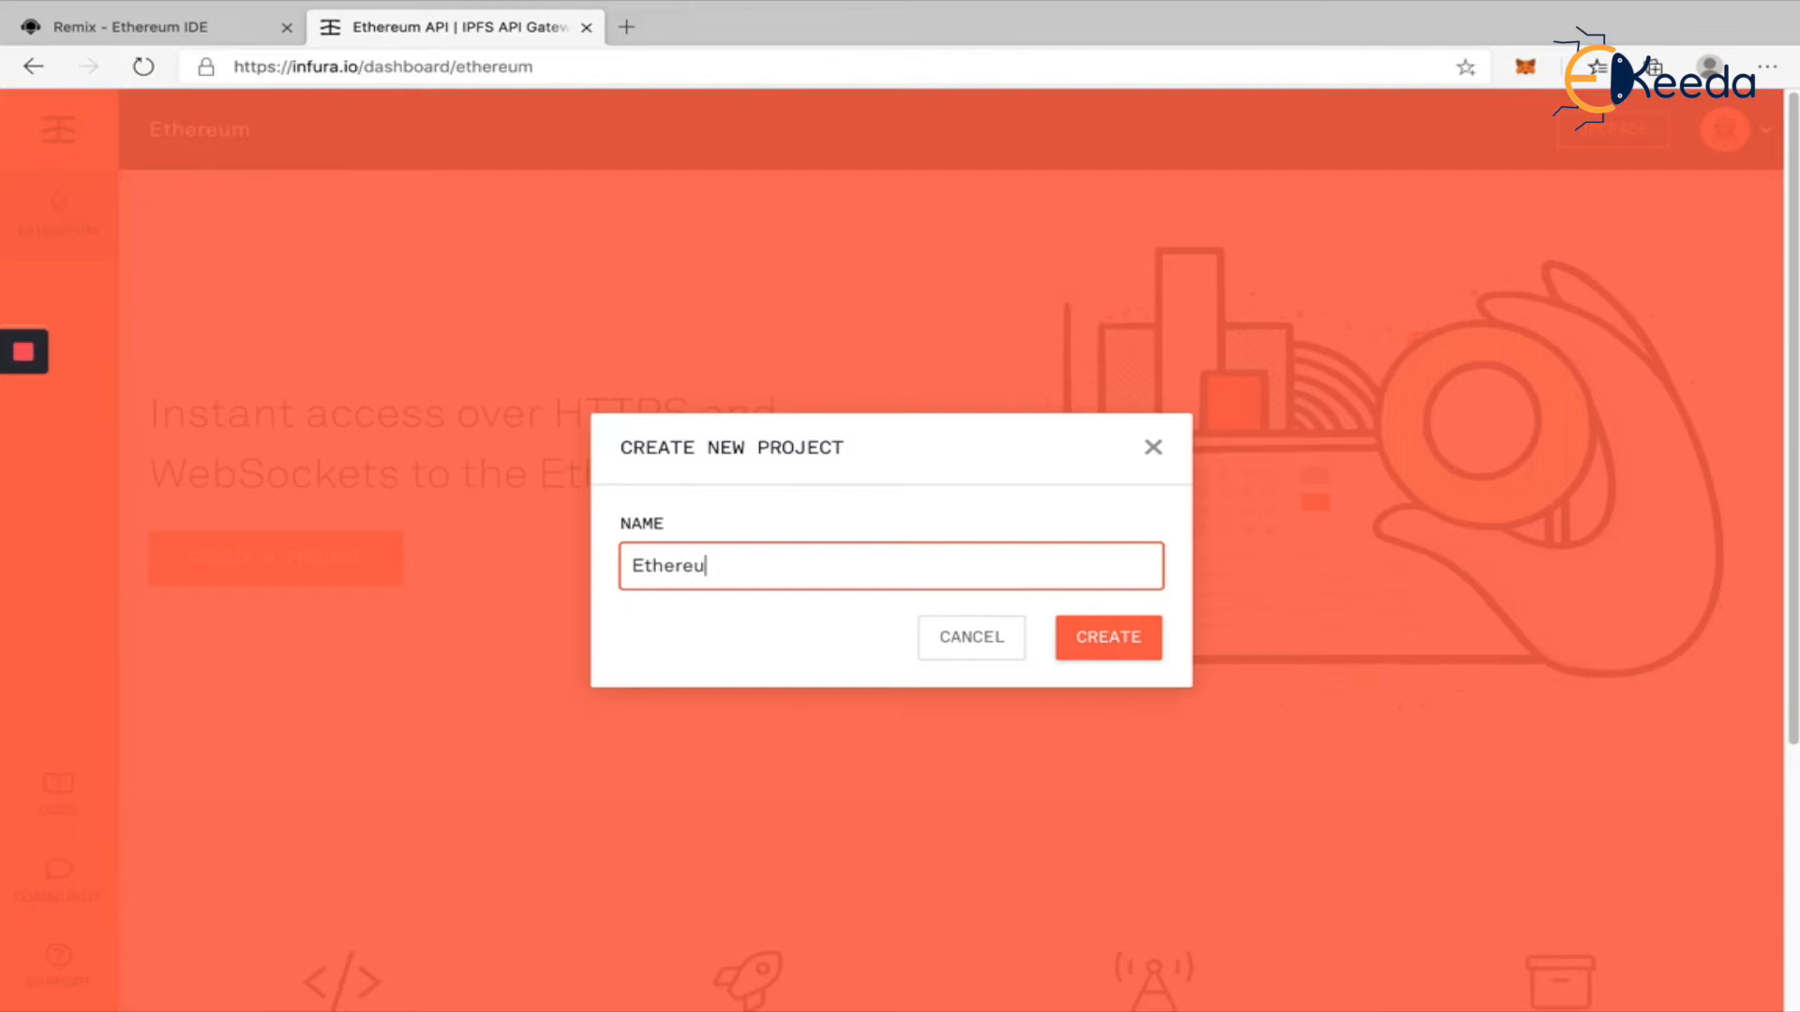
left_click(969, 638)
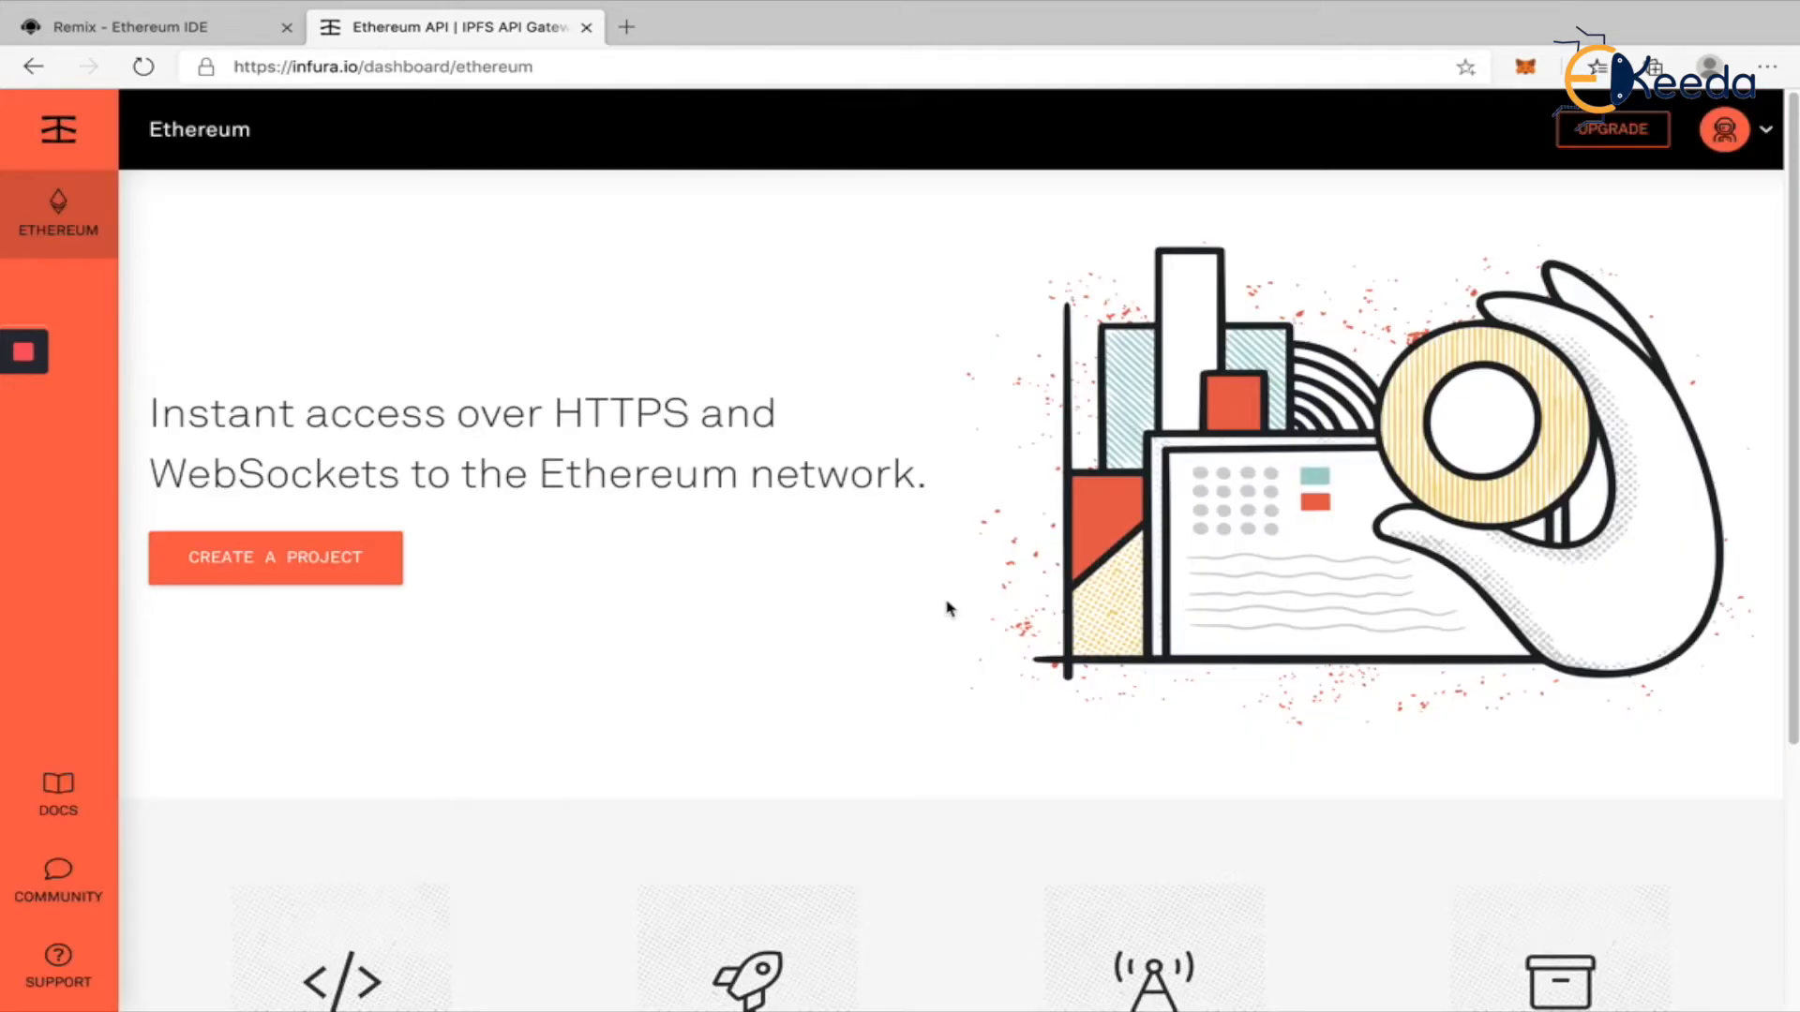
left_click(274, 559)
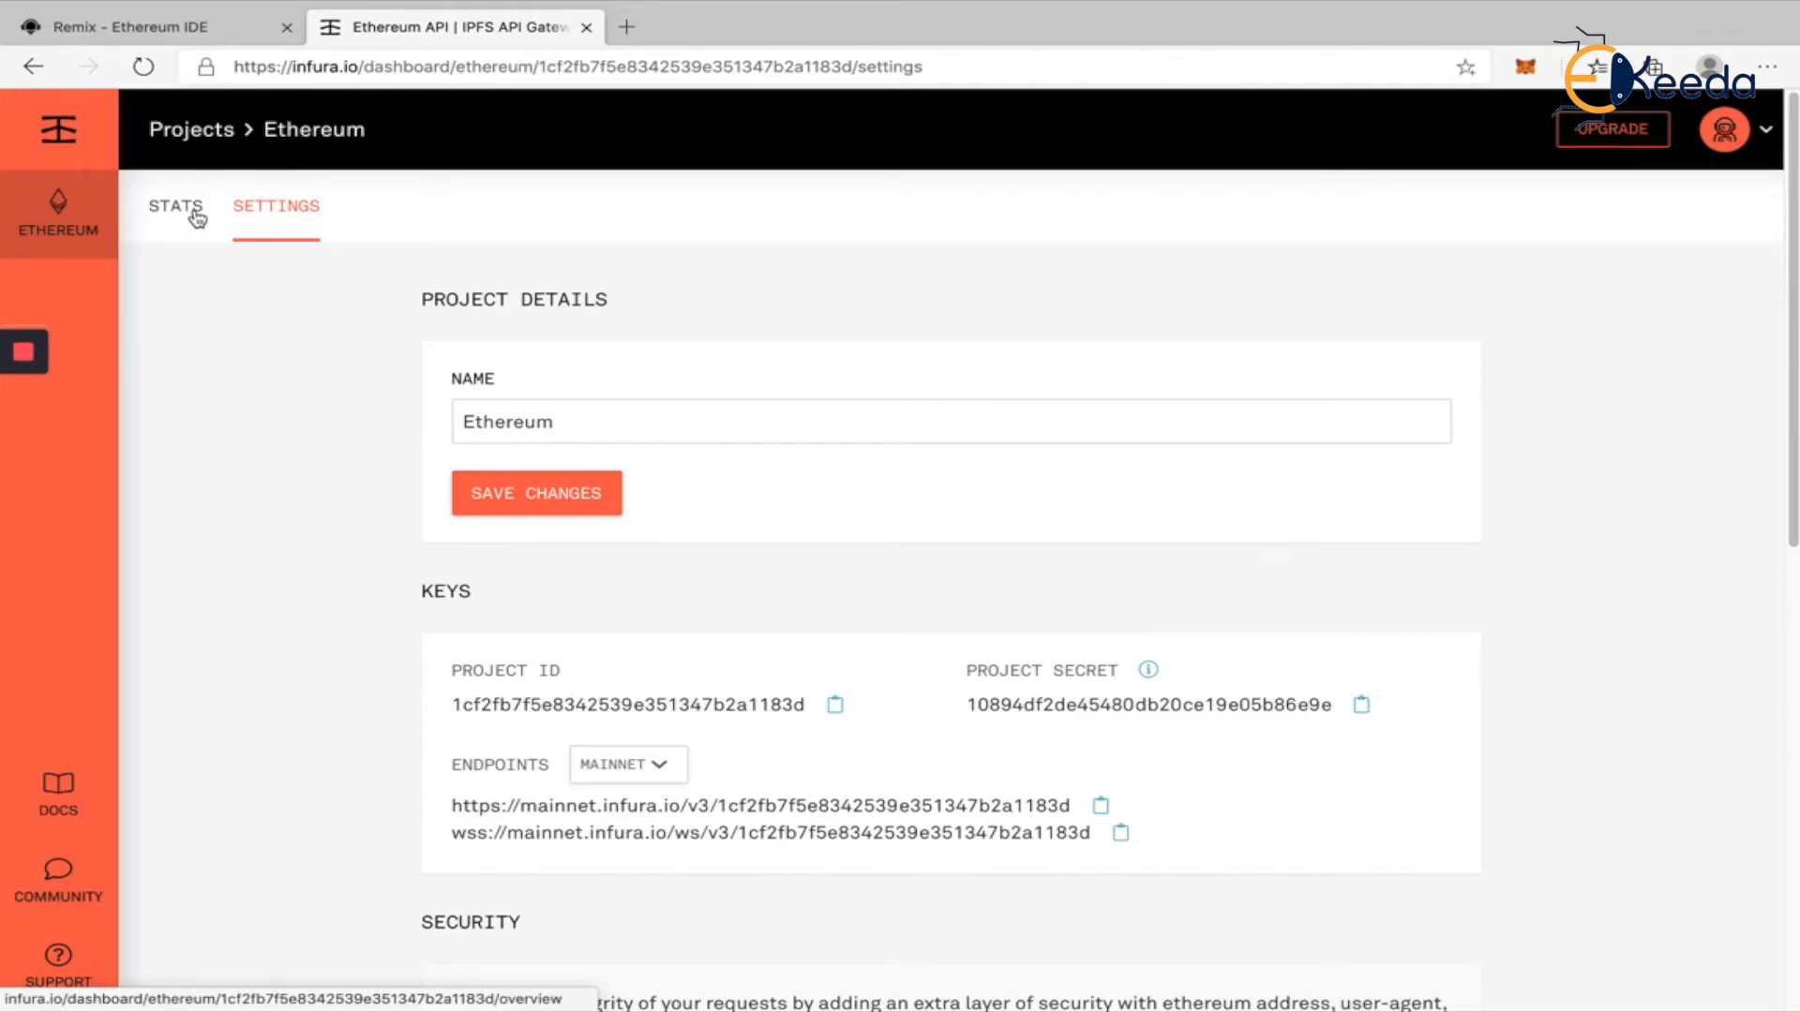
left_click(174, 206)
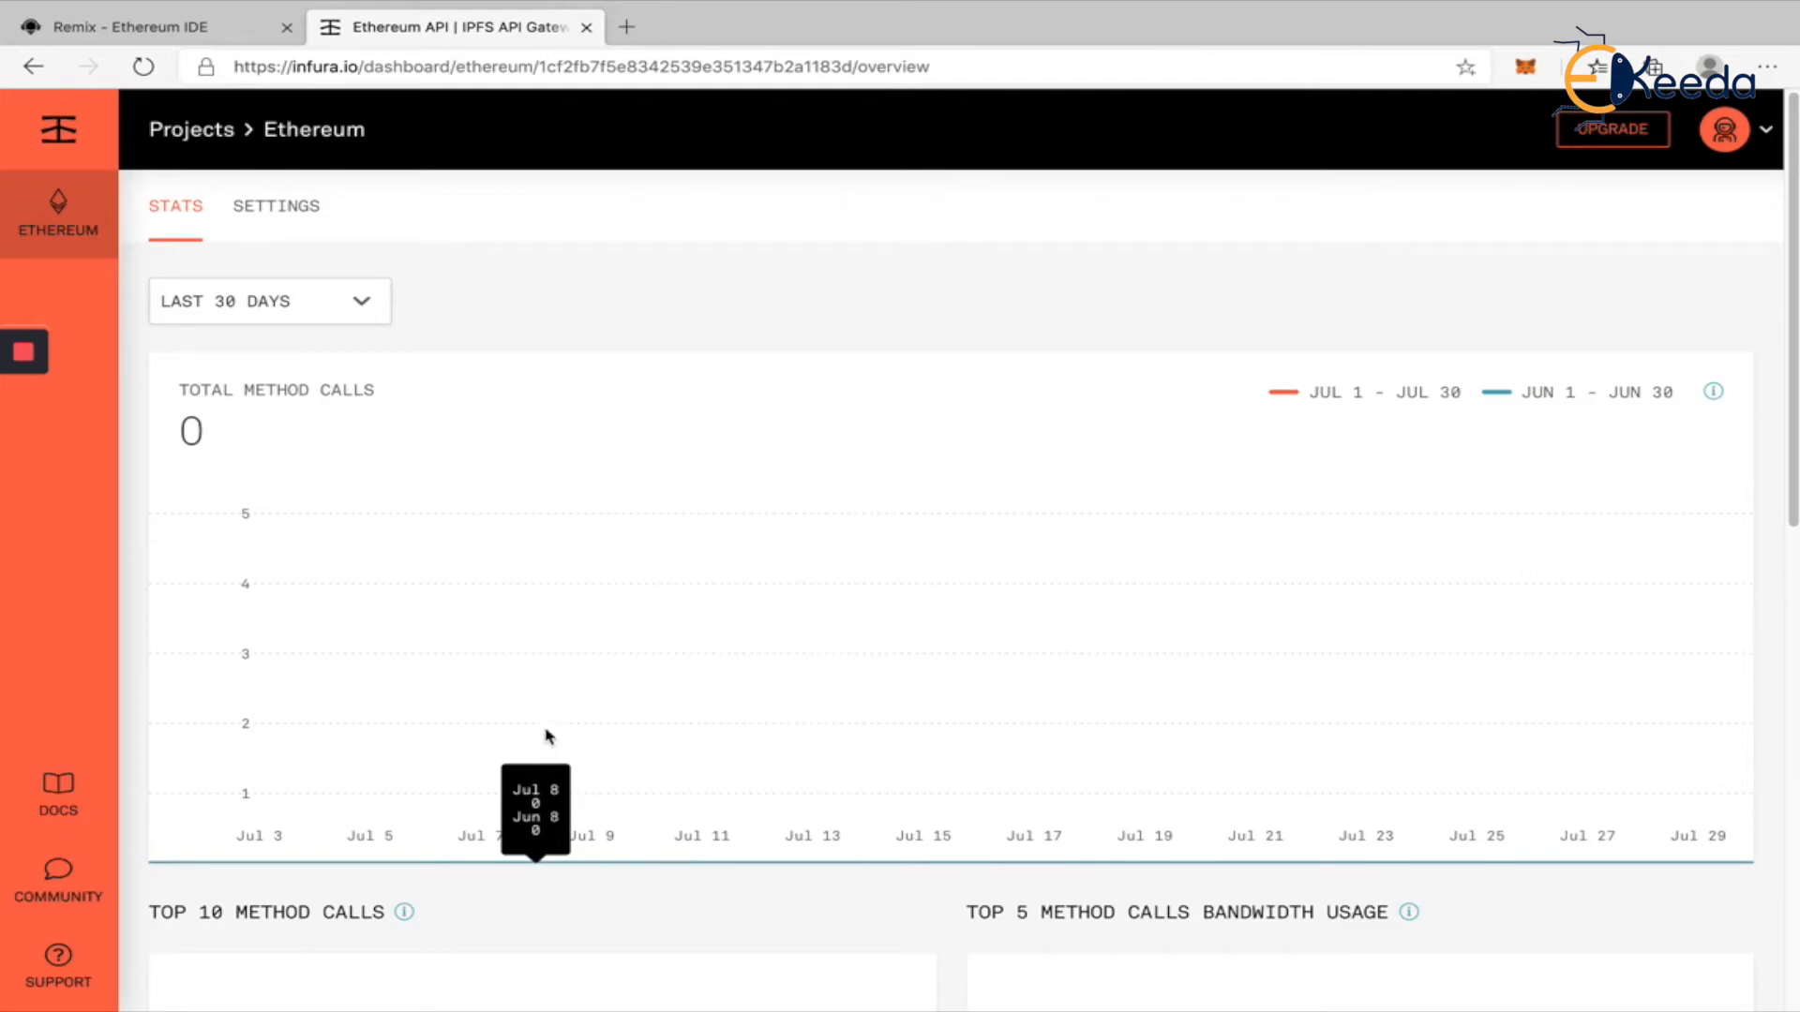
mouse_move(629, 600)
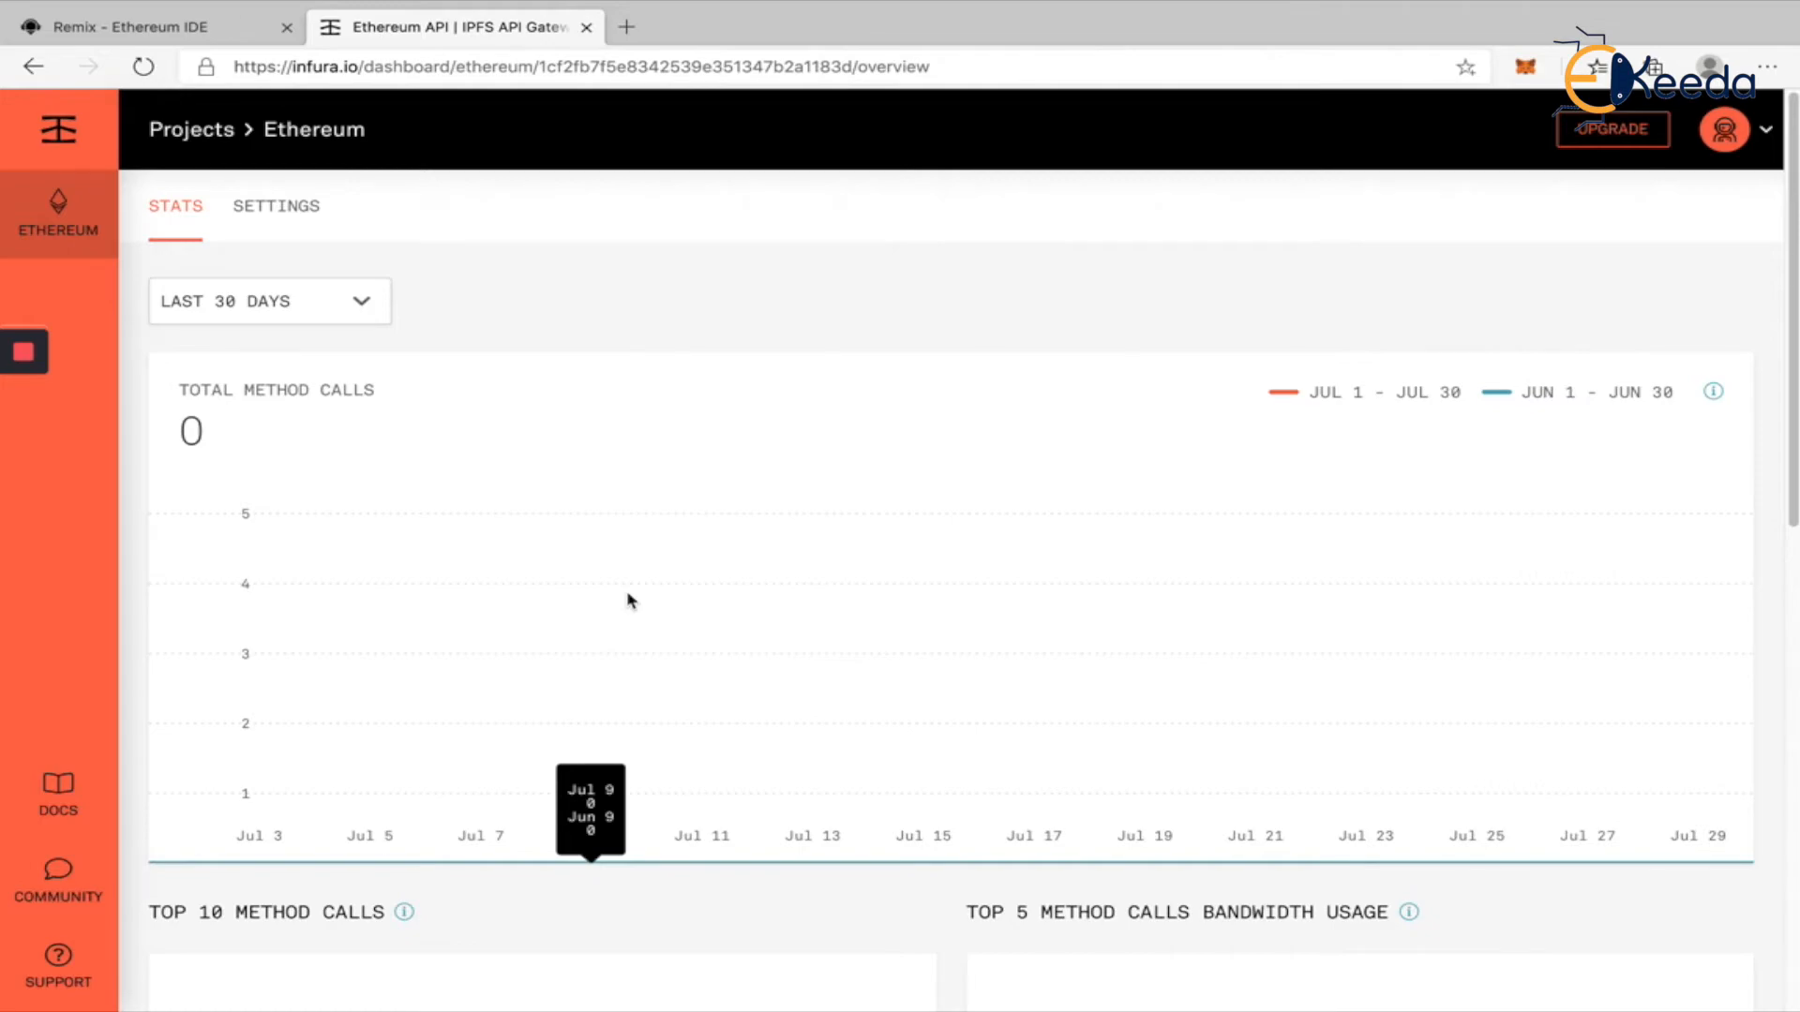
mouse_move(390, 300)
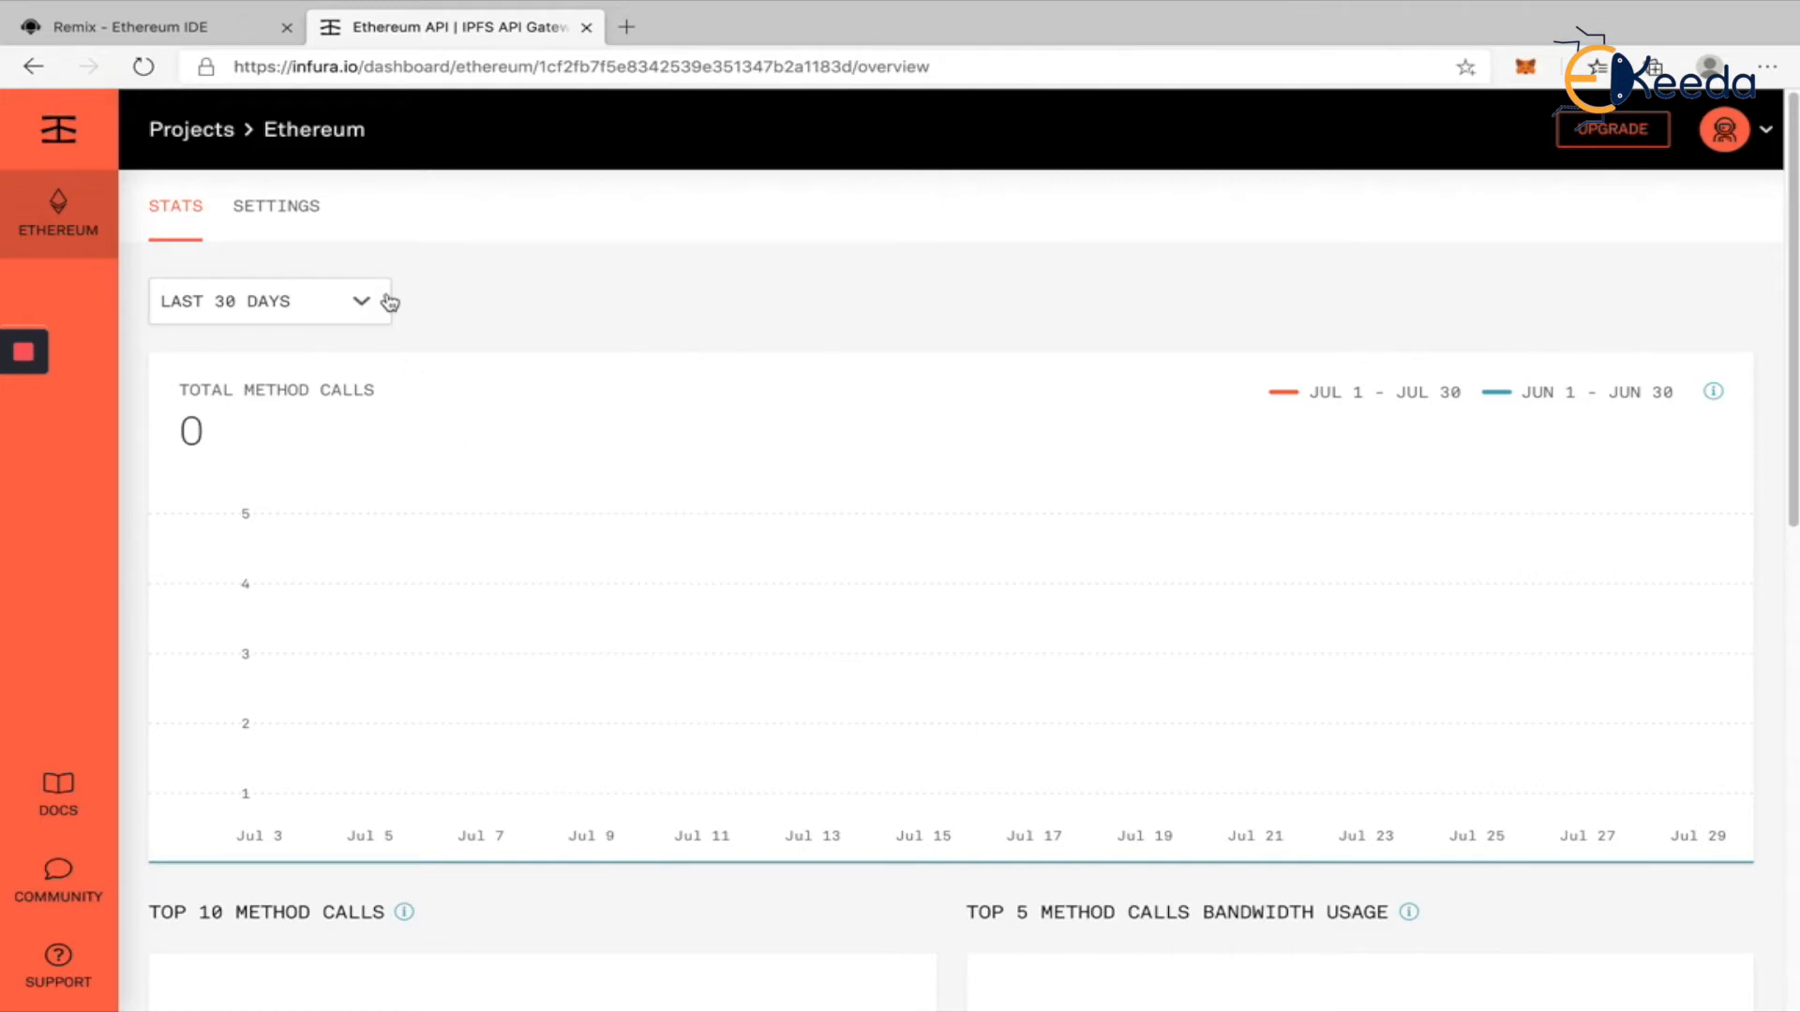
left_click(275, 206)
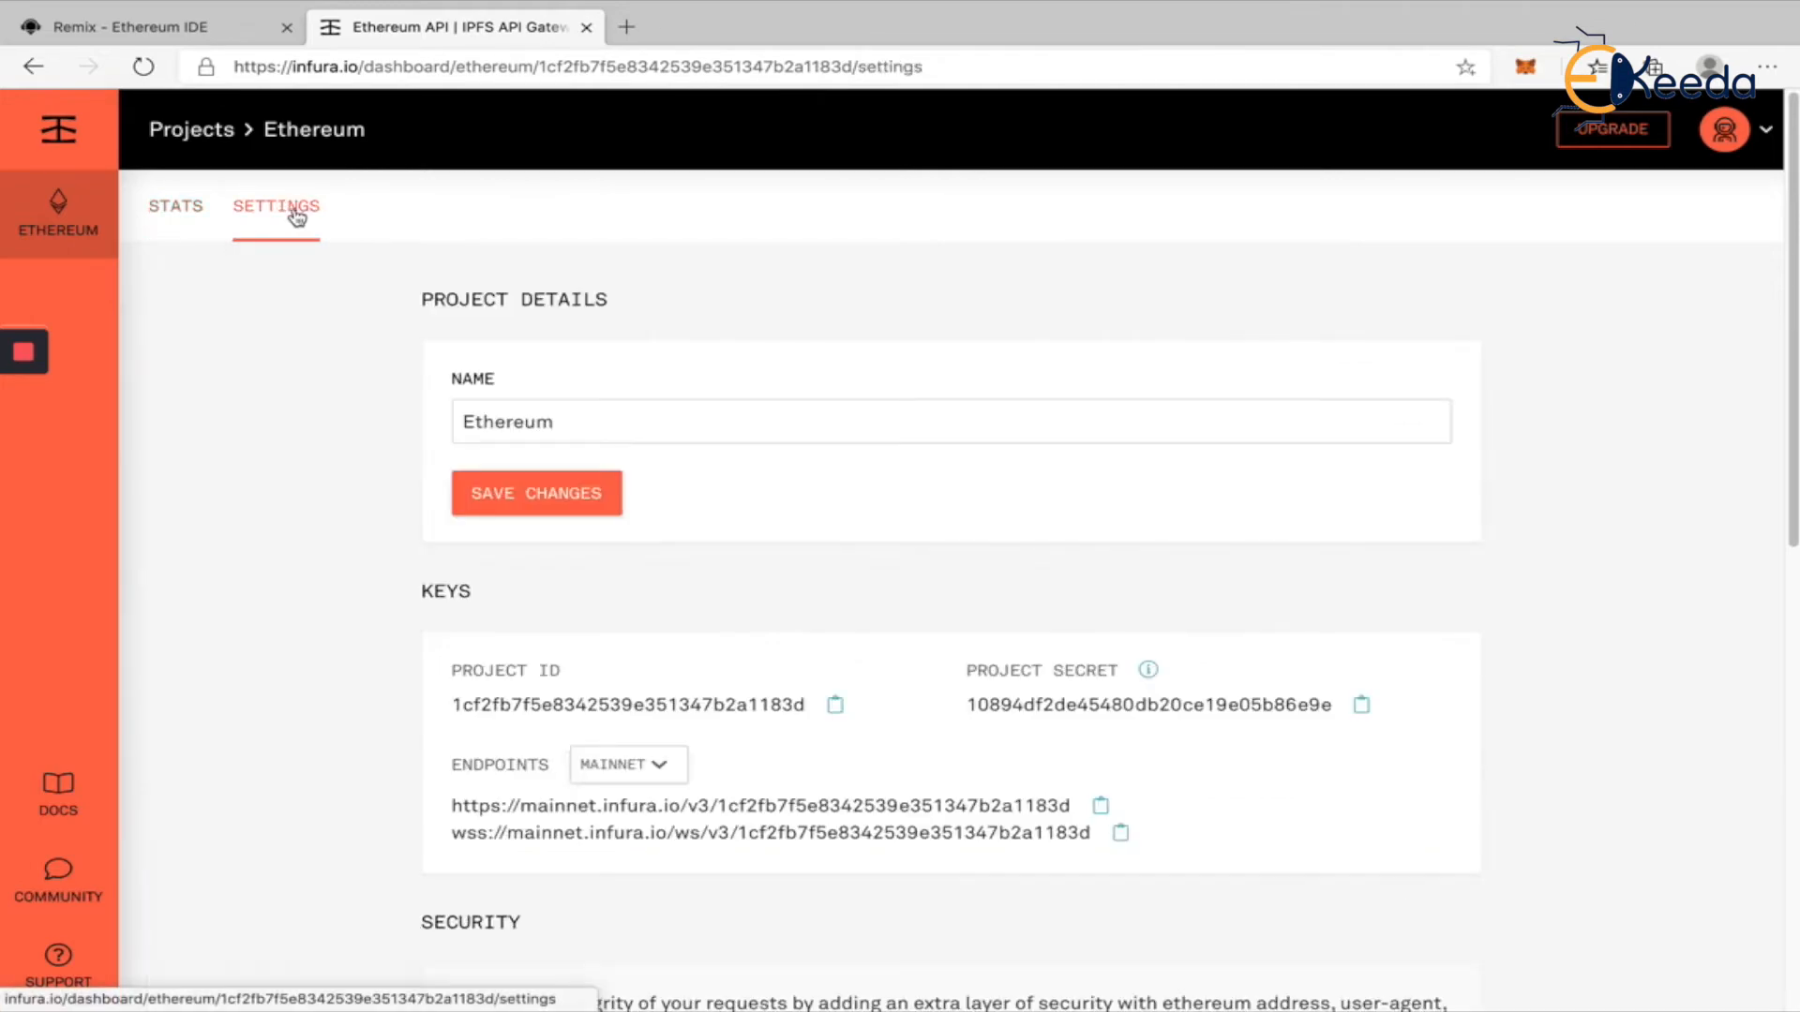
scroll("down", 3)
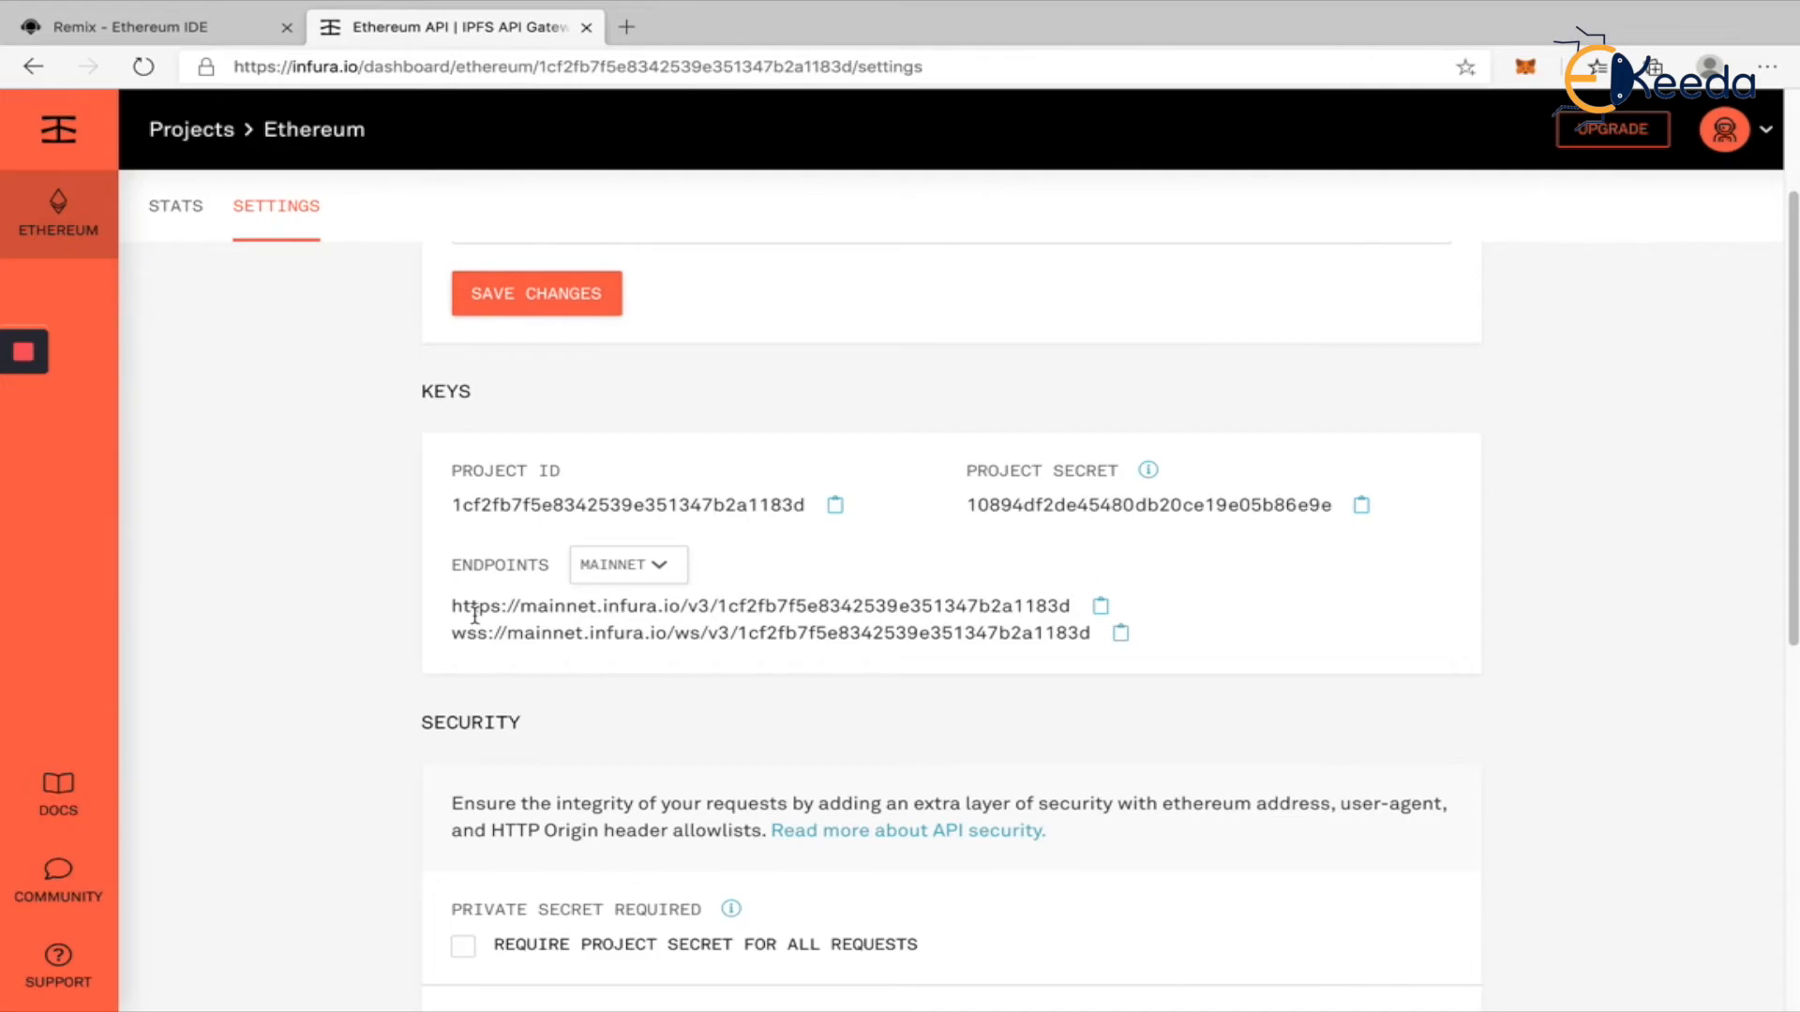
left_click_drag(452, 605, 952, 606)
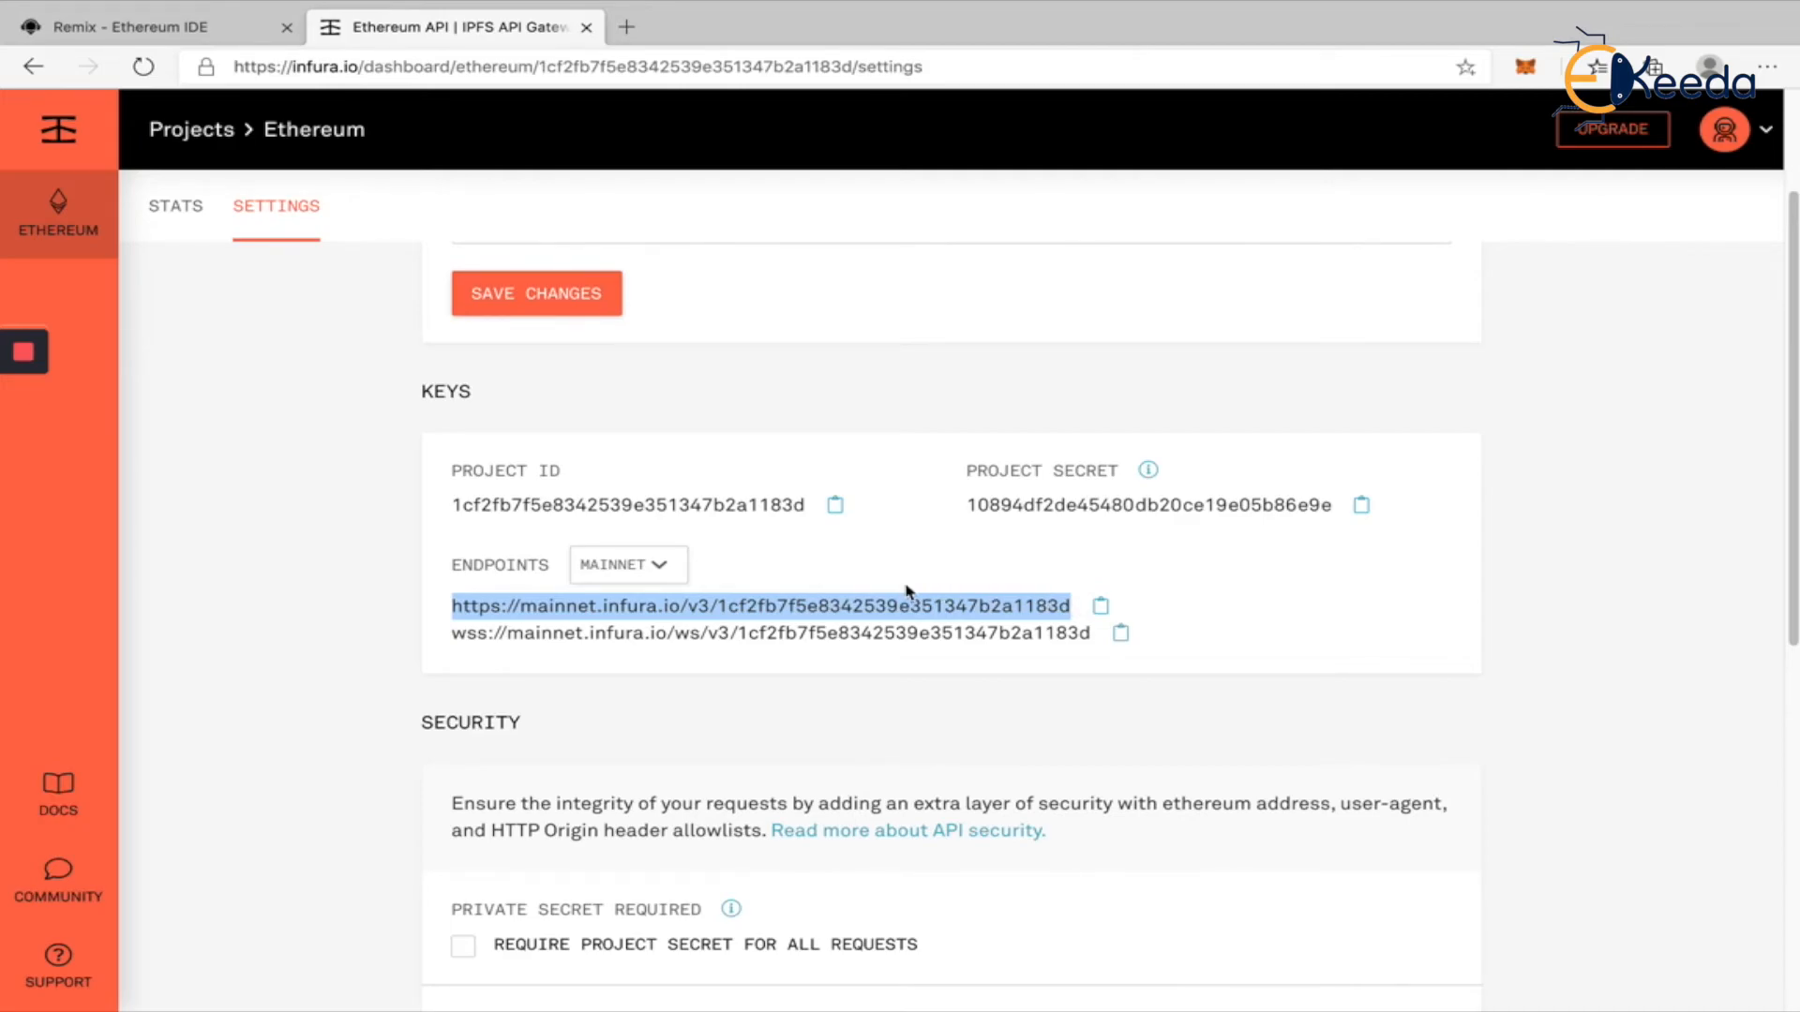
left_click(627, 565)
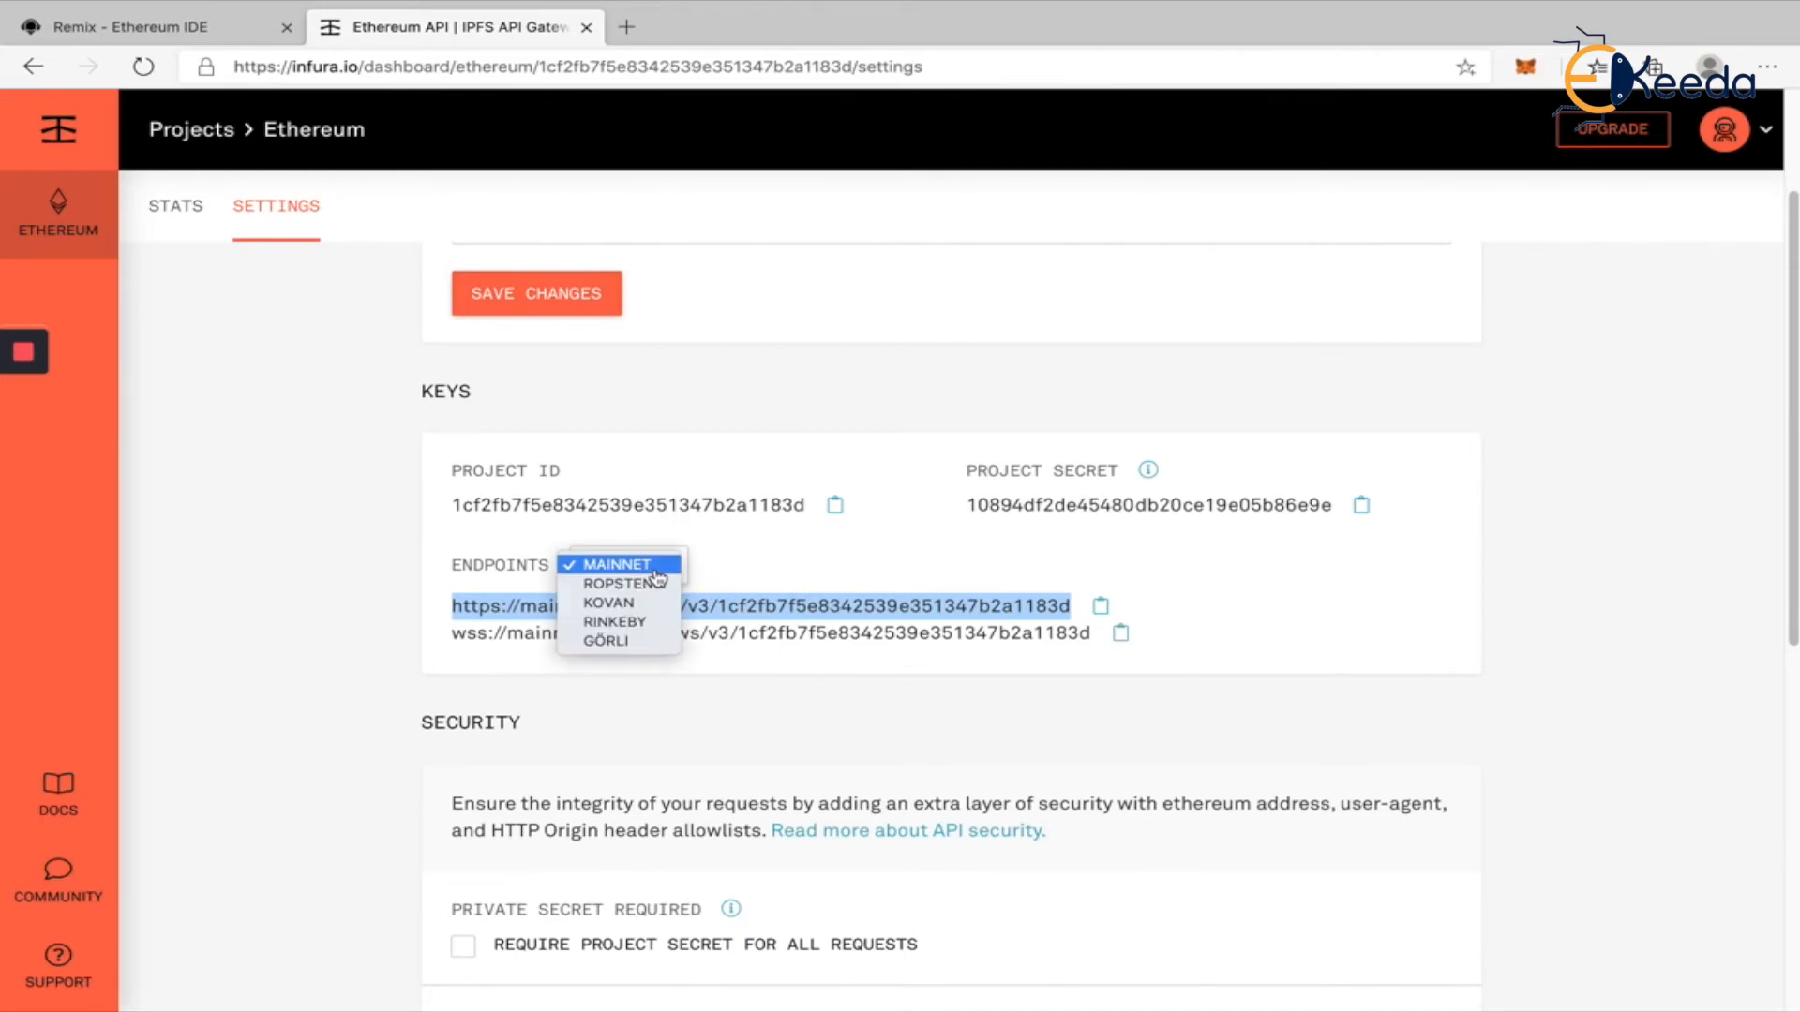
mouse_move(617, 583)
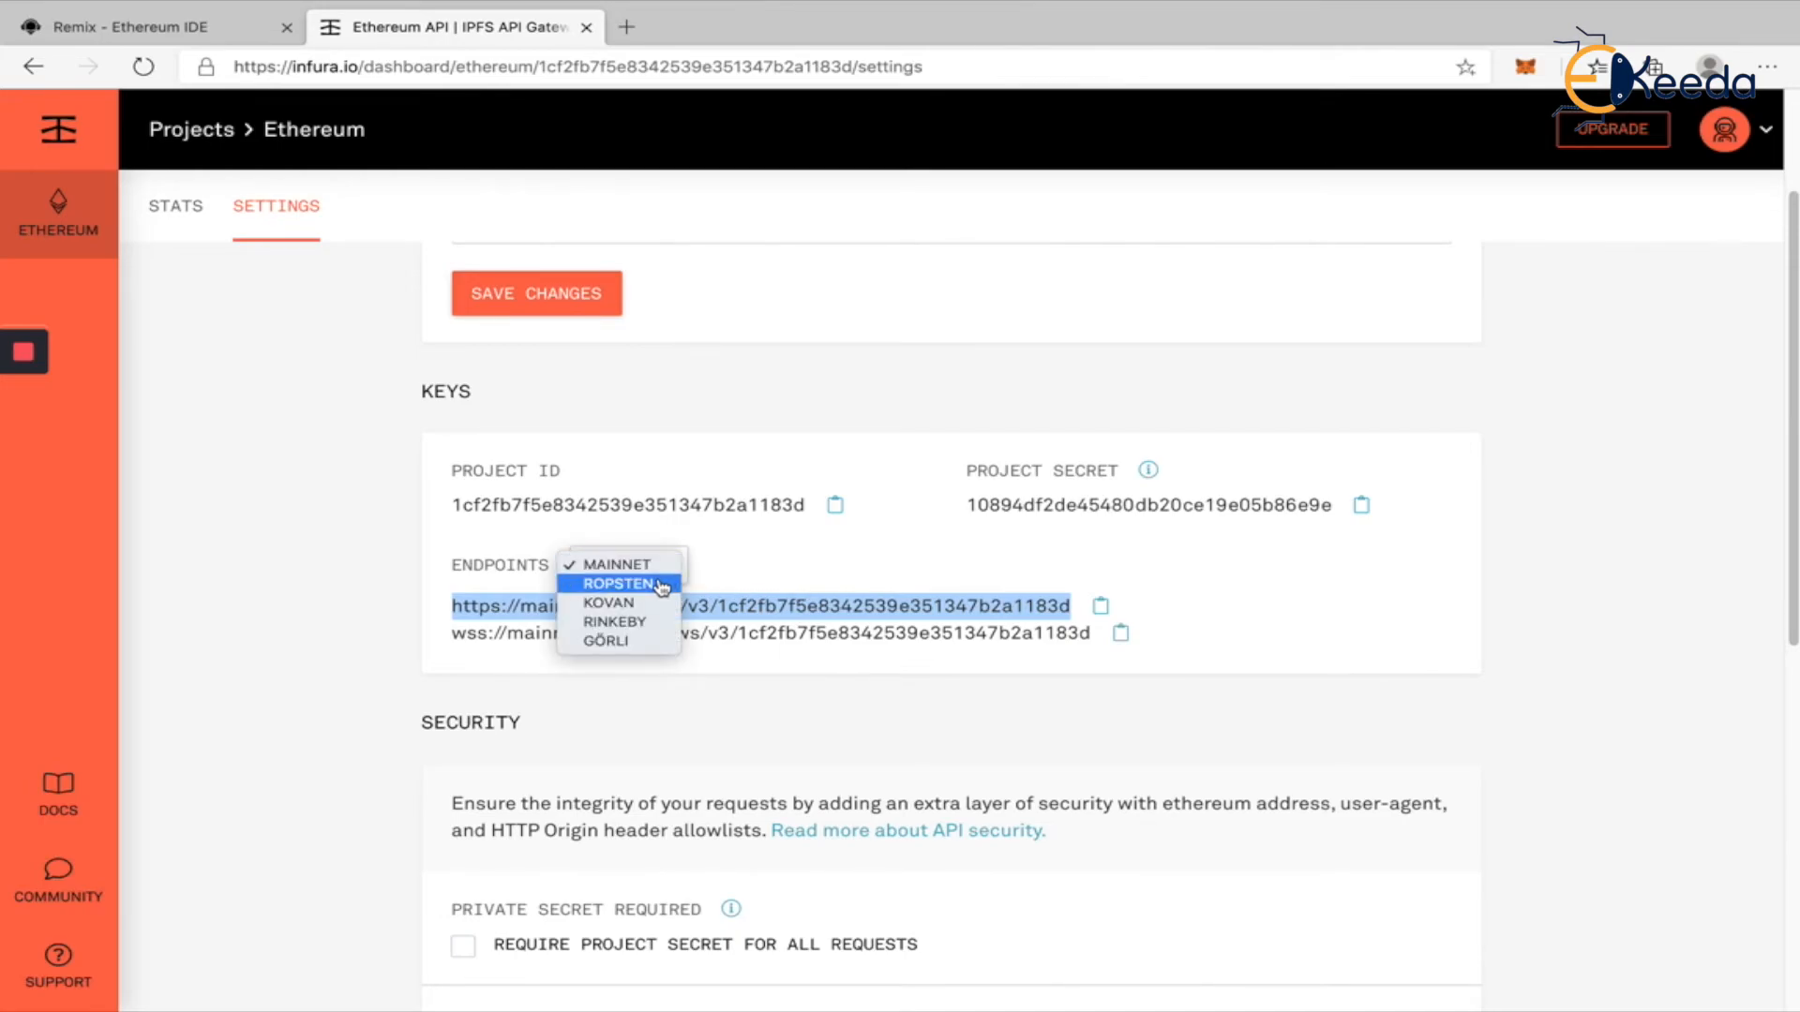
left_click(616, 583)
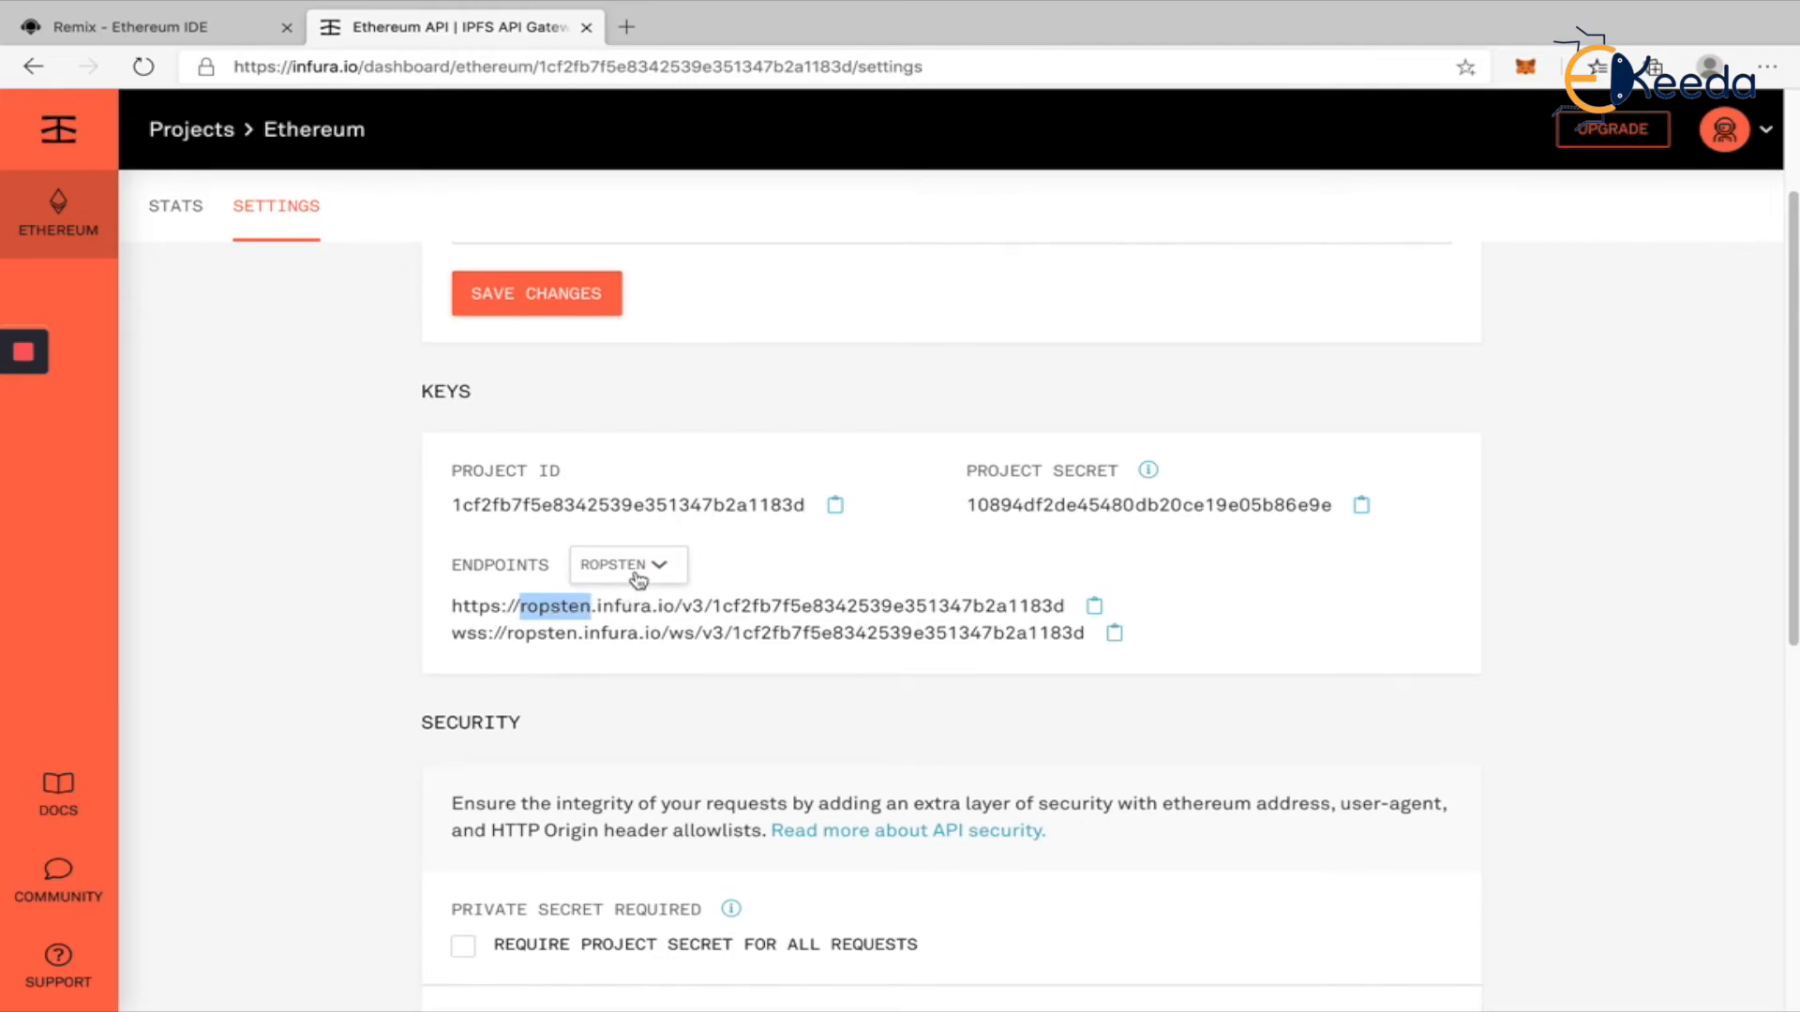
left_click(626, 565)
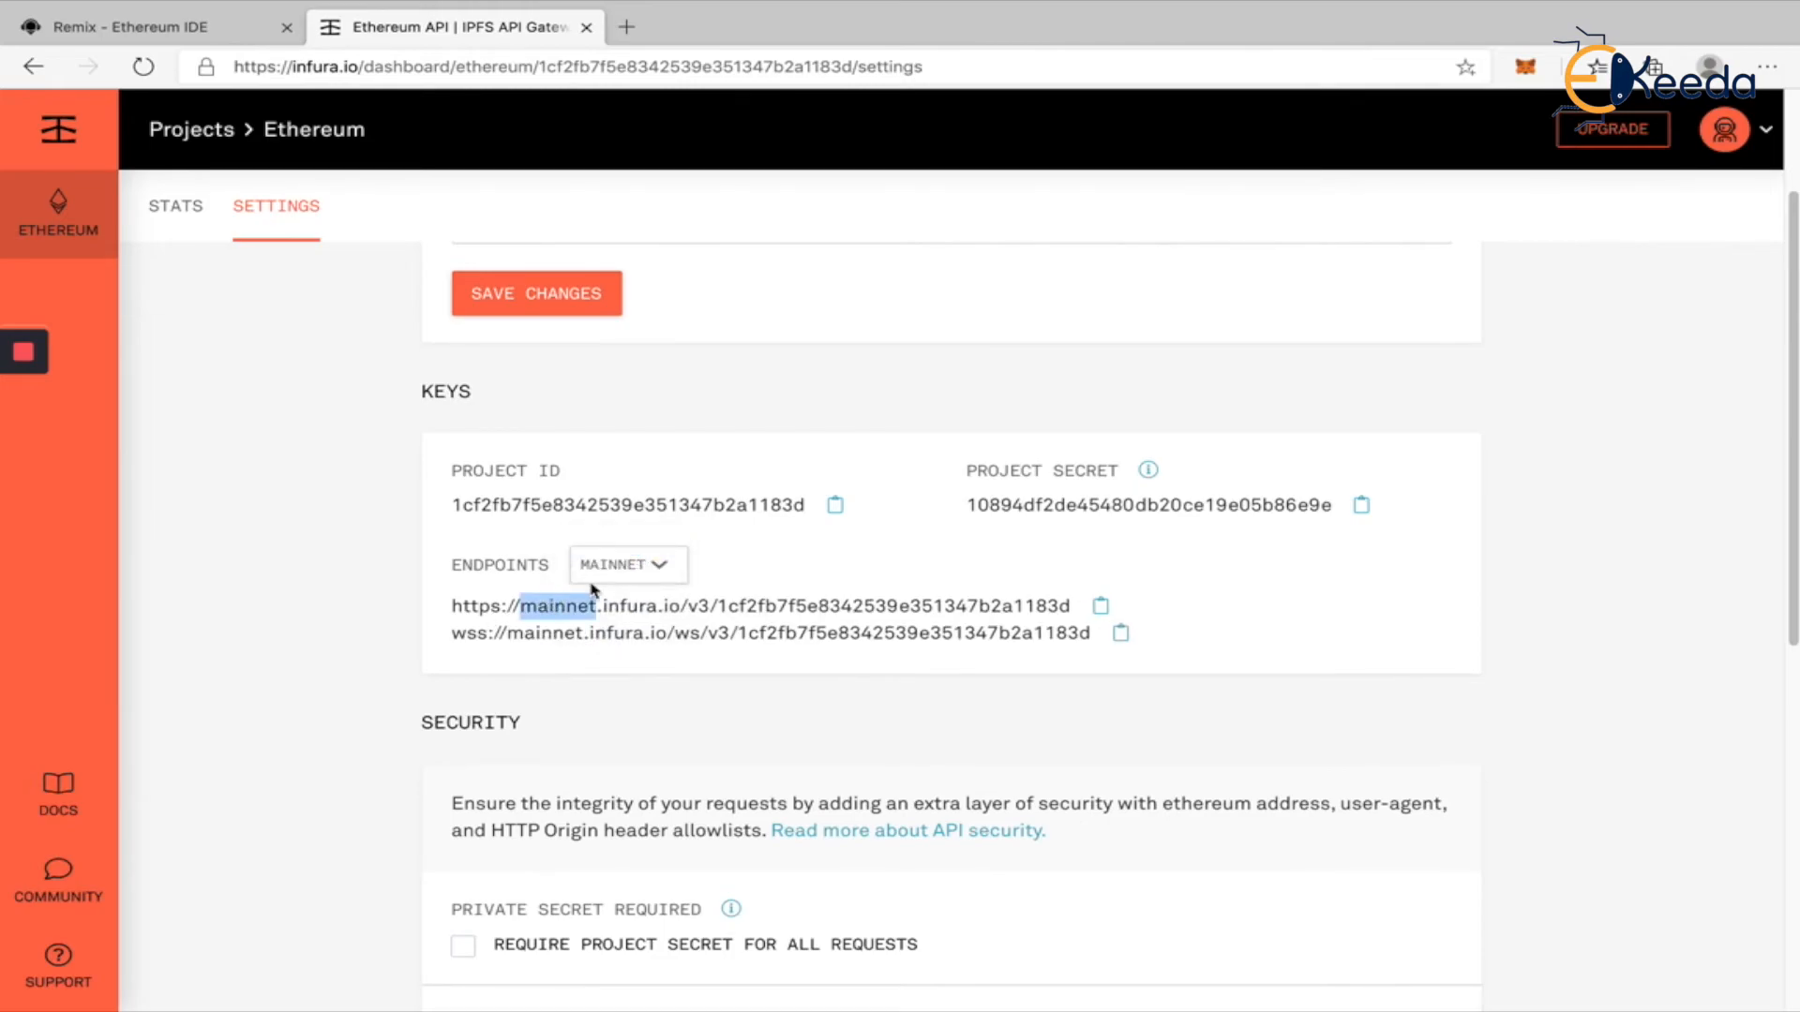
left_click(626, 565)
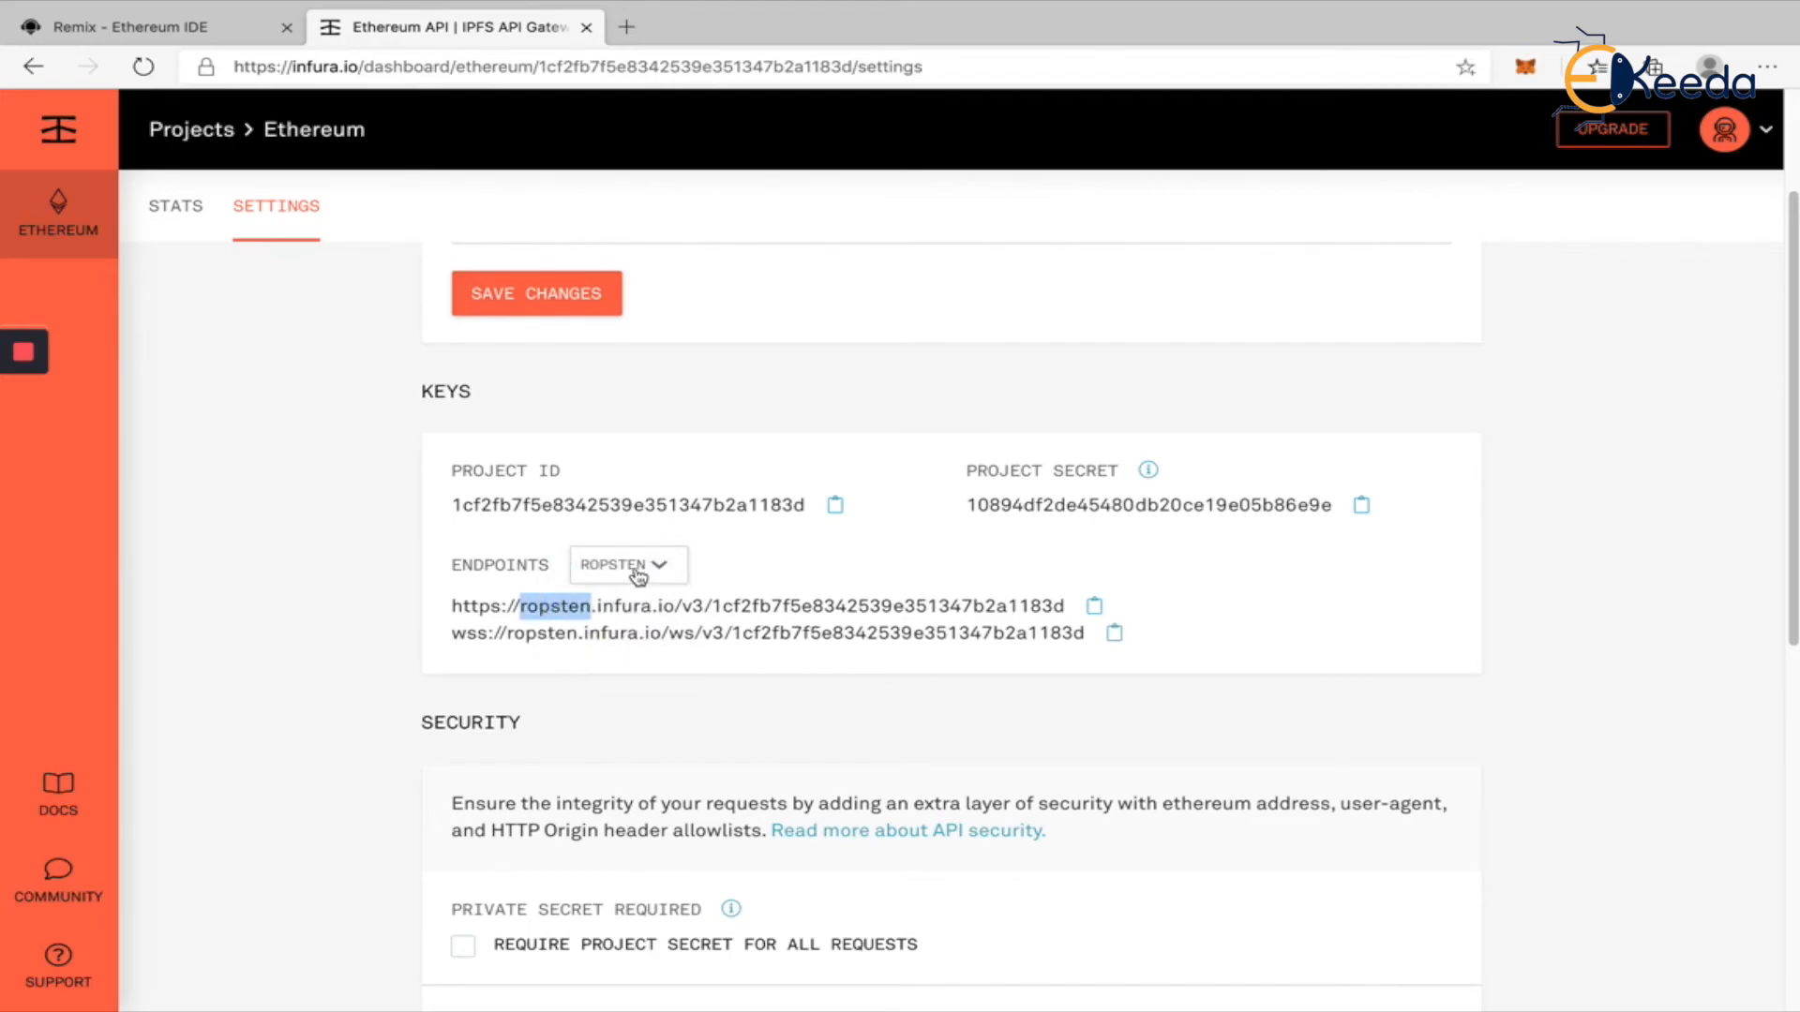
left_click(629, 564)
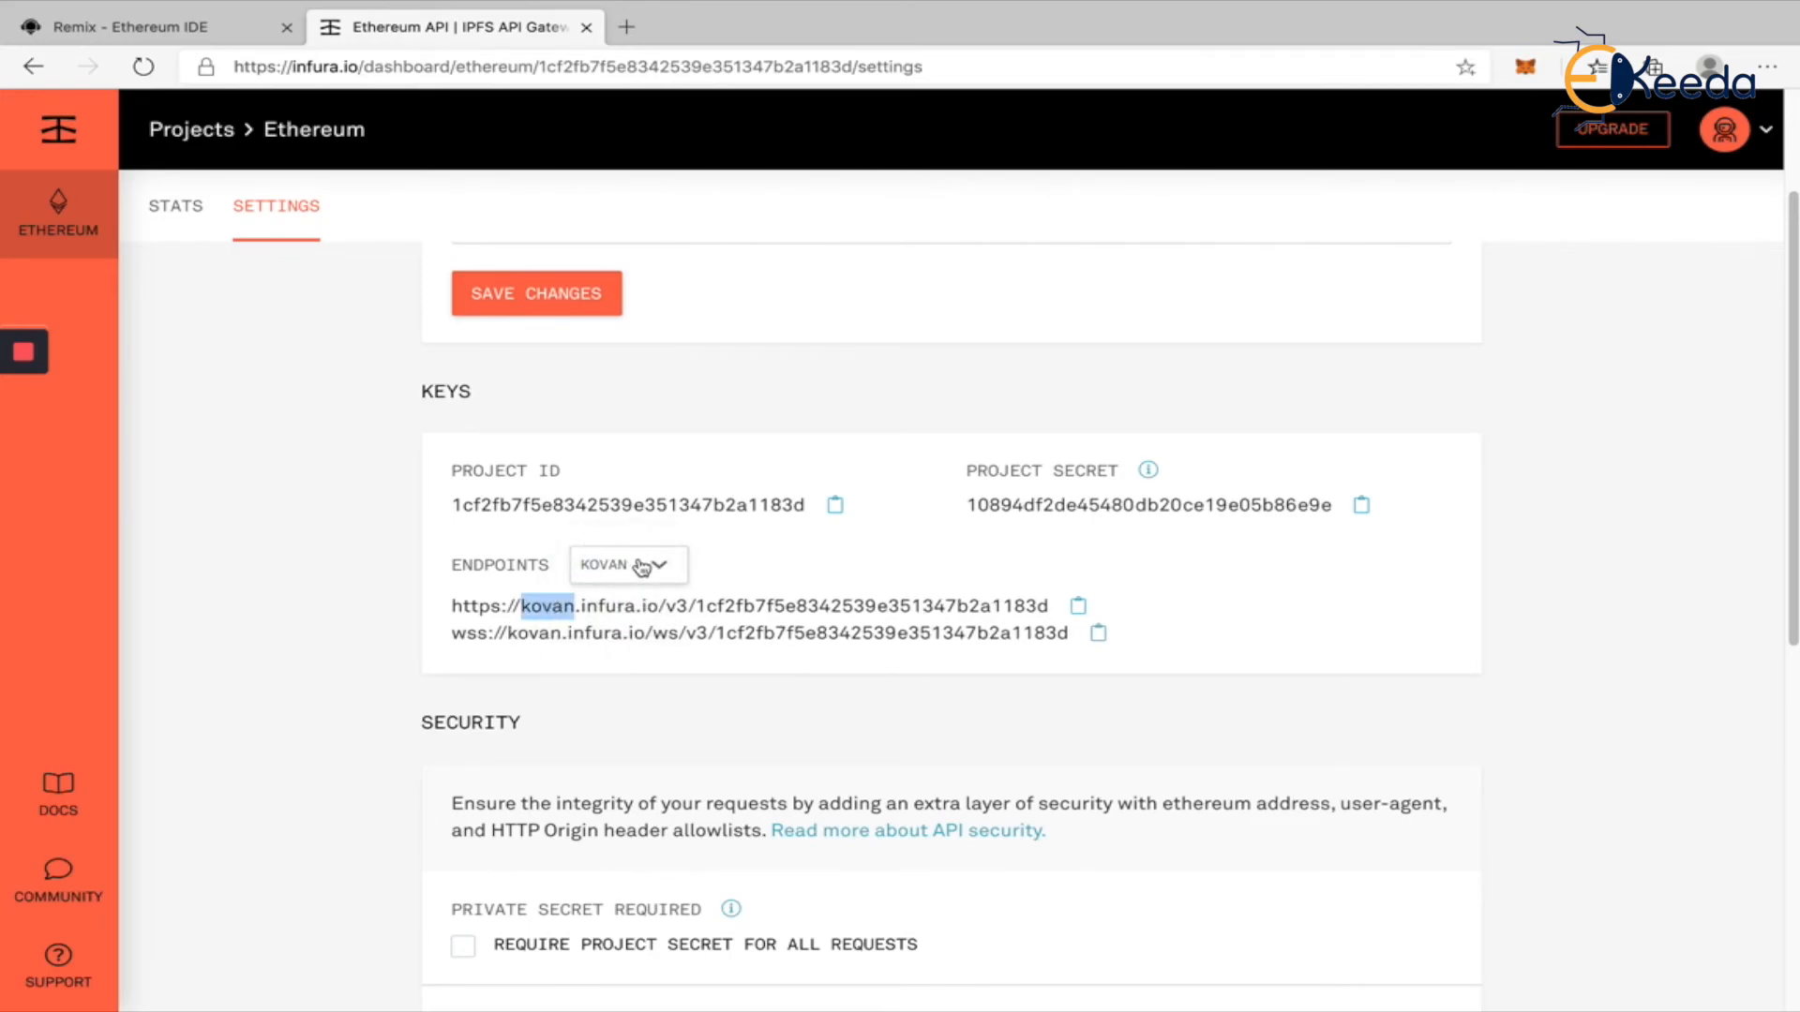
left_click(608, 564)
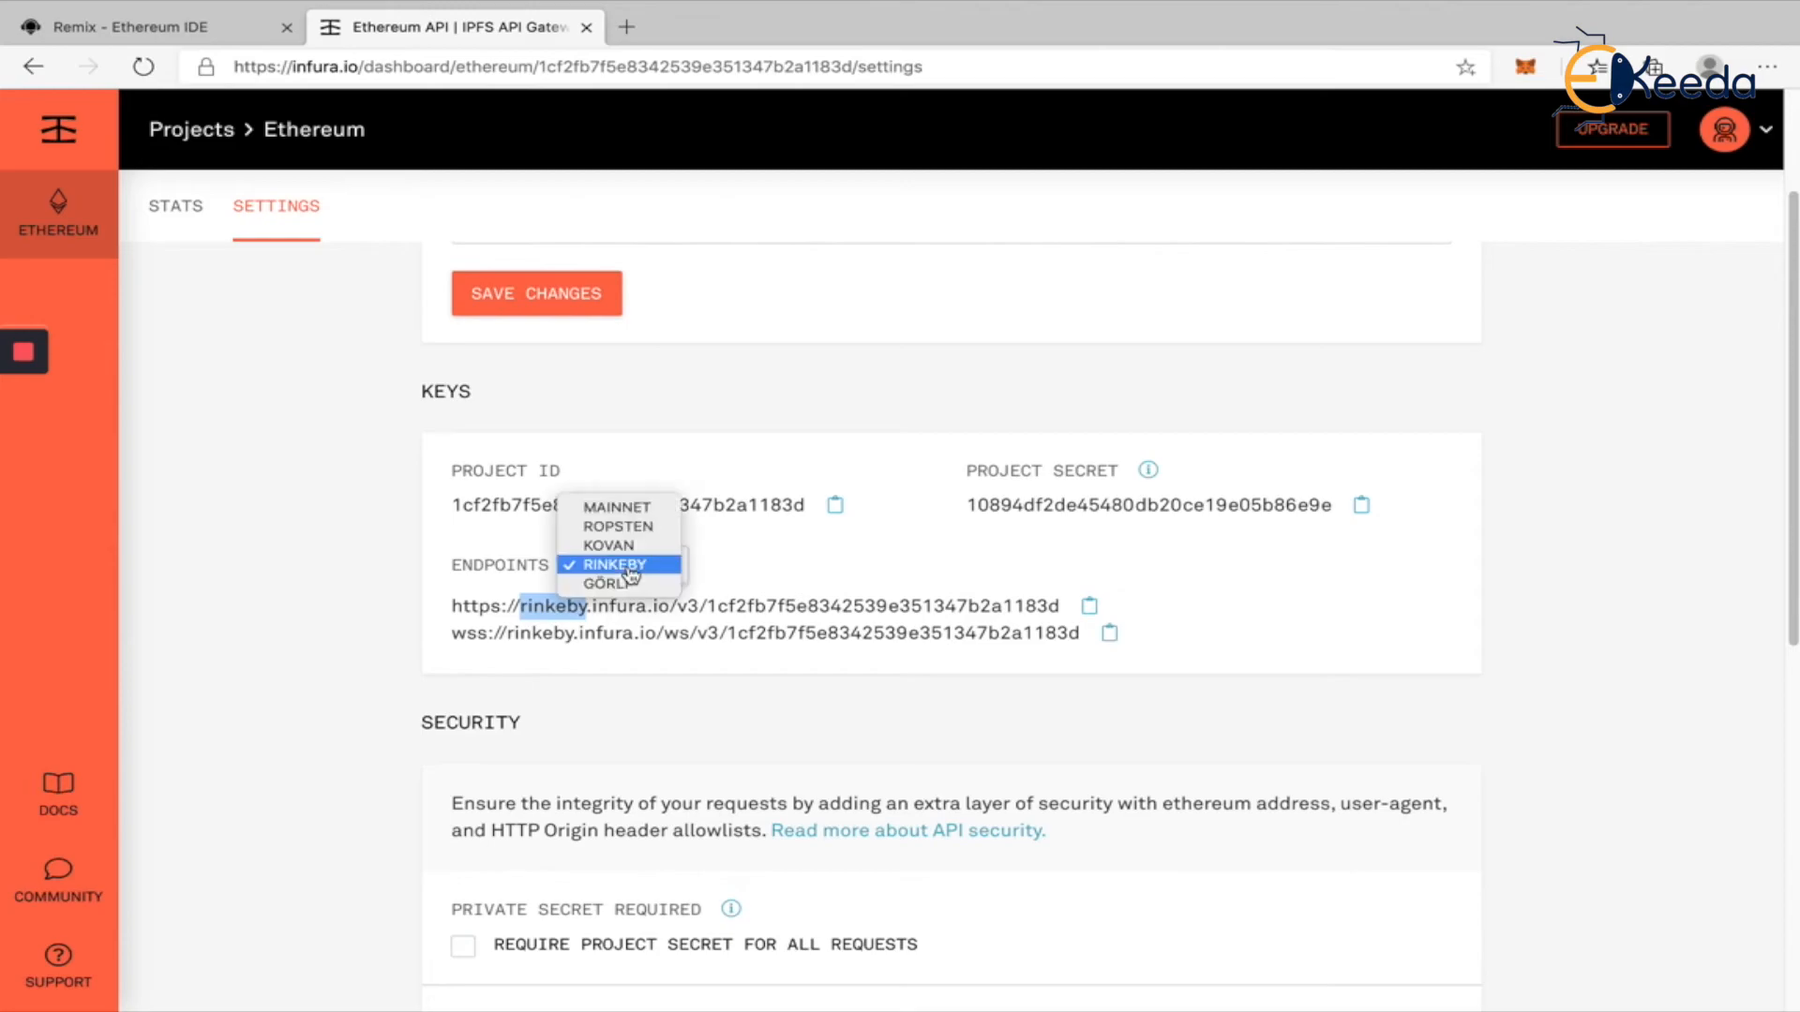
left_click(615, 581)
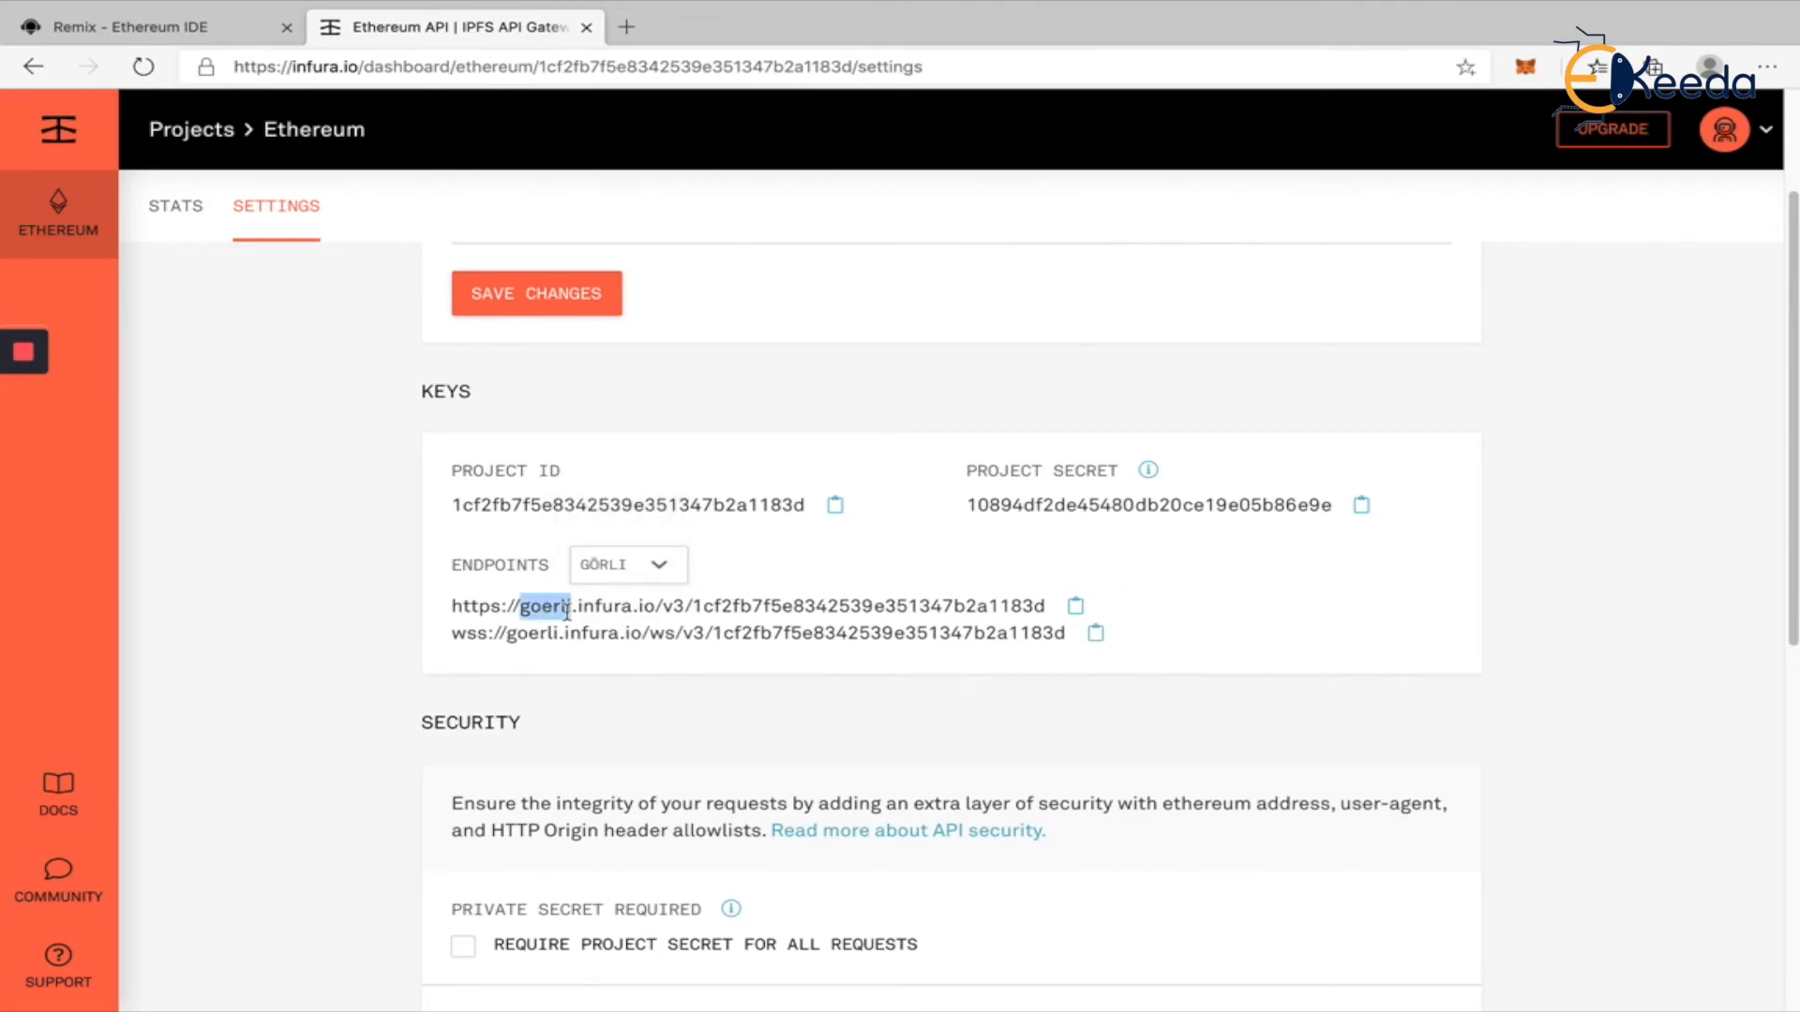
left_click(626, 564)
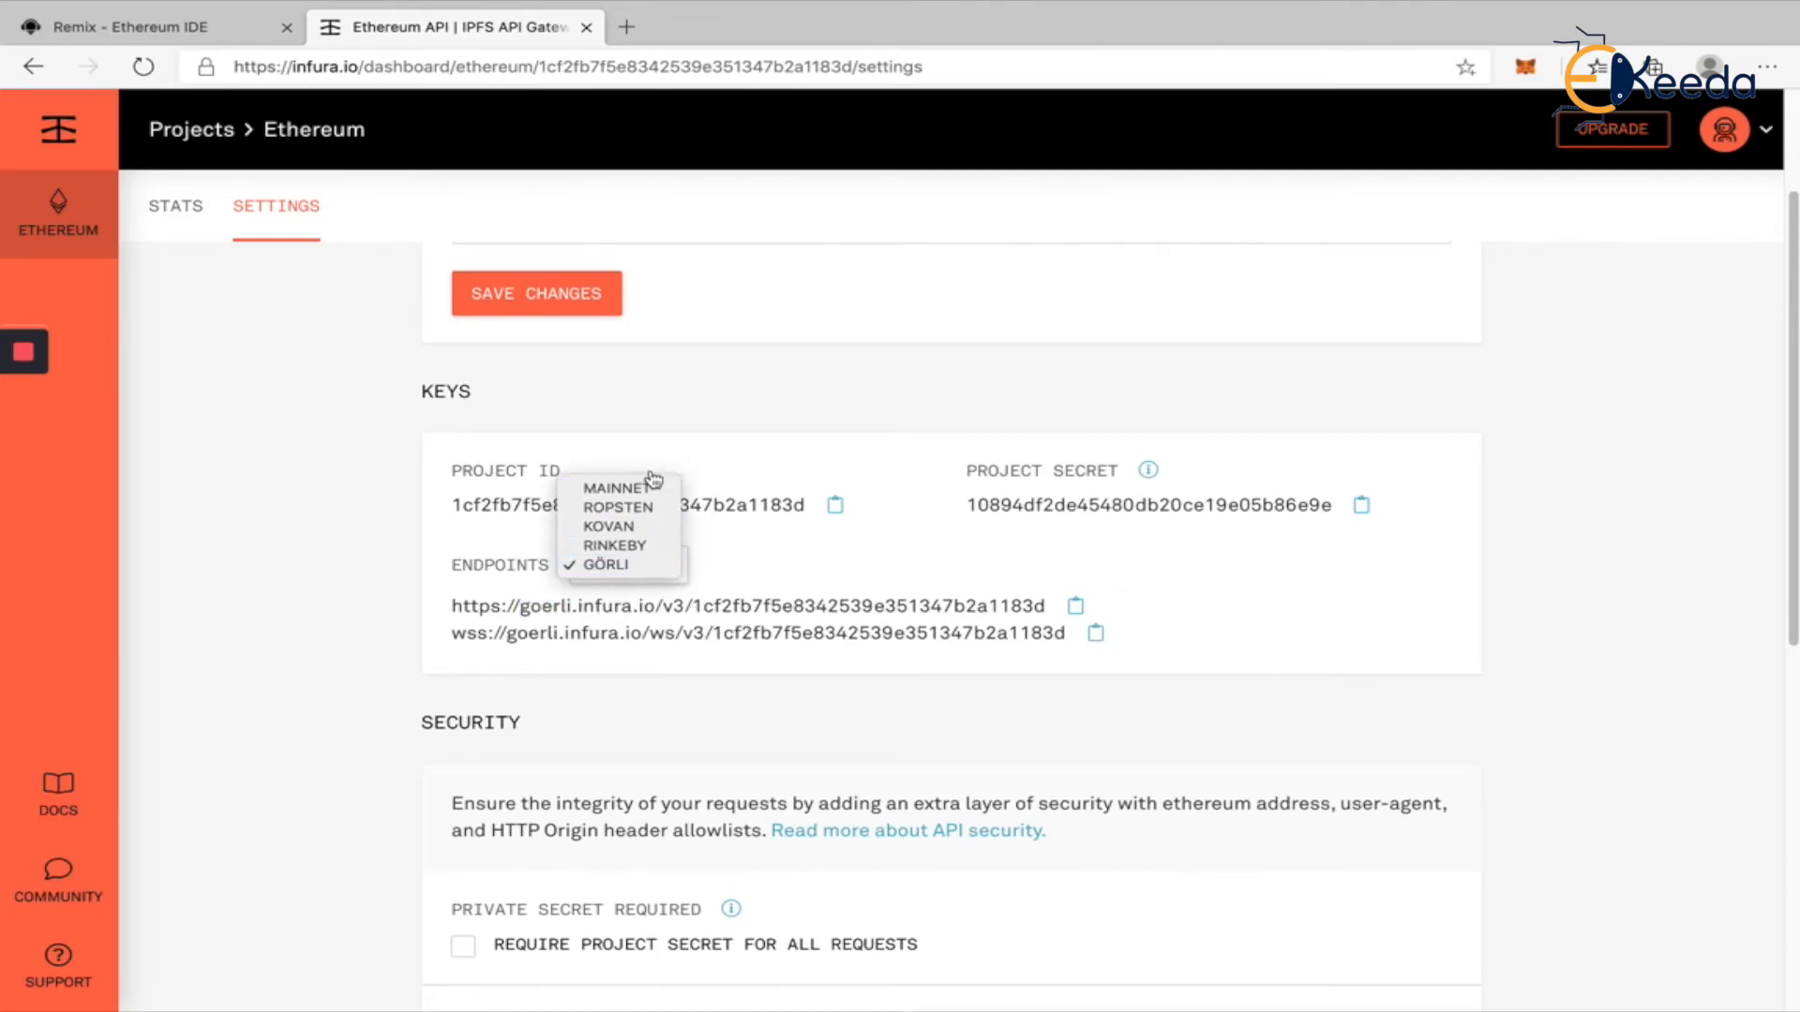
left_click(617, 487)
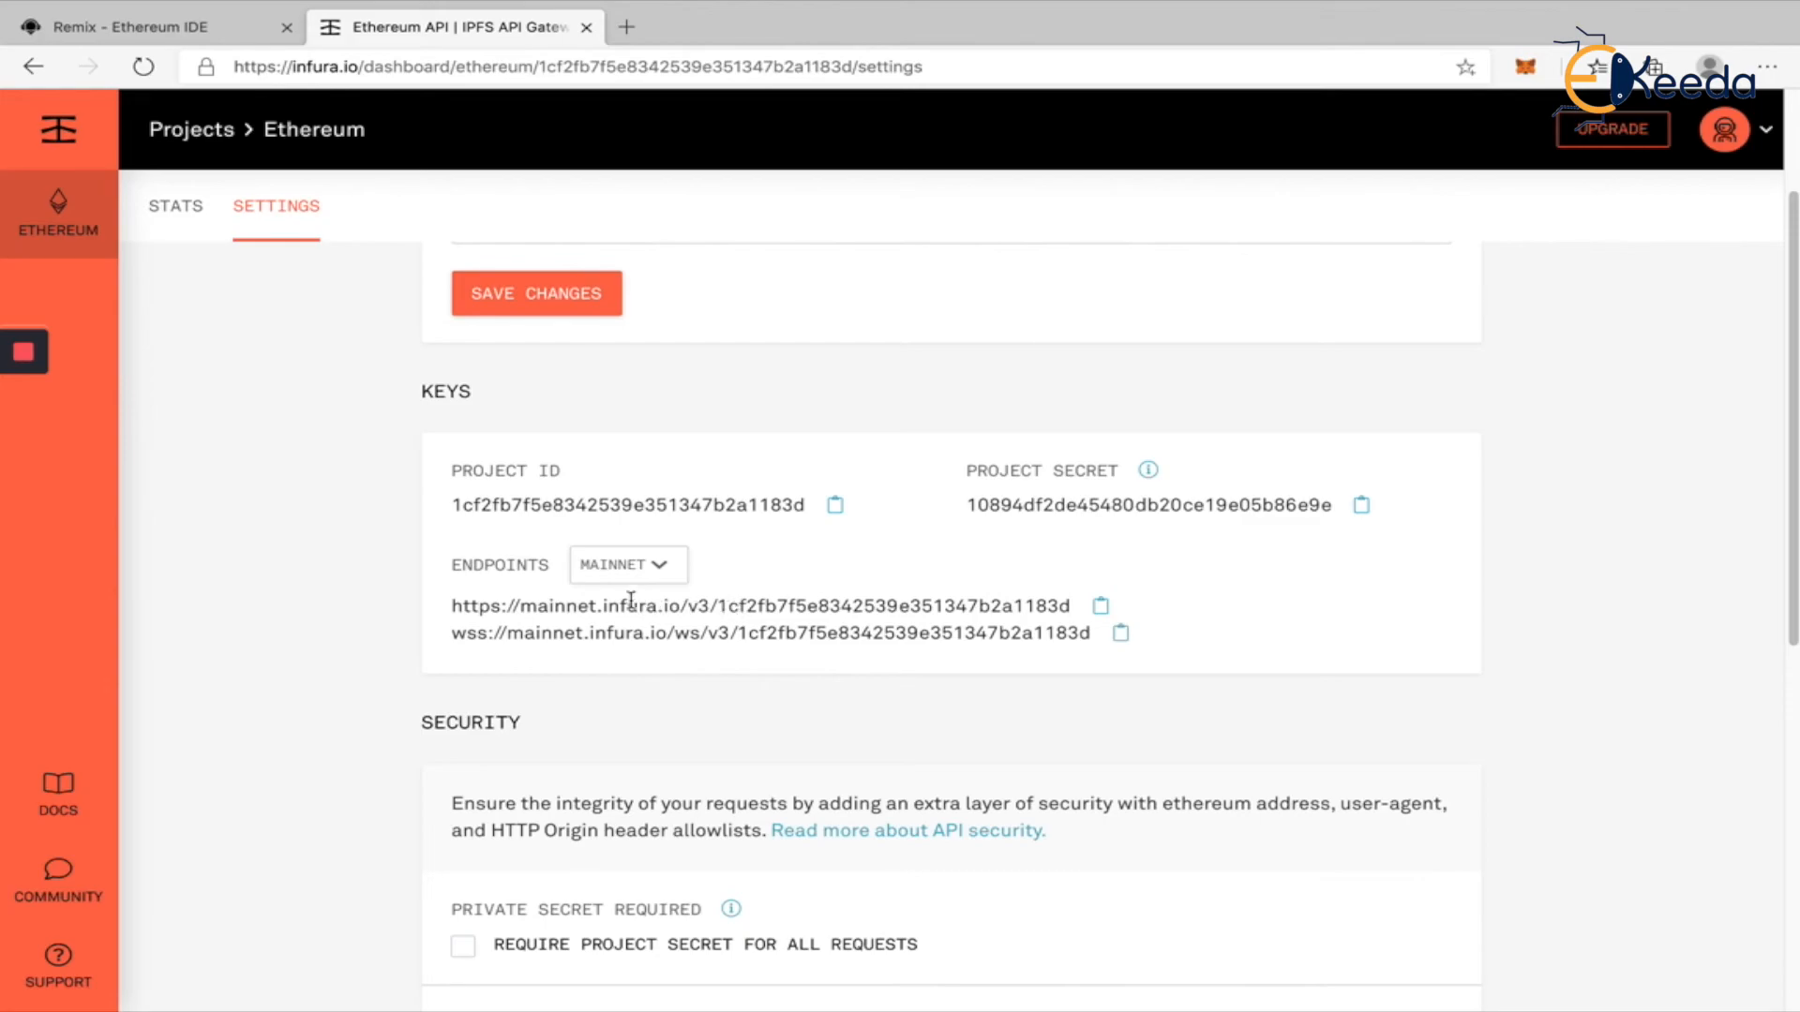
mouse_move(1087, 621)
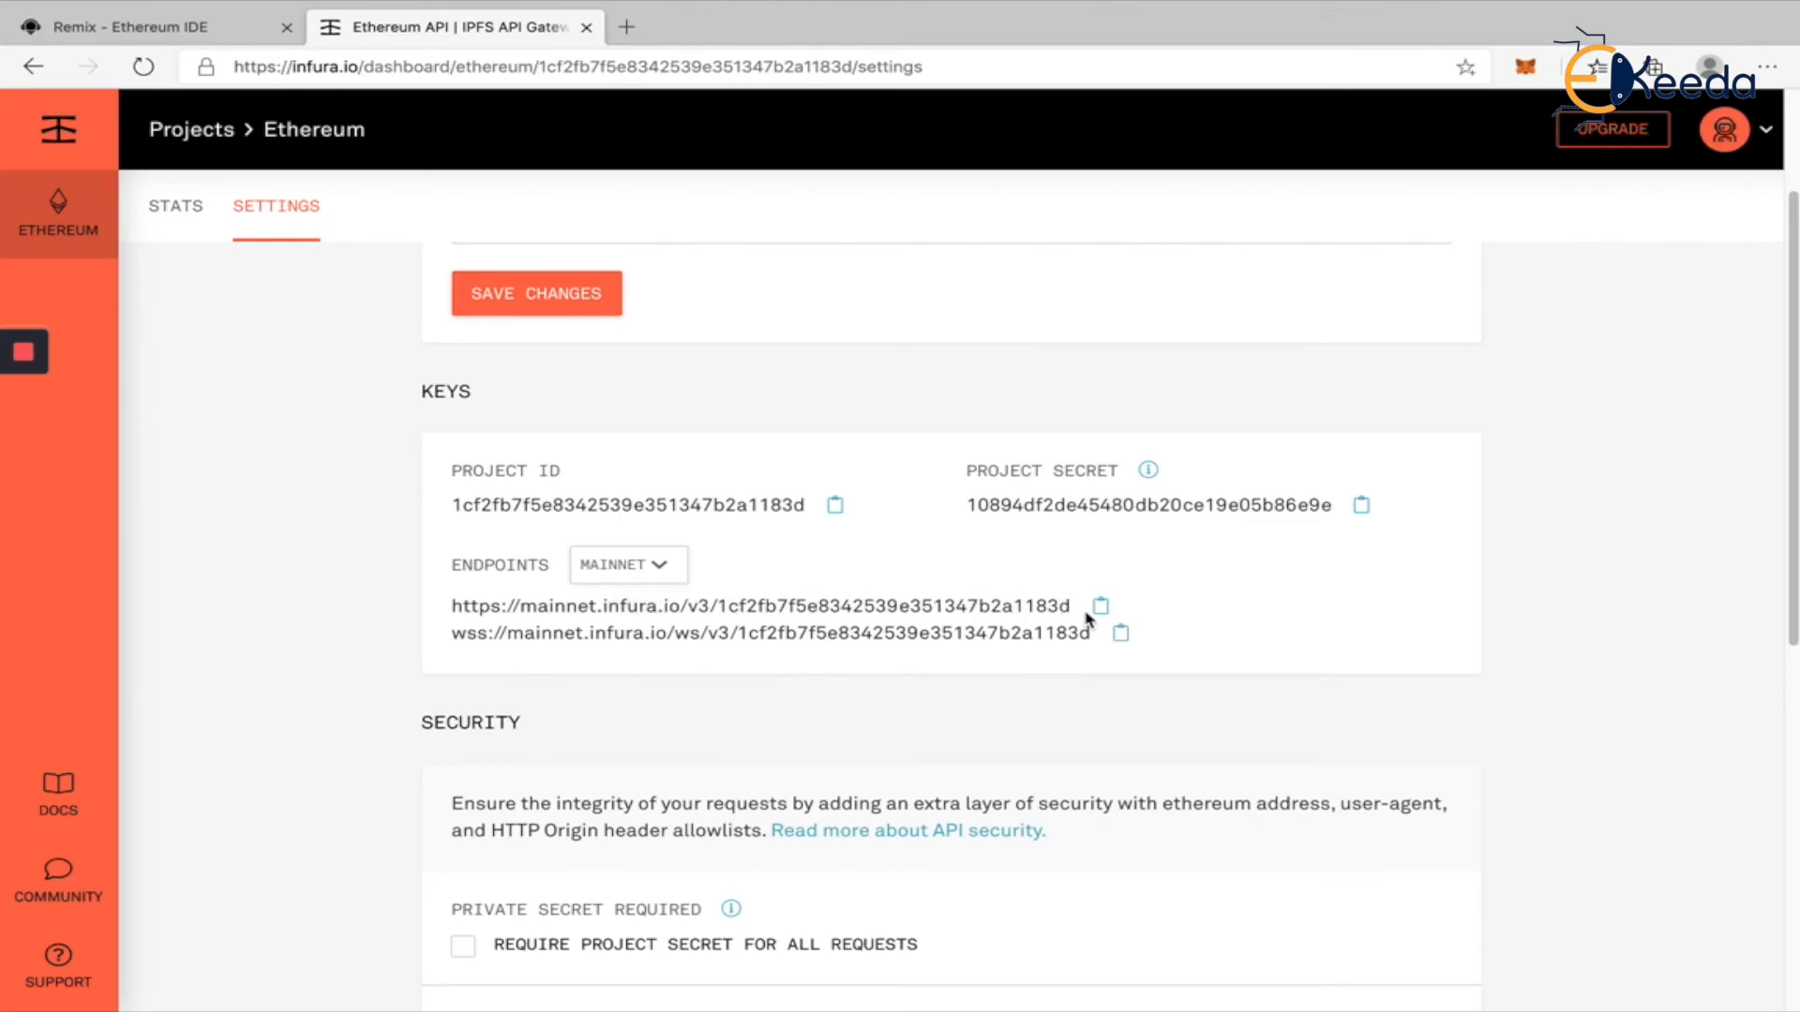
mouse_move(928, 596)
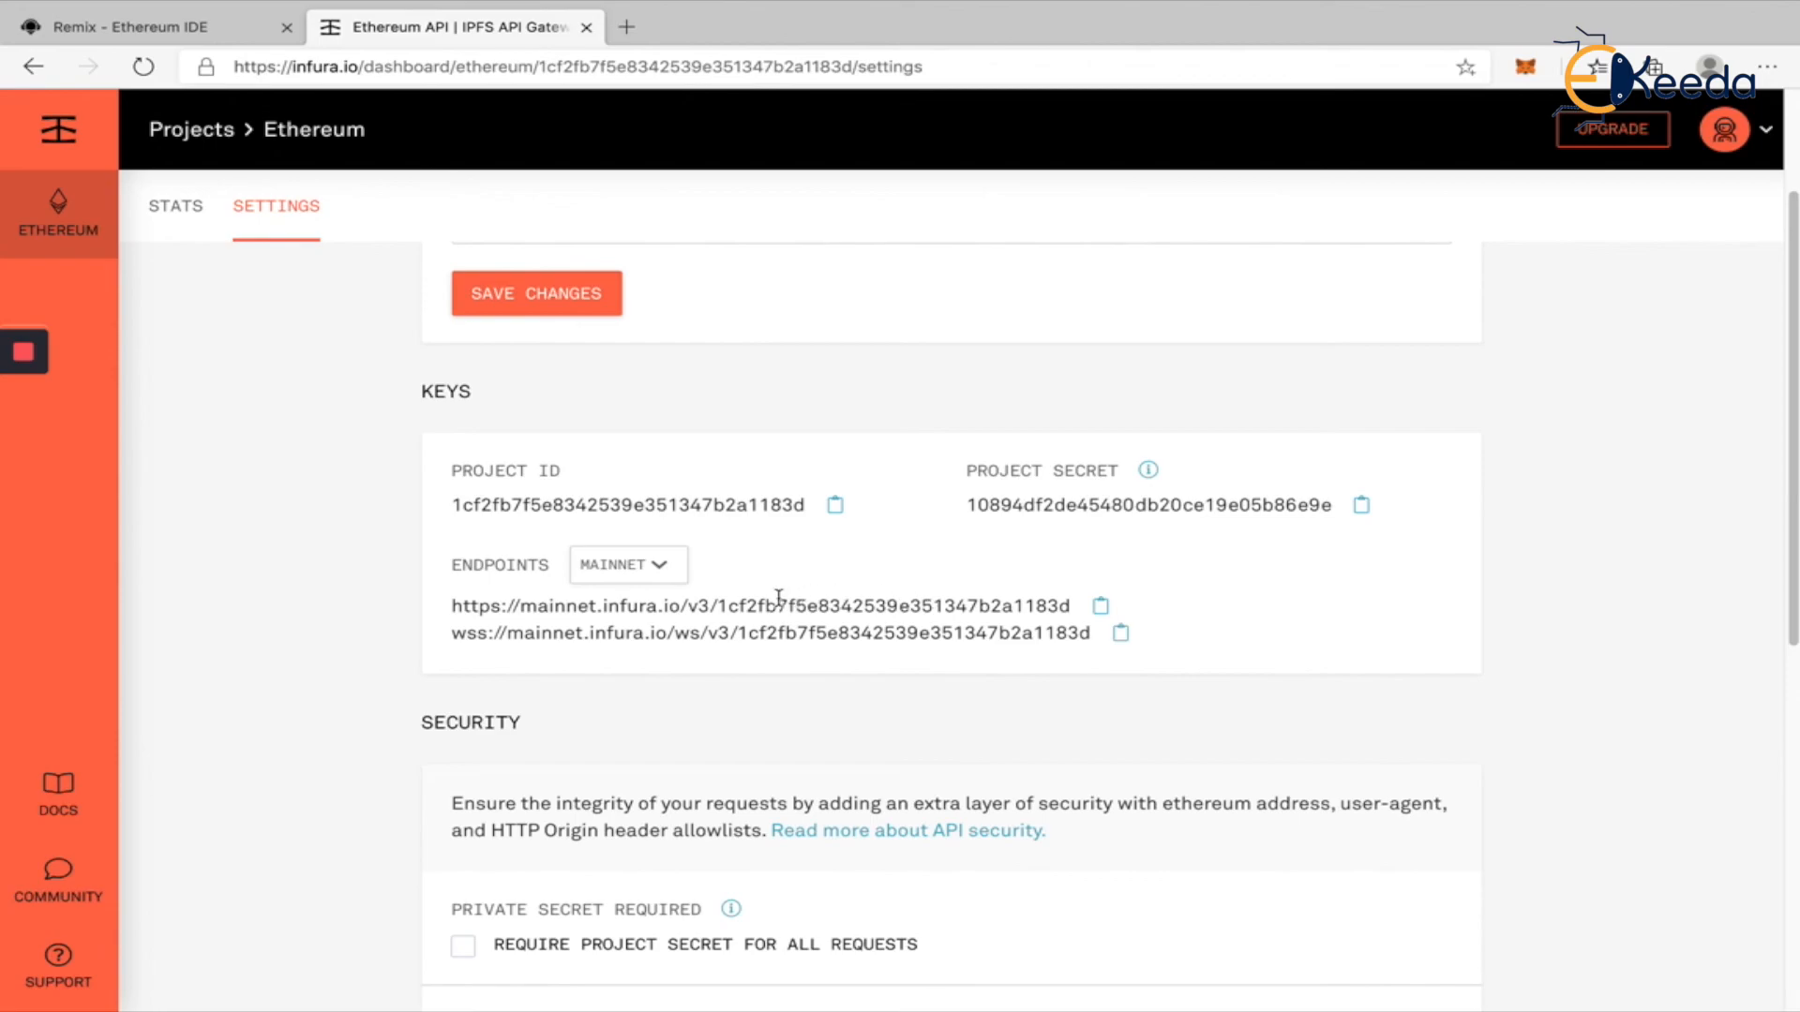
mouse_move(588, 627)
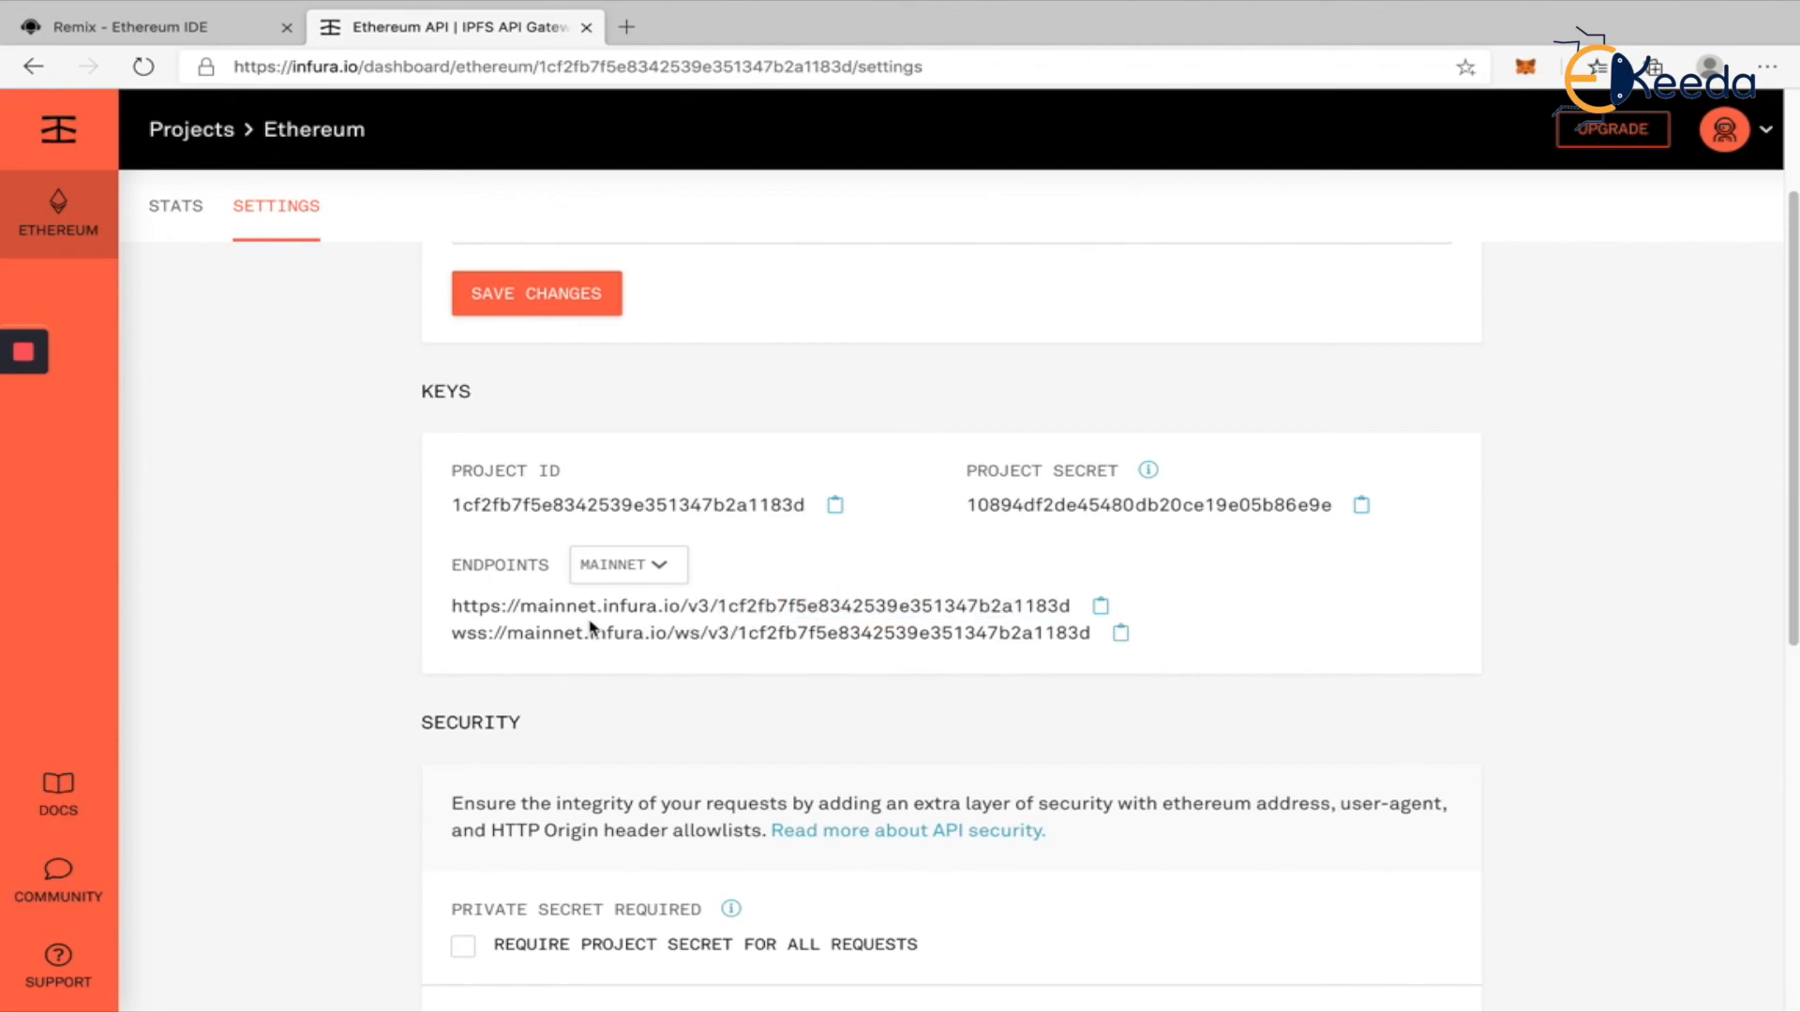